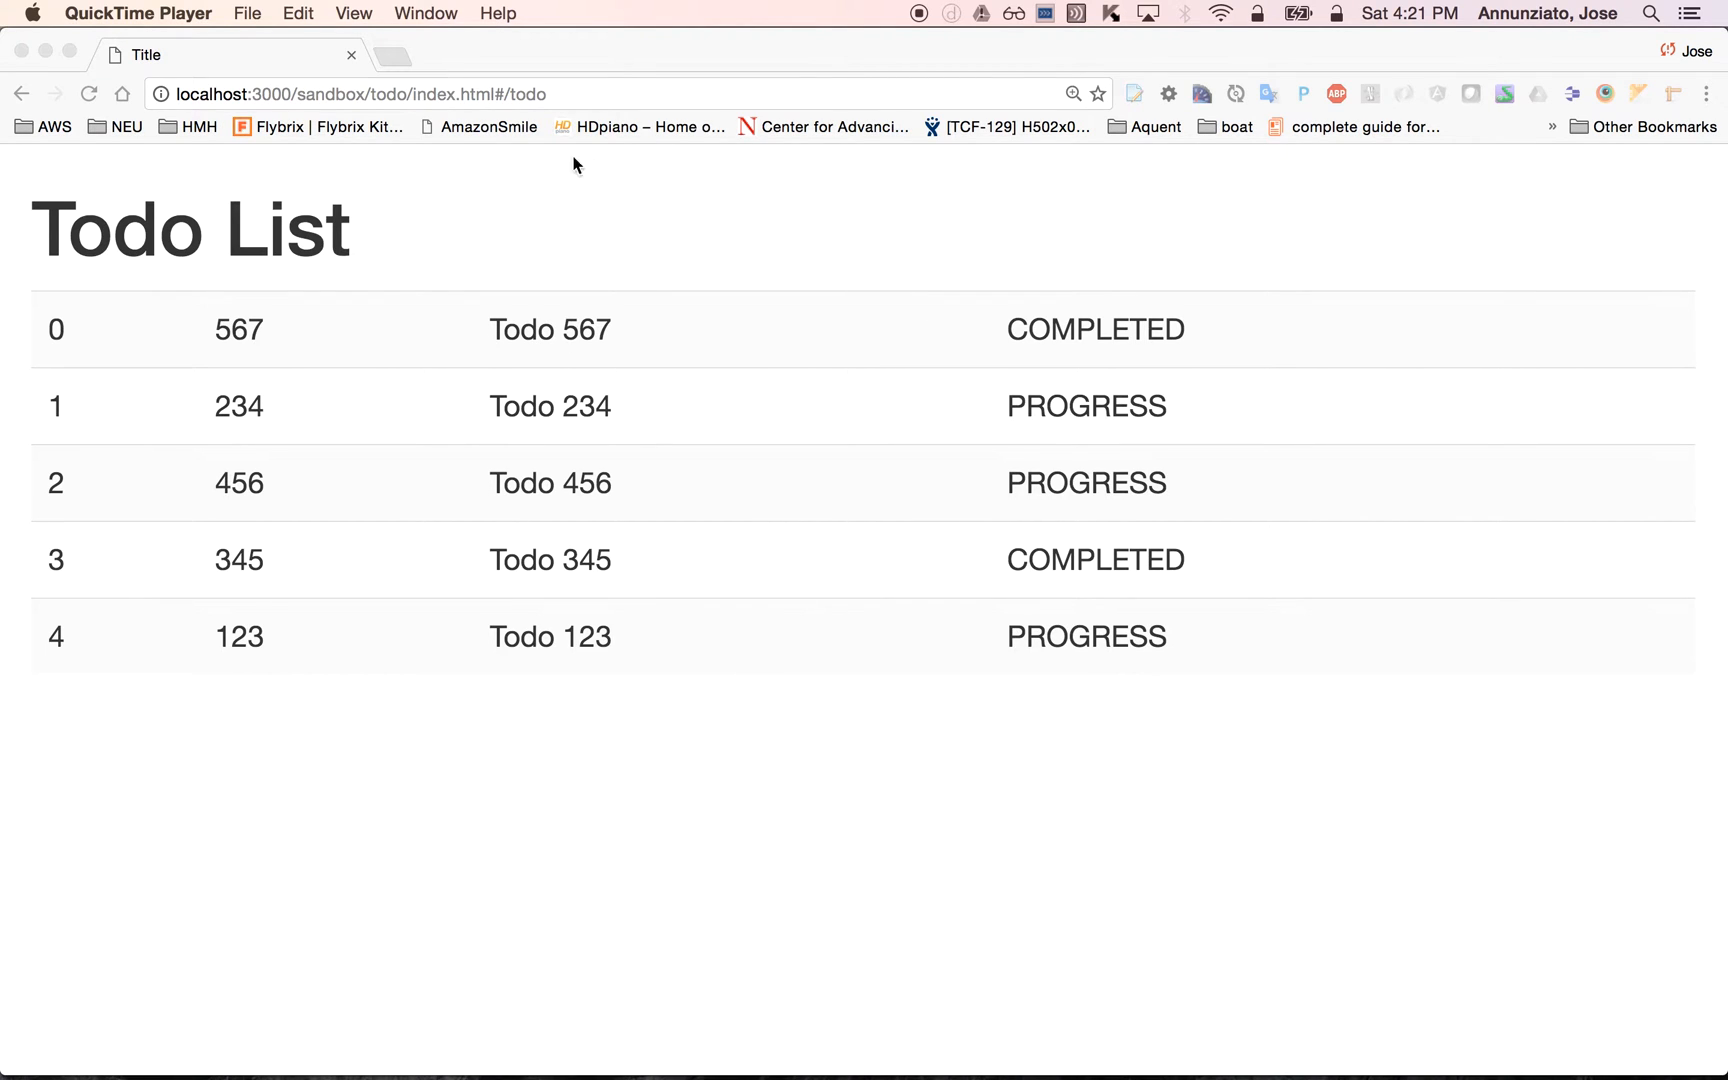
{"action": "mouse_move", "coordinate": [526, 194]}
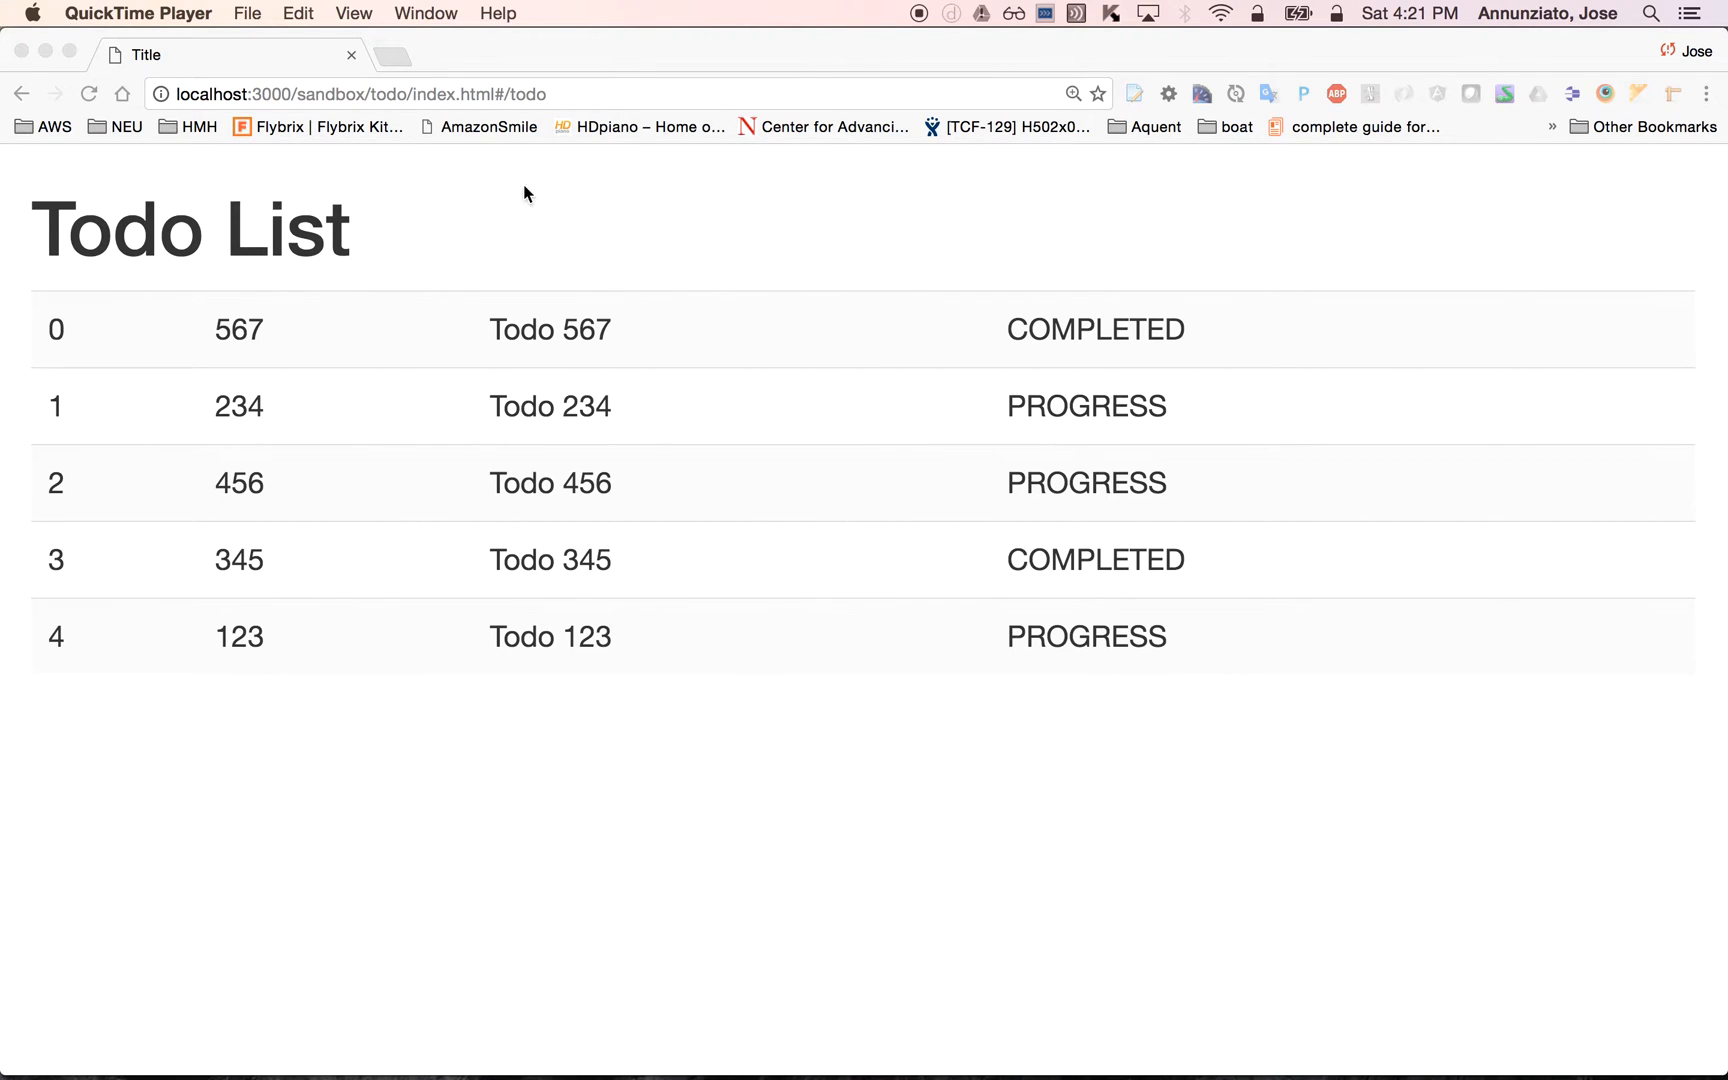
In Chrome's Todo List, drag the Todo 567 row below Todo 456.
{"action": "left_click", "coordinate": [735, 360]}
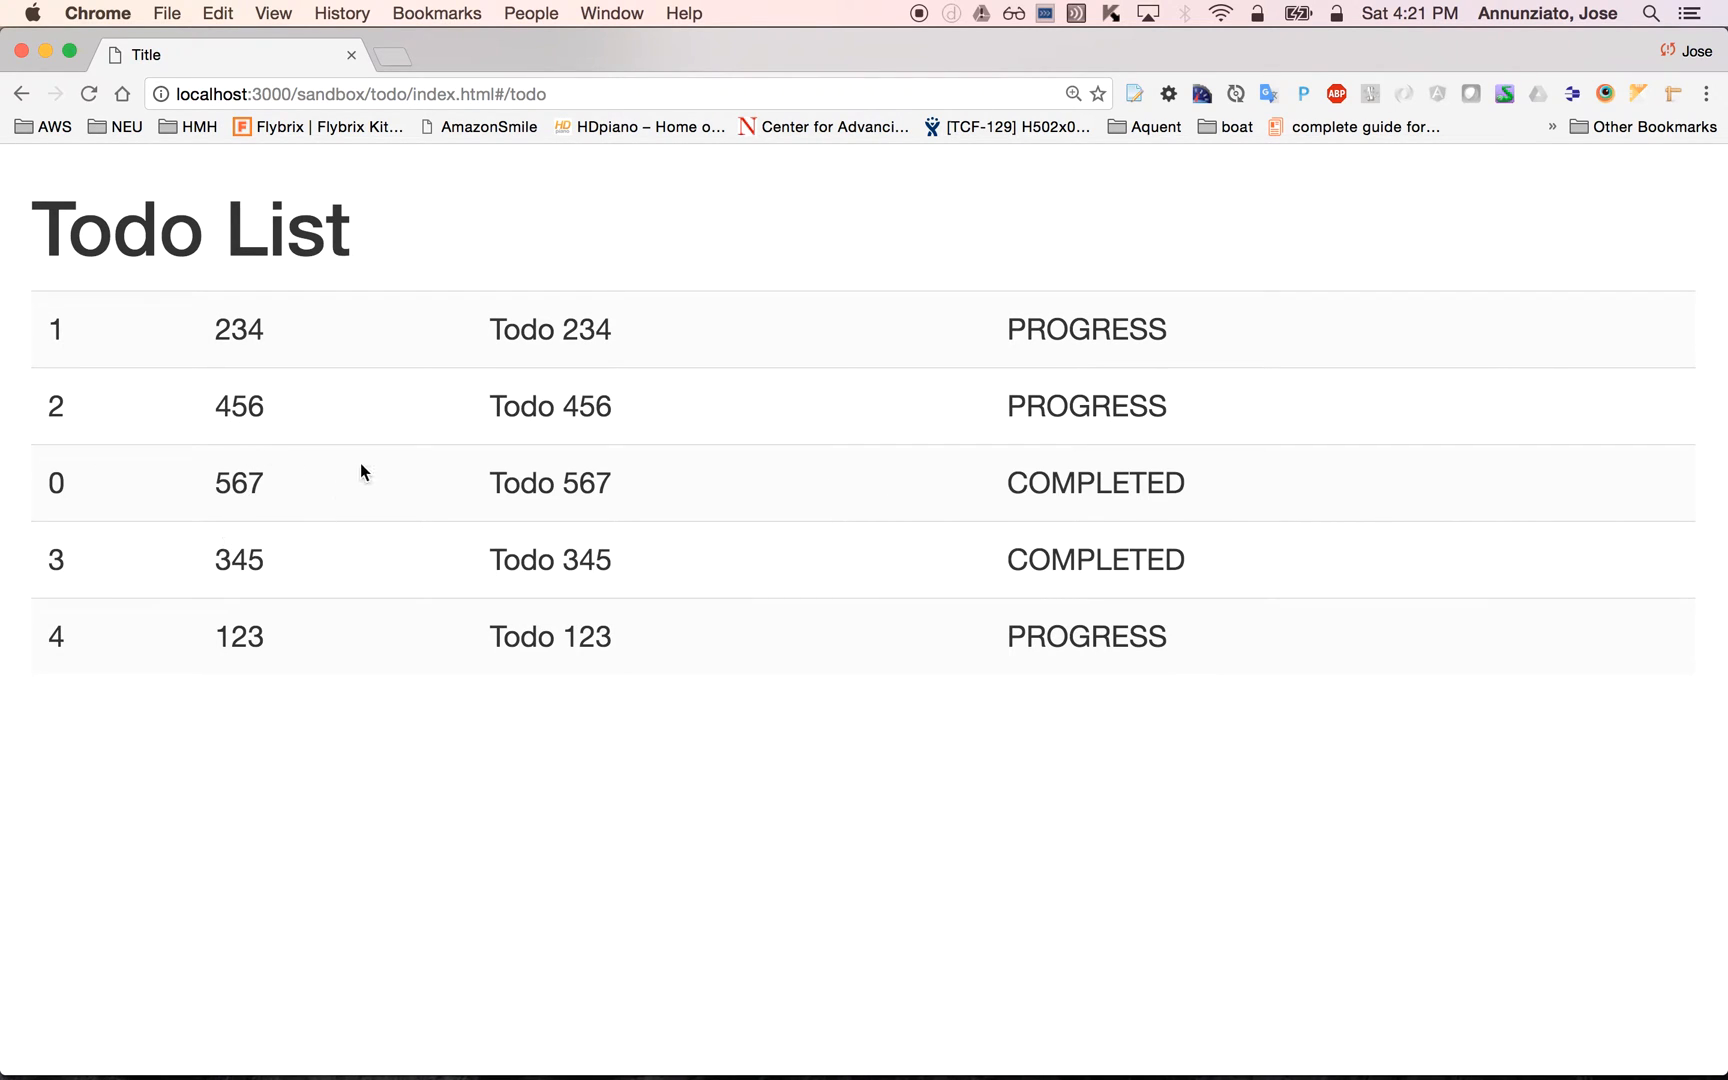
{"action": "mouse_move", "coordinate": [781, 253]}
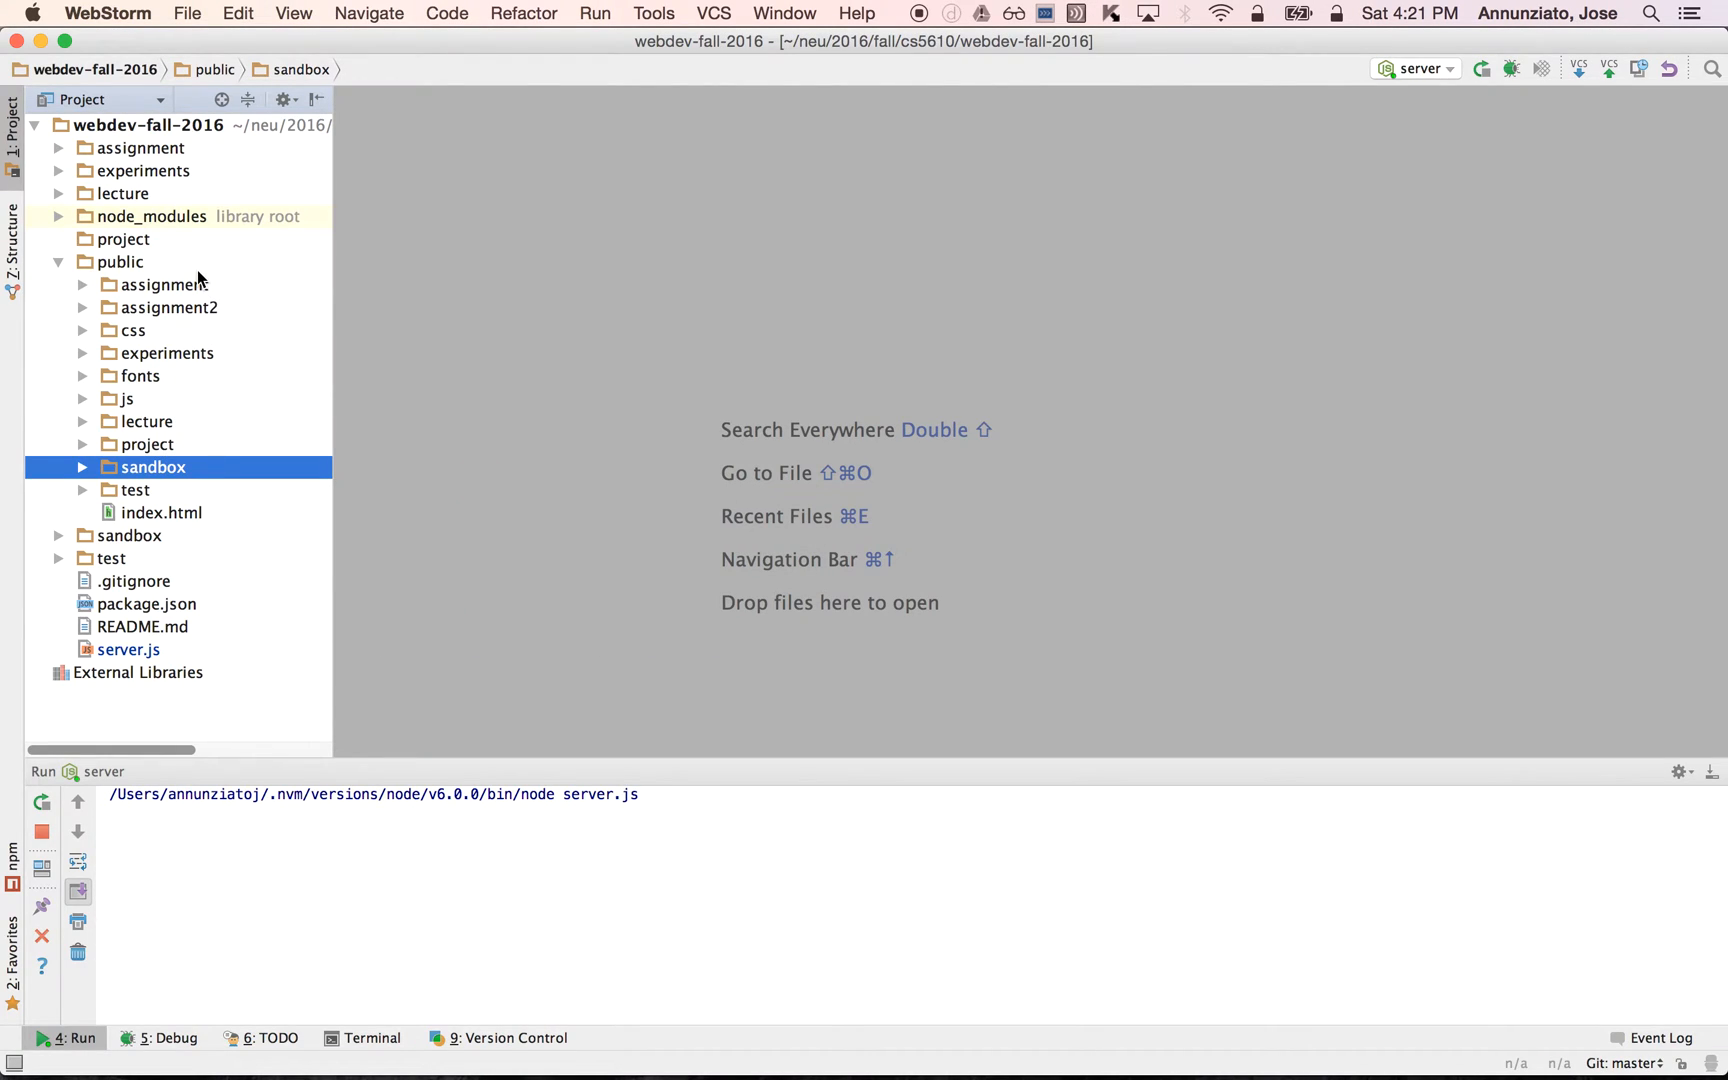
Create a new HTML file named index.html in the public/experiments/todo folder.
{"action": "left_click", "coordinate": [119, 261]}
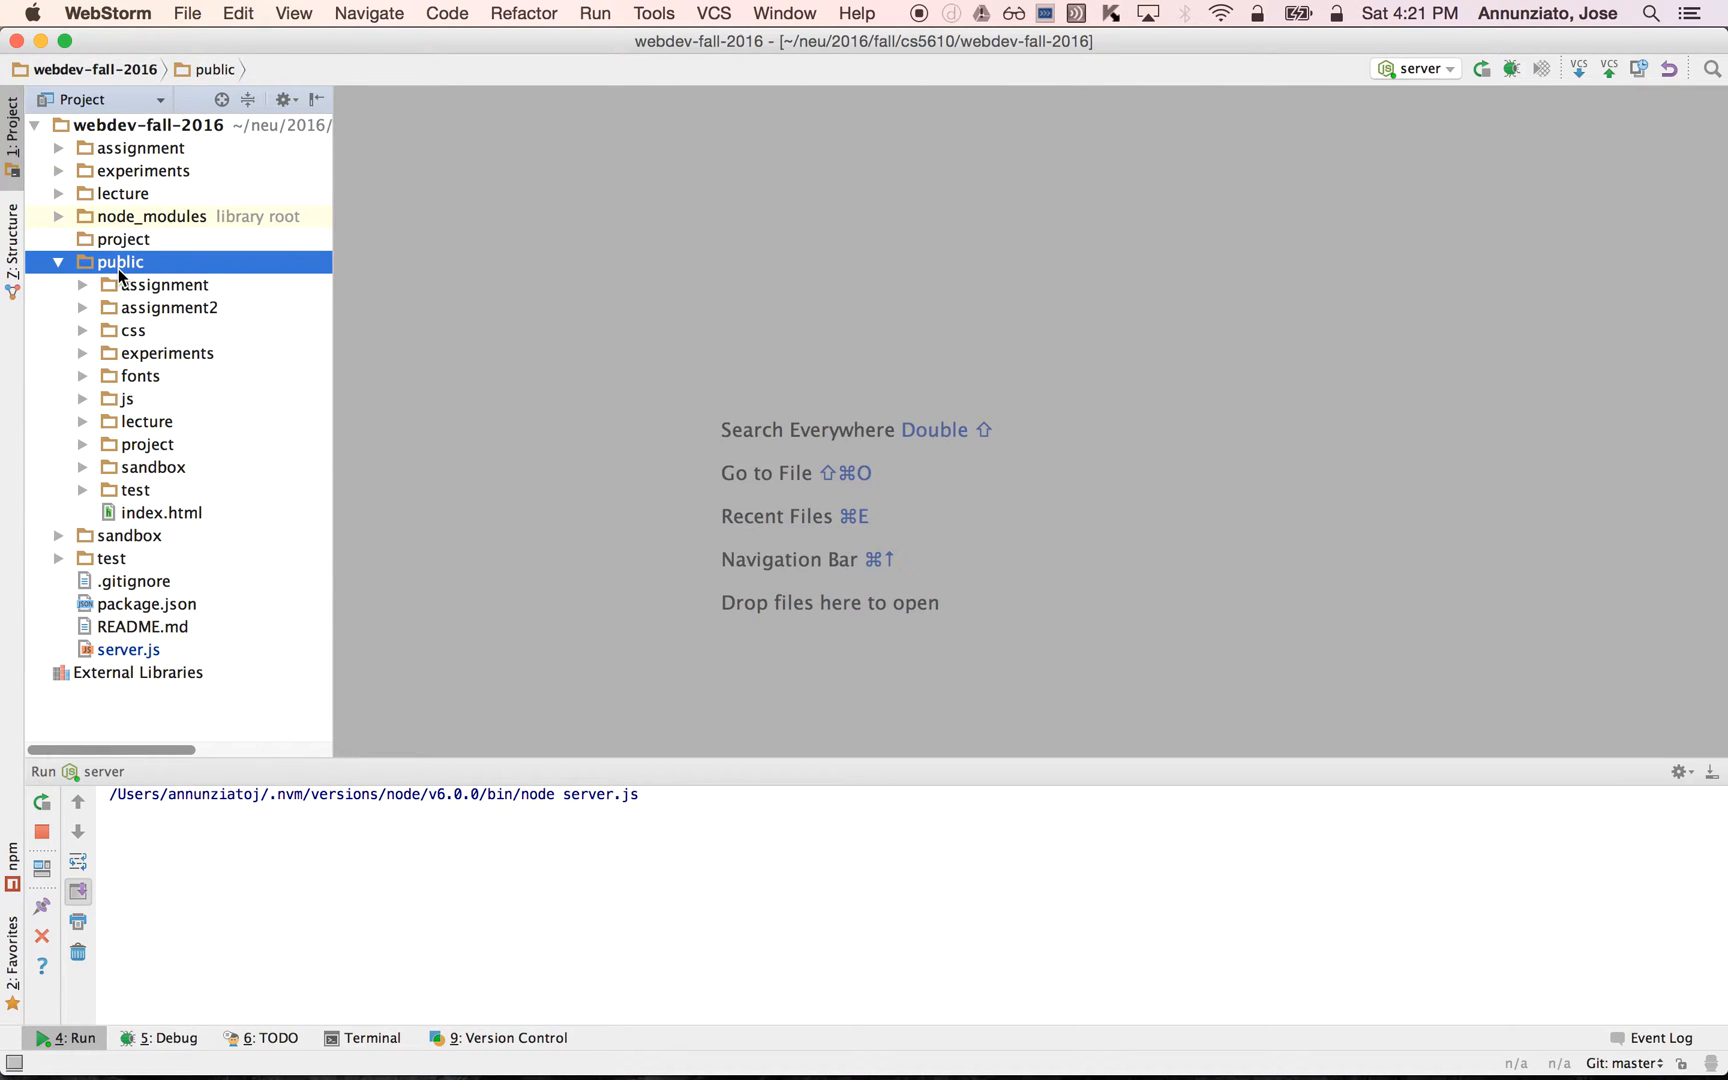
{"action": "mouse_move", "coordinate": [180, 292]}
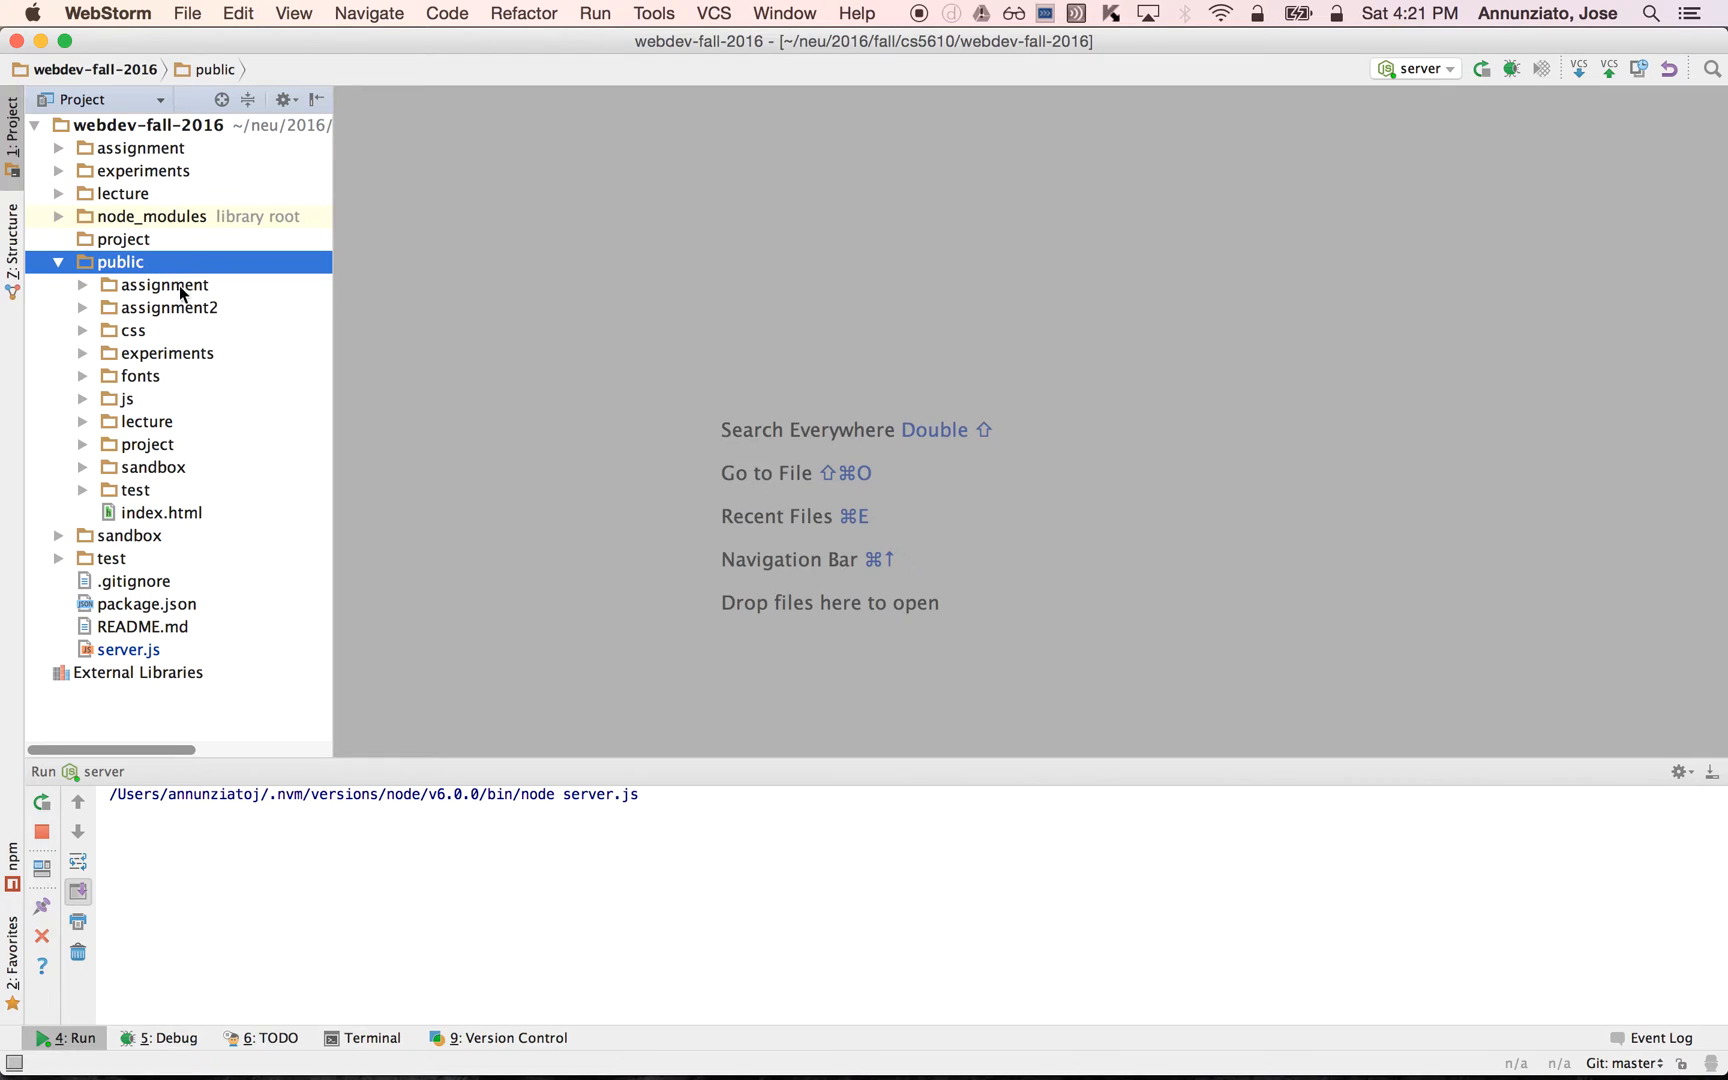
{"action": "left_click", "coordinate": [165, 353]}
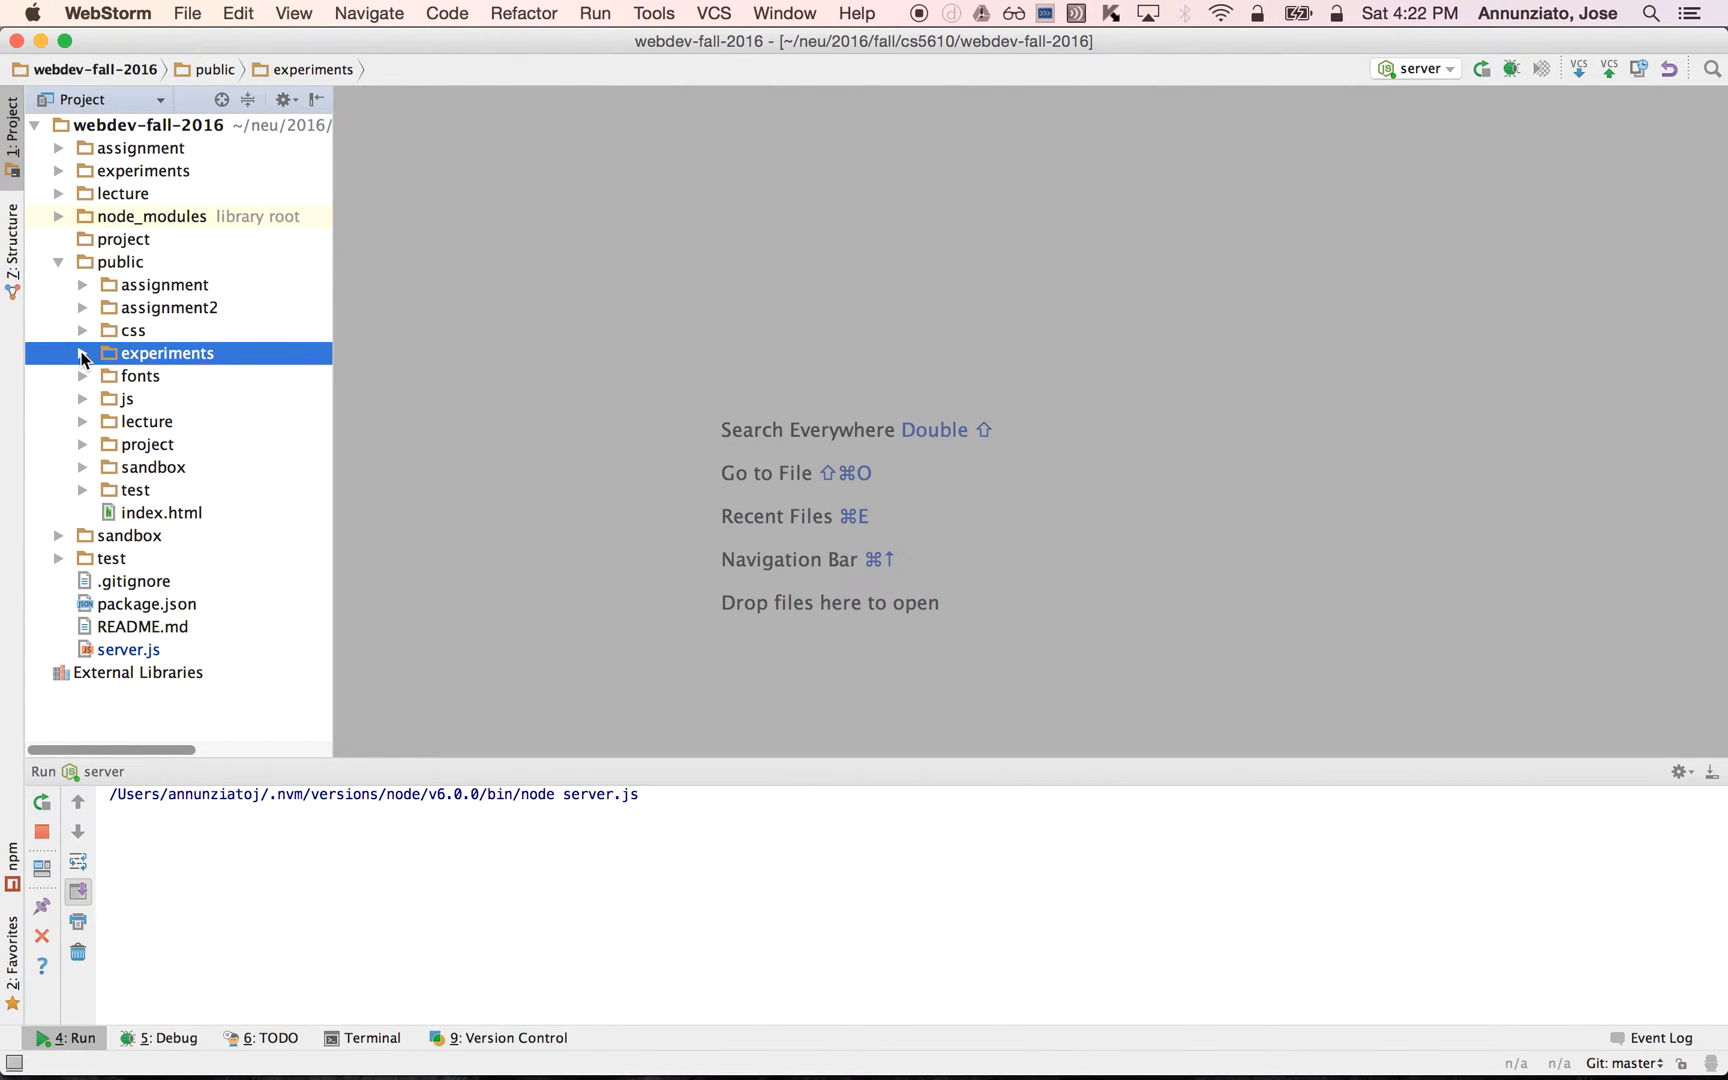
{"action": "right_click", "coordinate": [166, 353]}
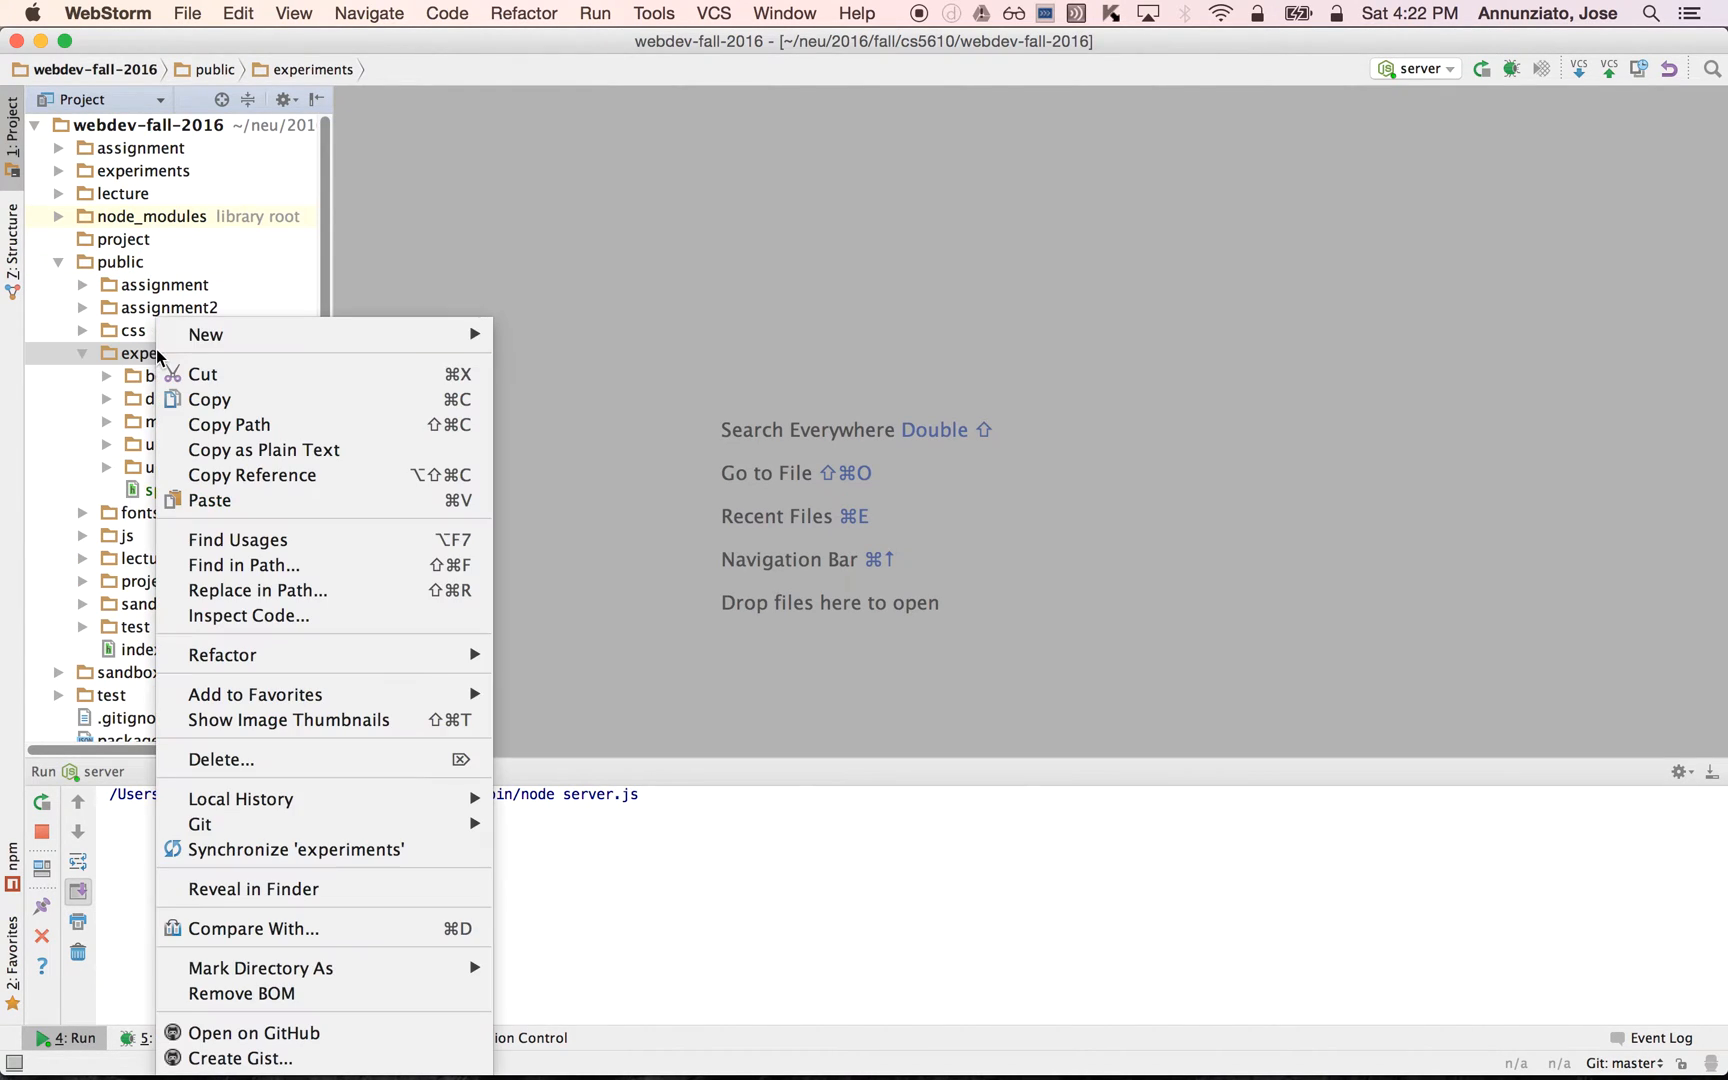
{"action": "left_click", "coordinate": [205, 334]}
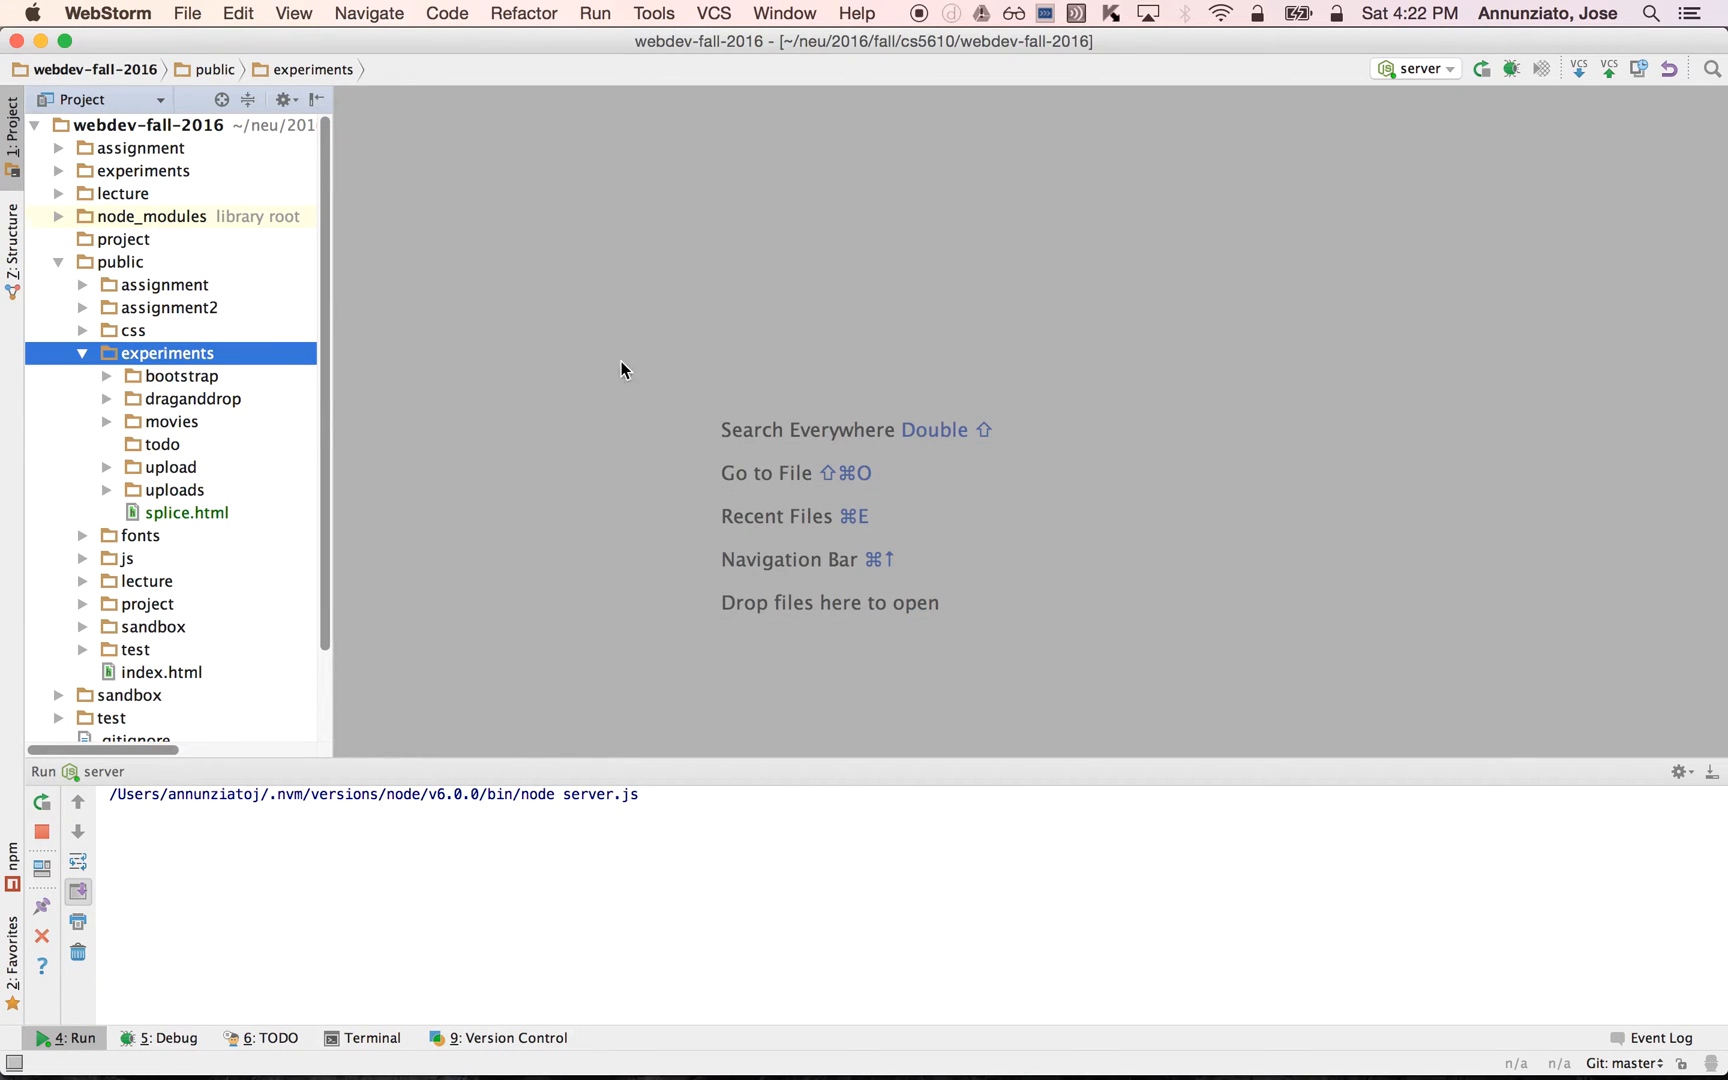
{"action": "right_click", "coordinate": [162, 444]}
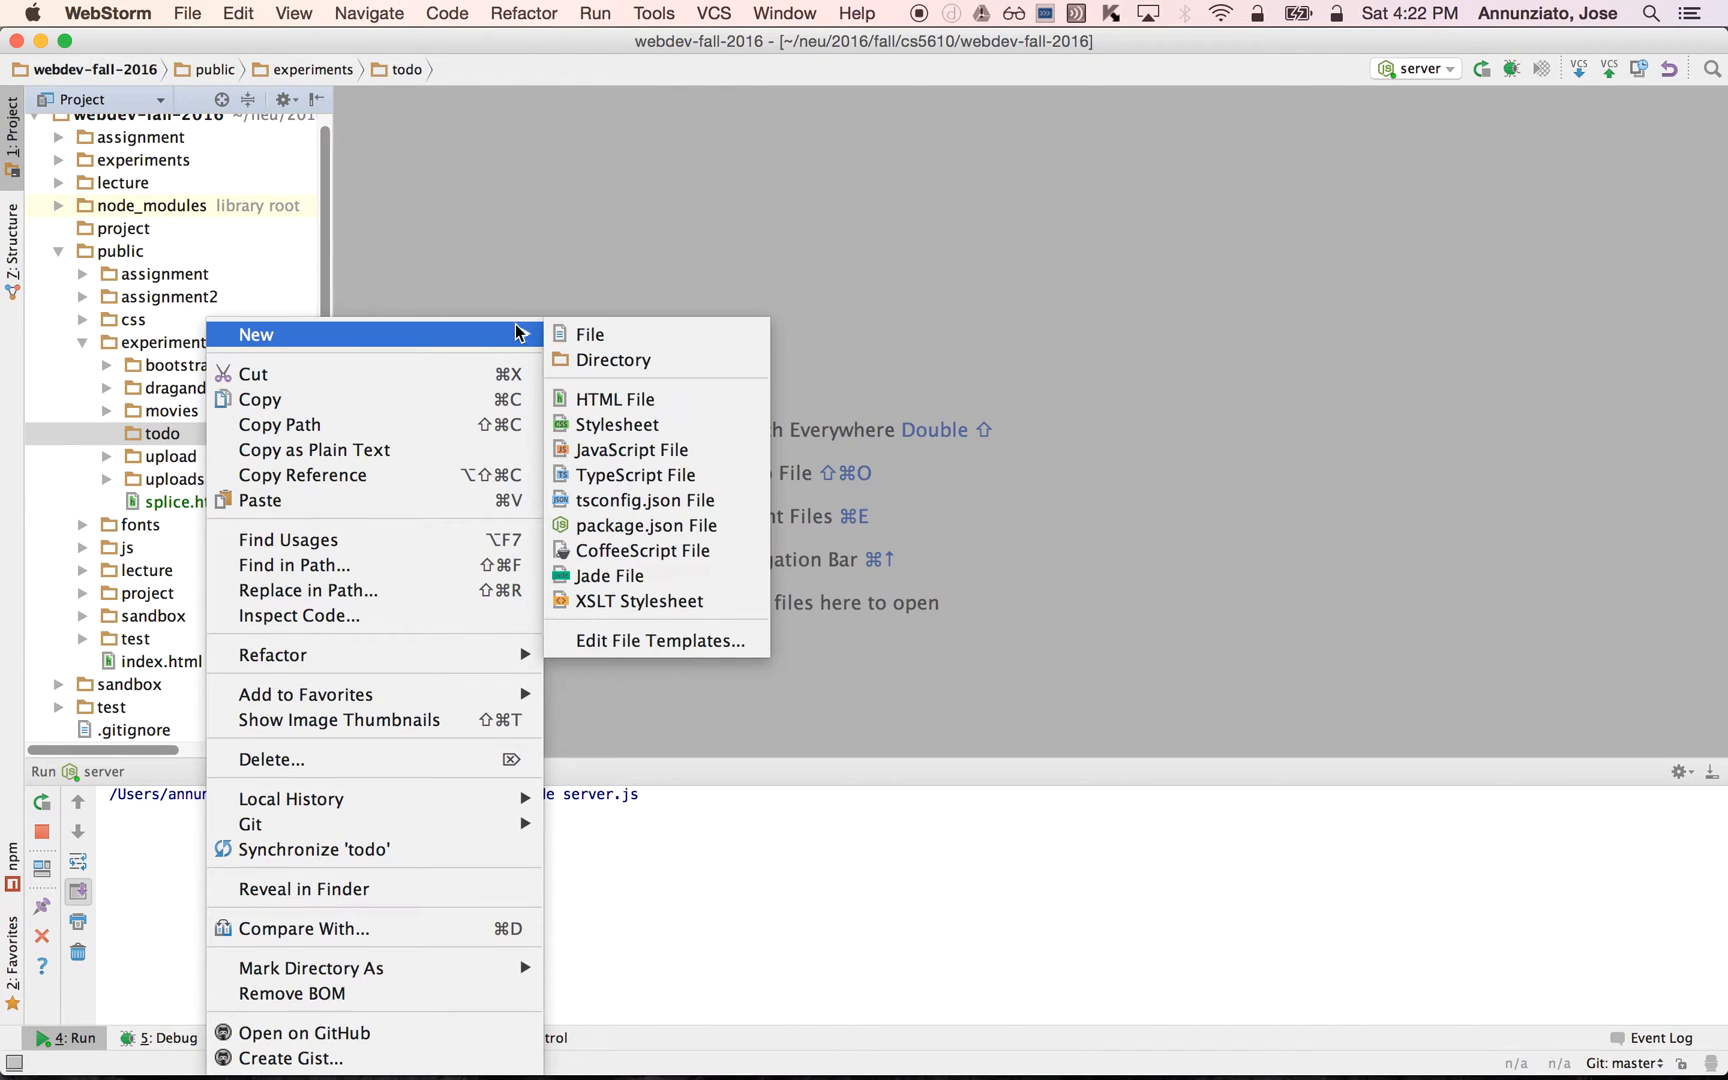
{"action": "left_click", "coordinate": [618, 399]}
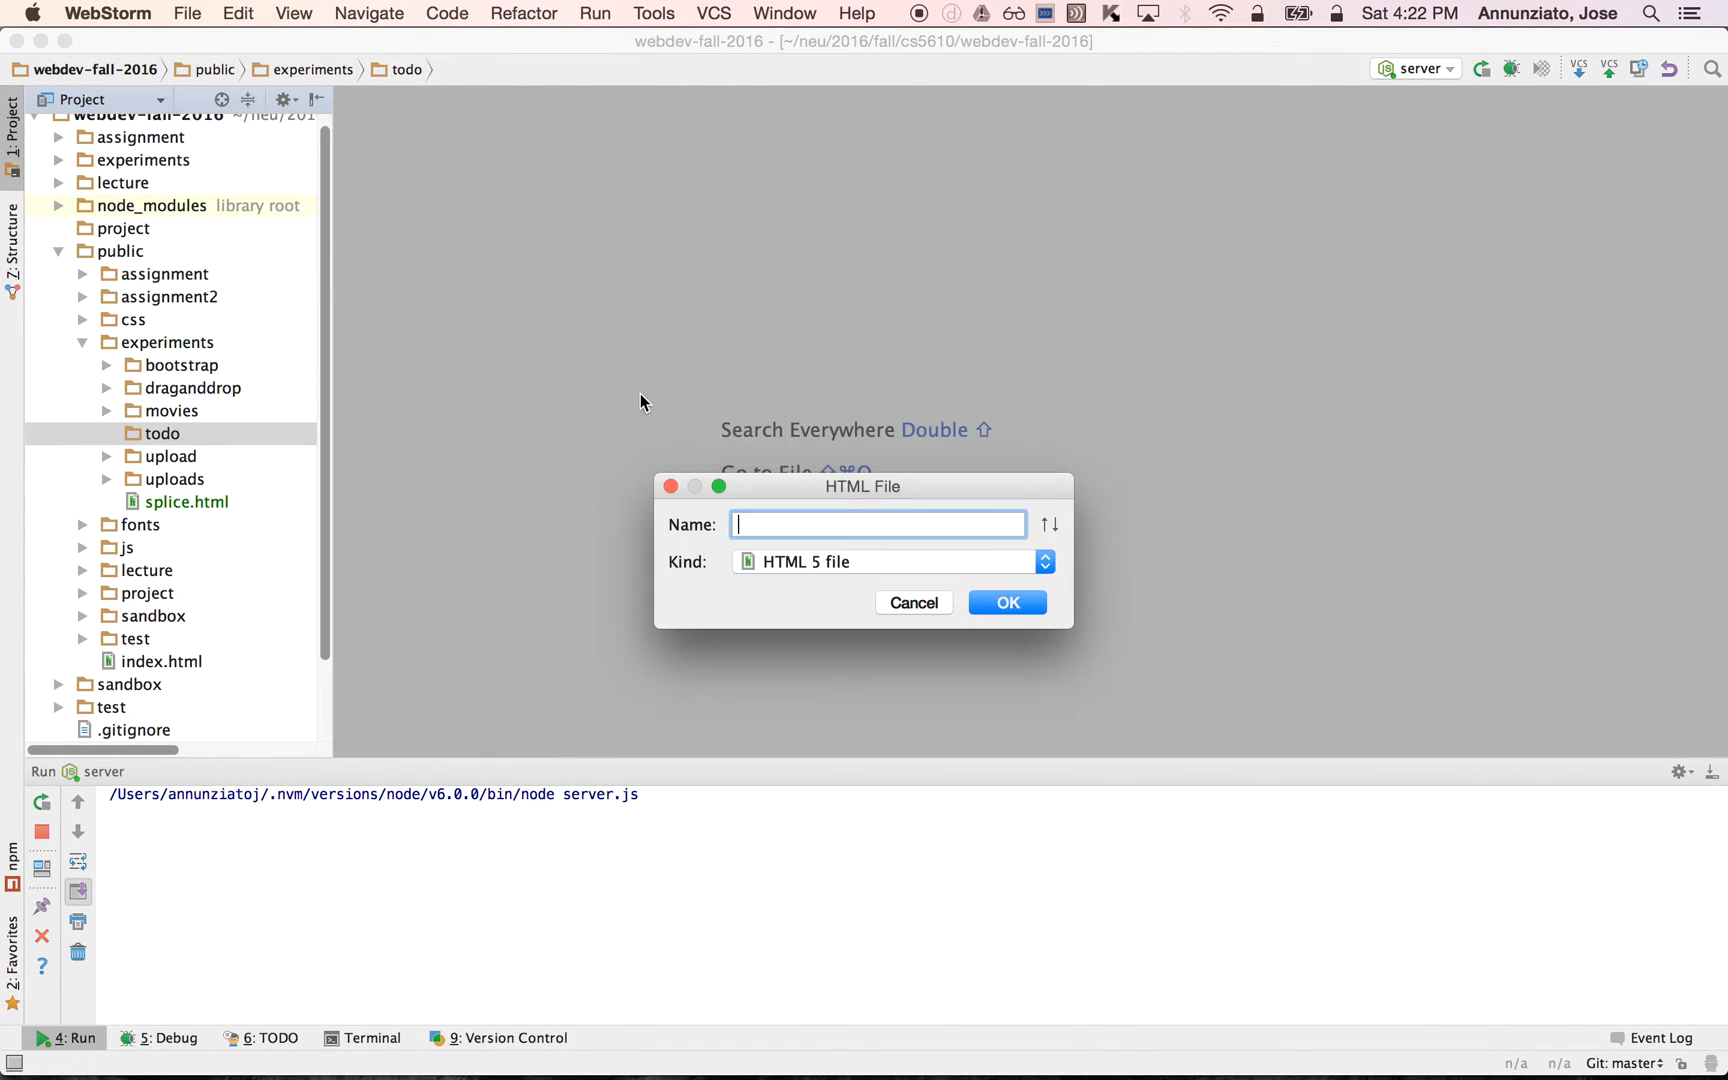
{"action": "type", "text": "index.html"}
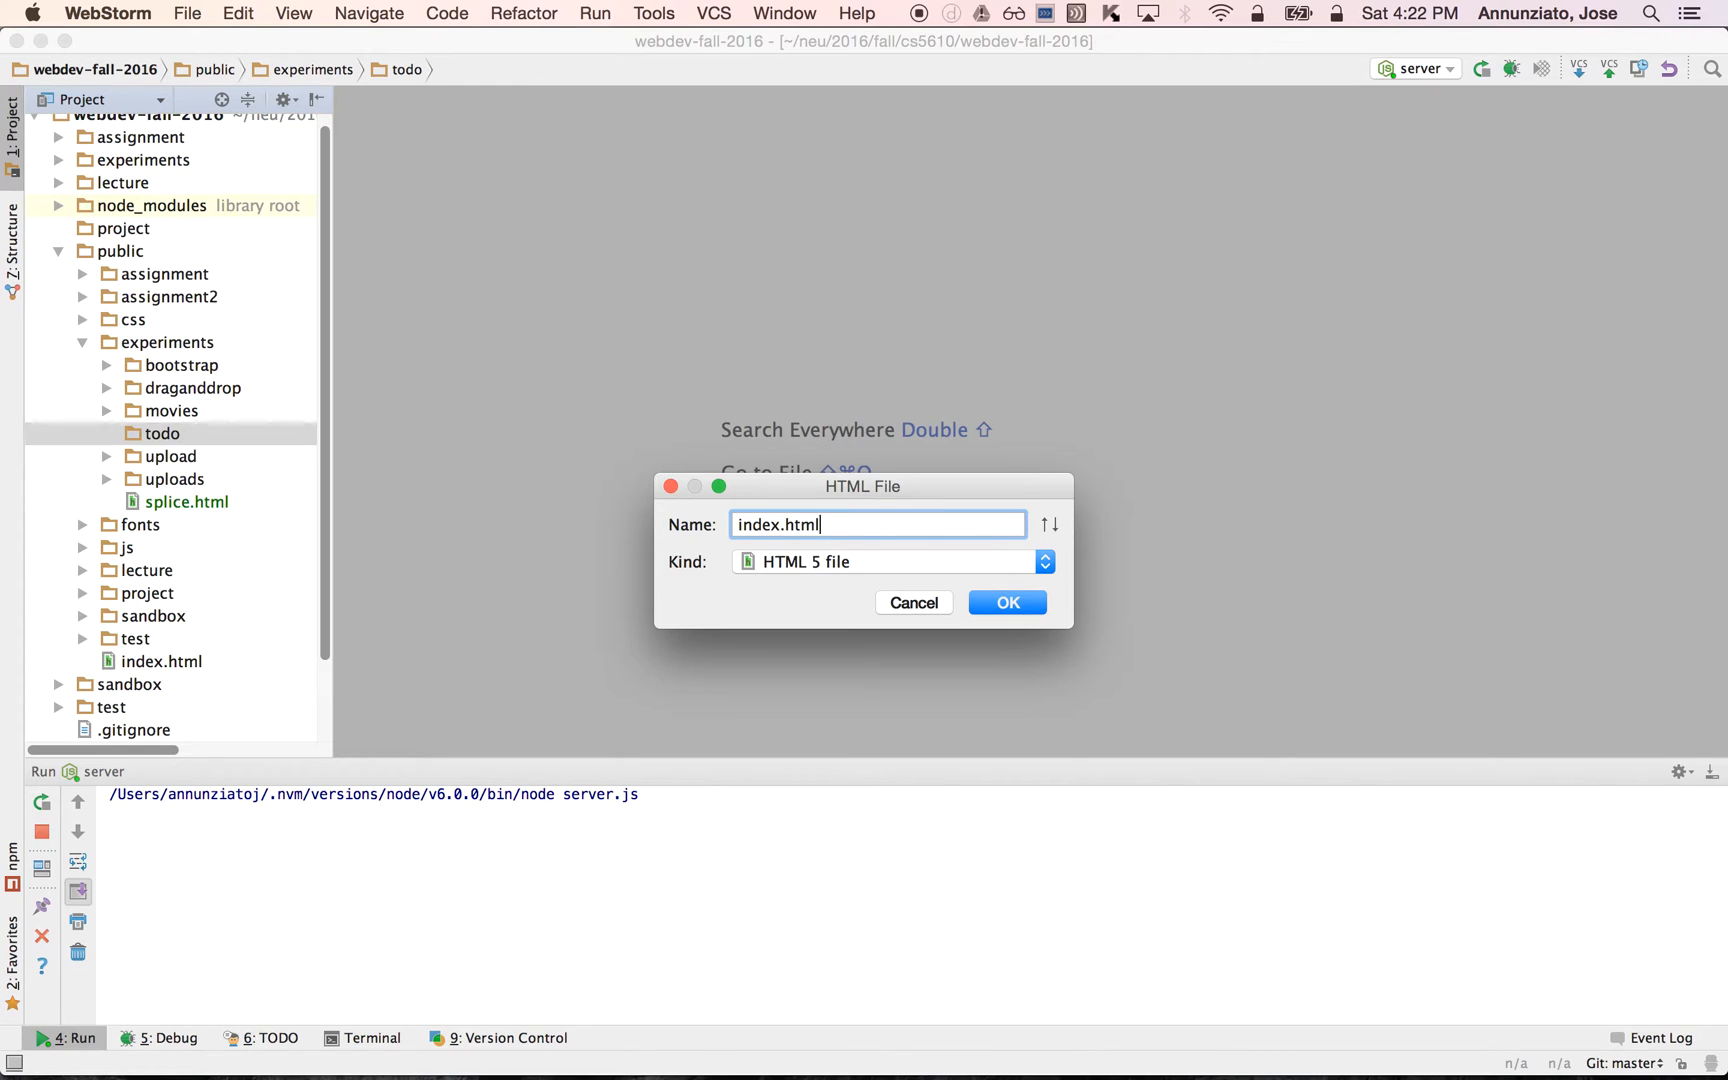
{"action": "left_click", "coordinate": [1004, 602]}
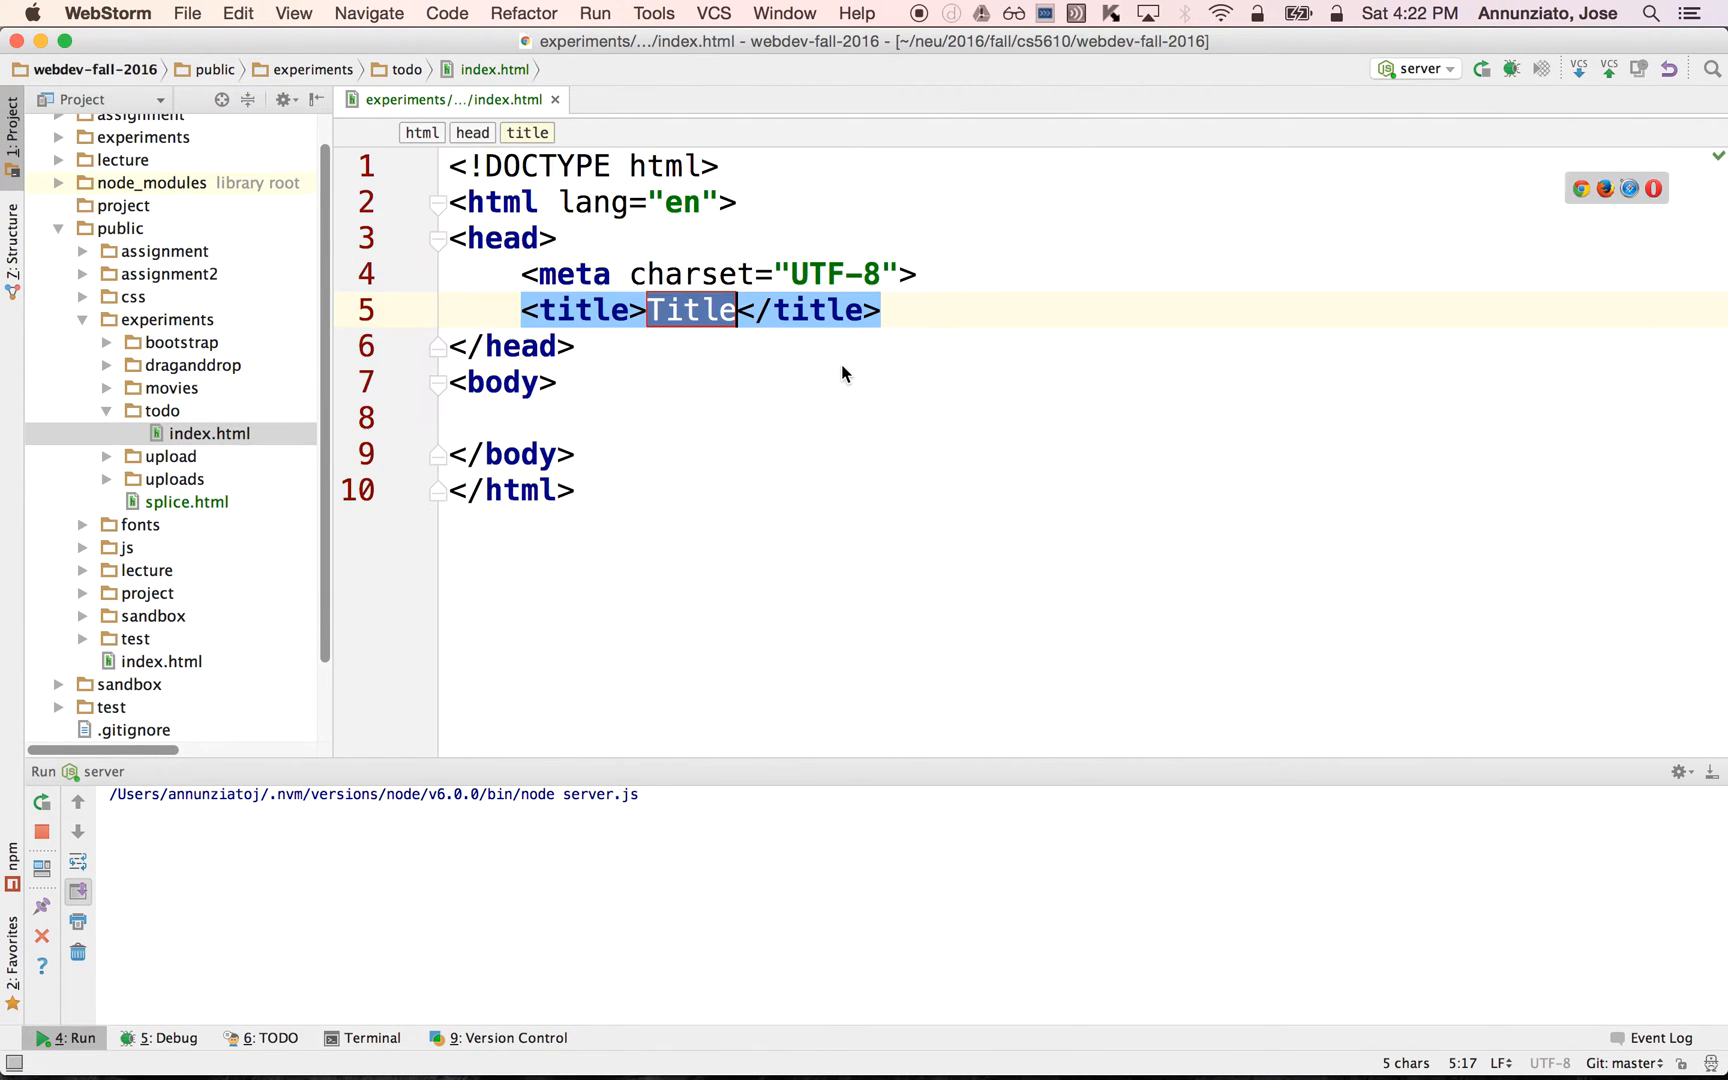
Add <link href="../../css/bootstrap.css" rel="stylesheet"/> to the head using path autocomplete.
{"action": "left_click", "coordinate": [499, 238]}
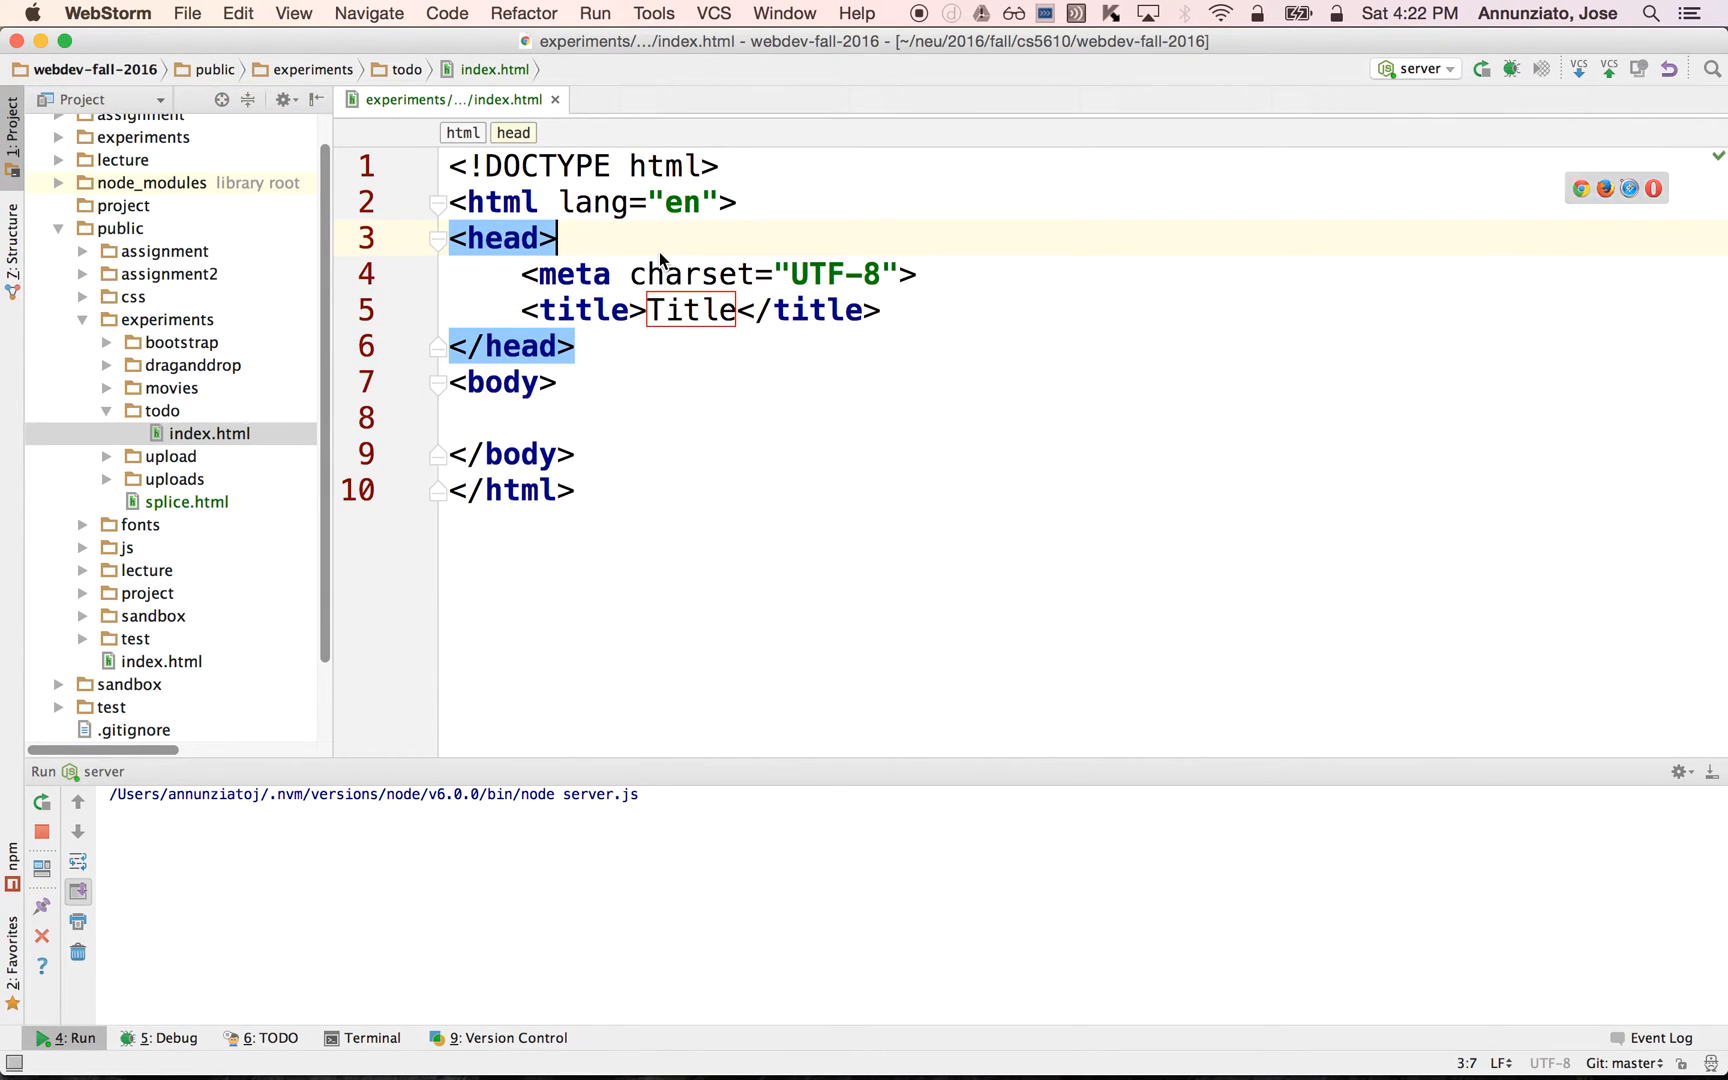
{"action": "type", "text": "<link href=\""}
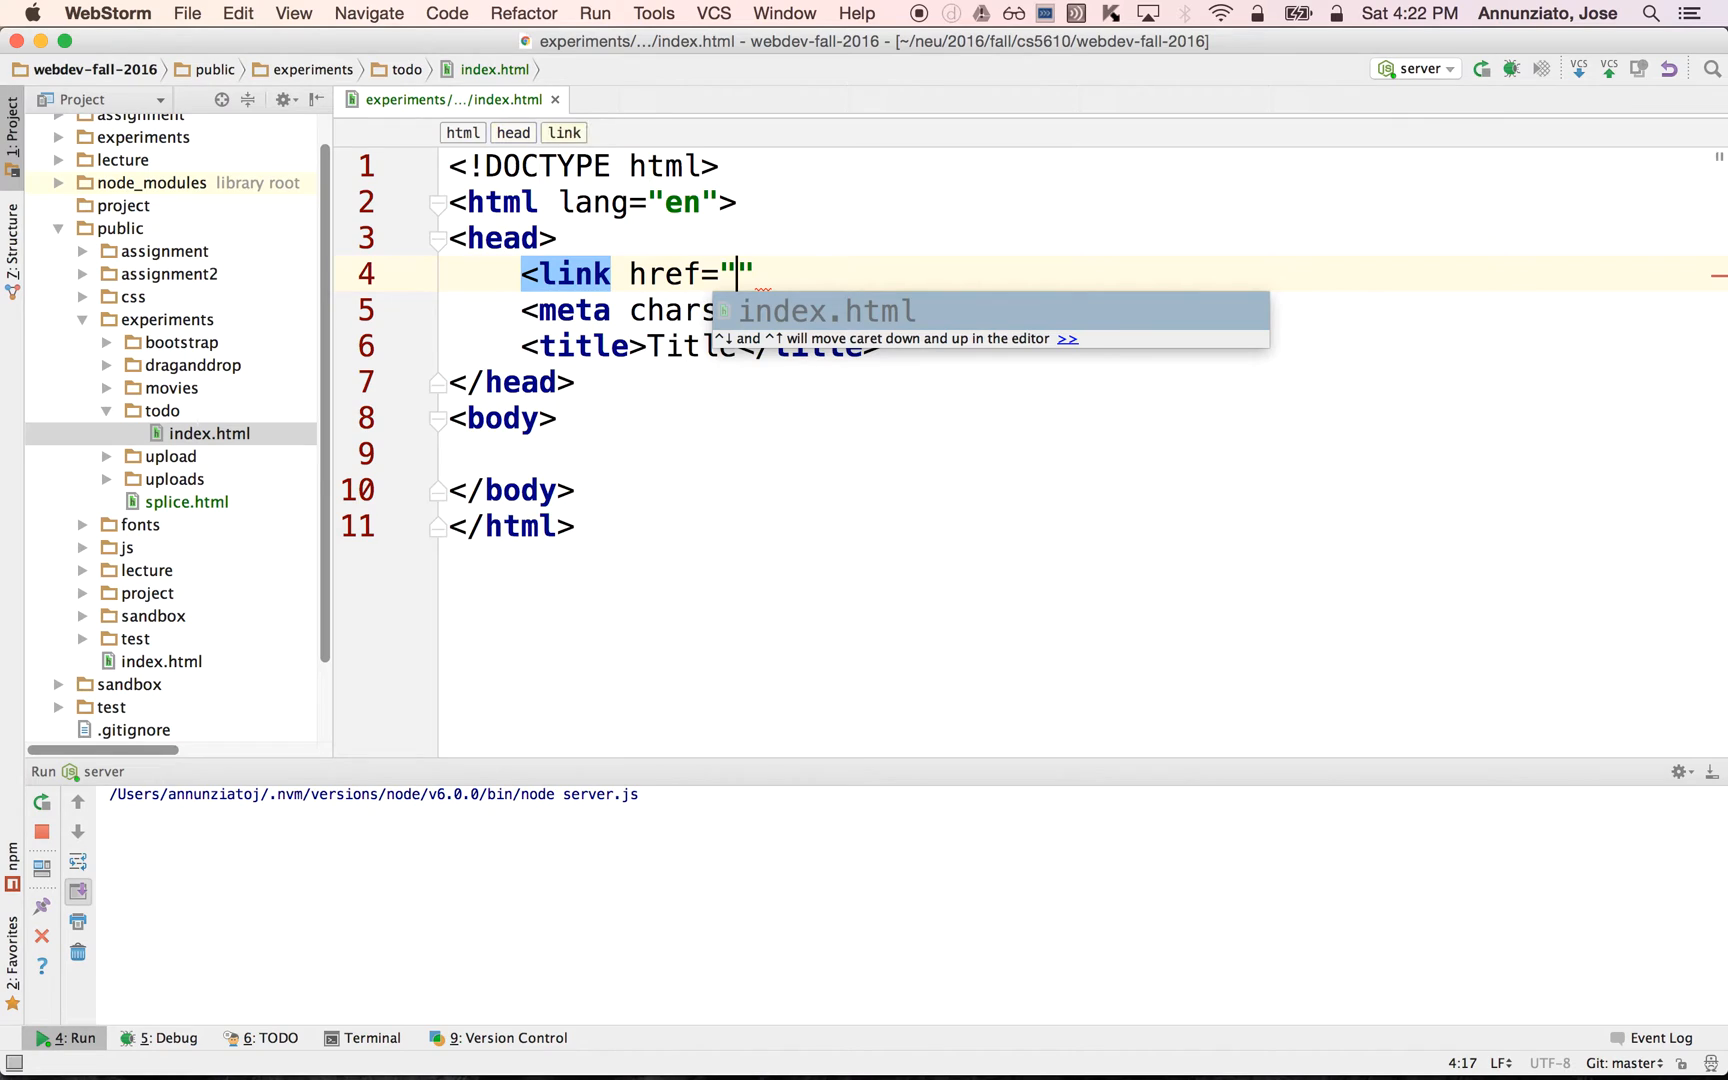
{"action": "type", "text": "../../"}
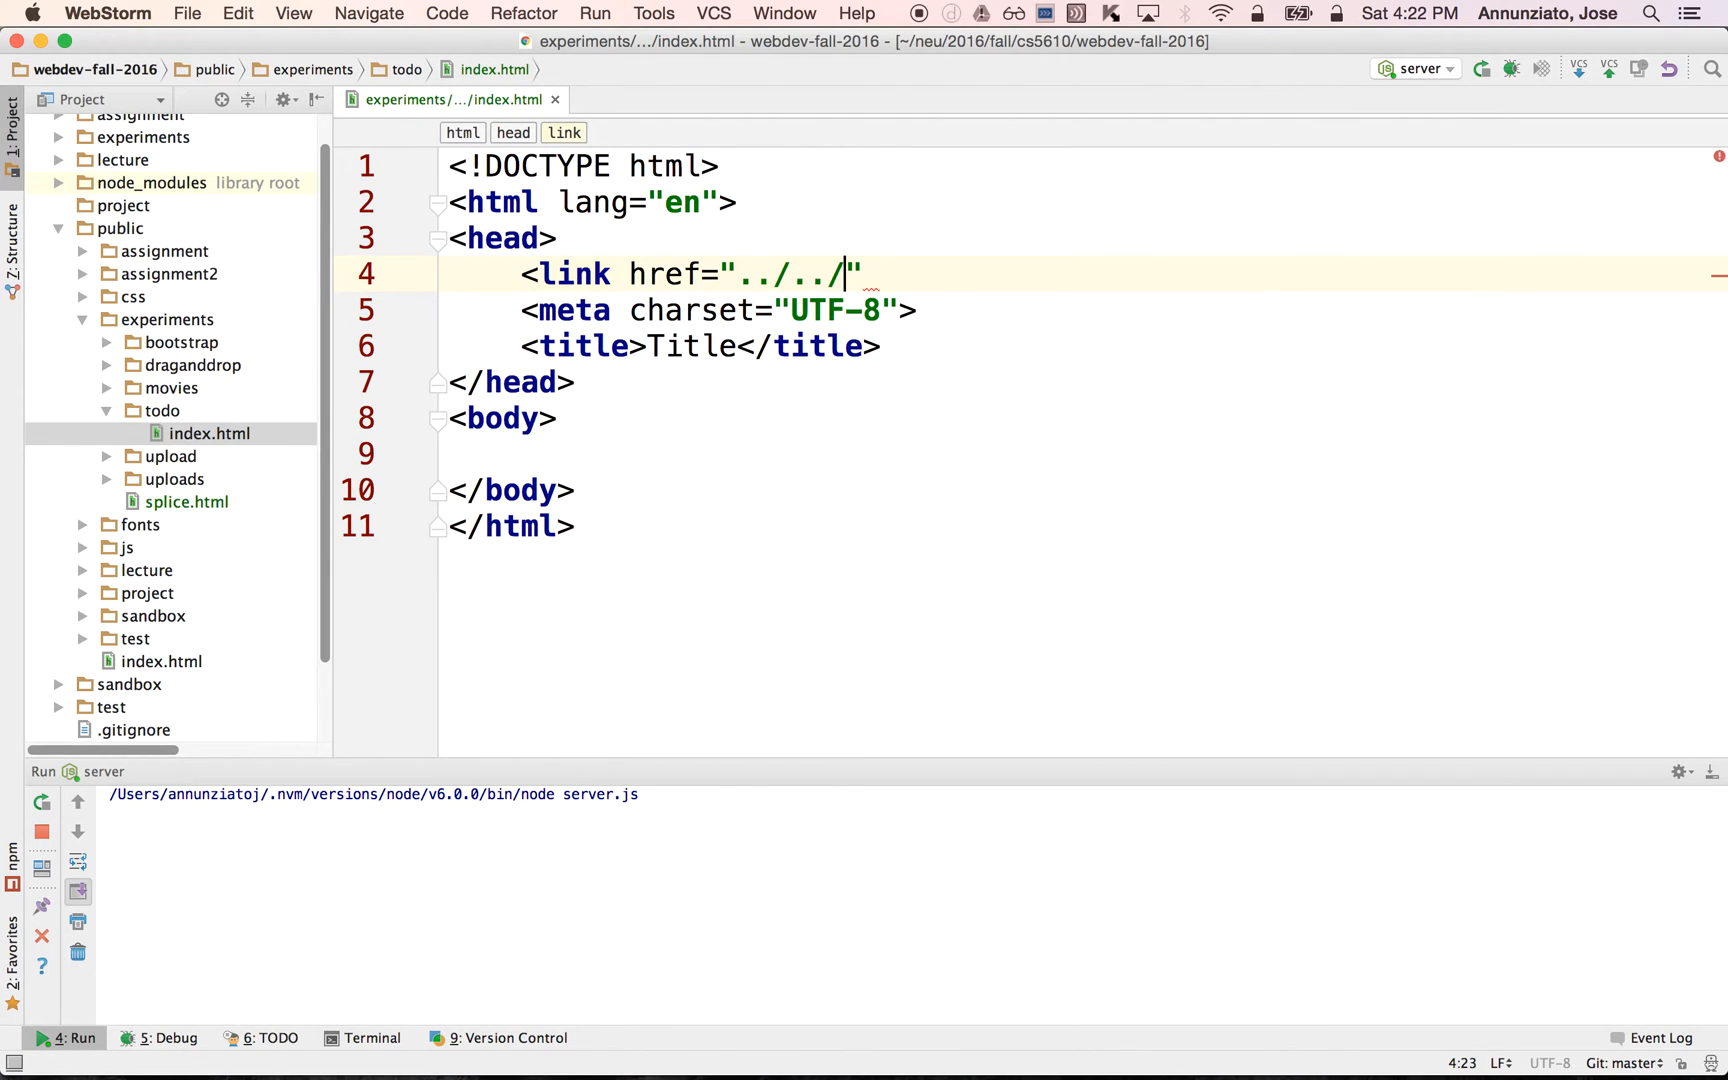
{"action": "type", "text": "css/bootstrap.css"}
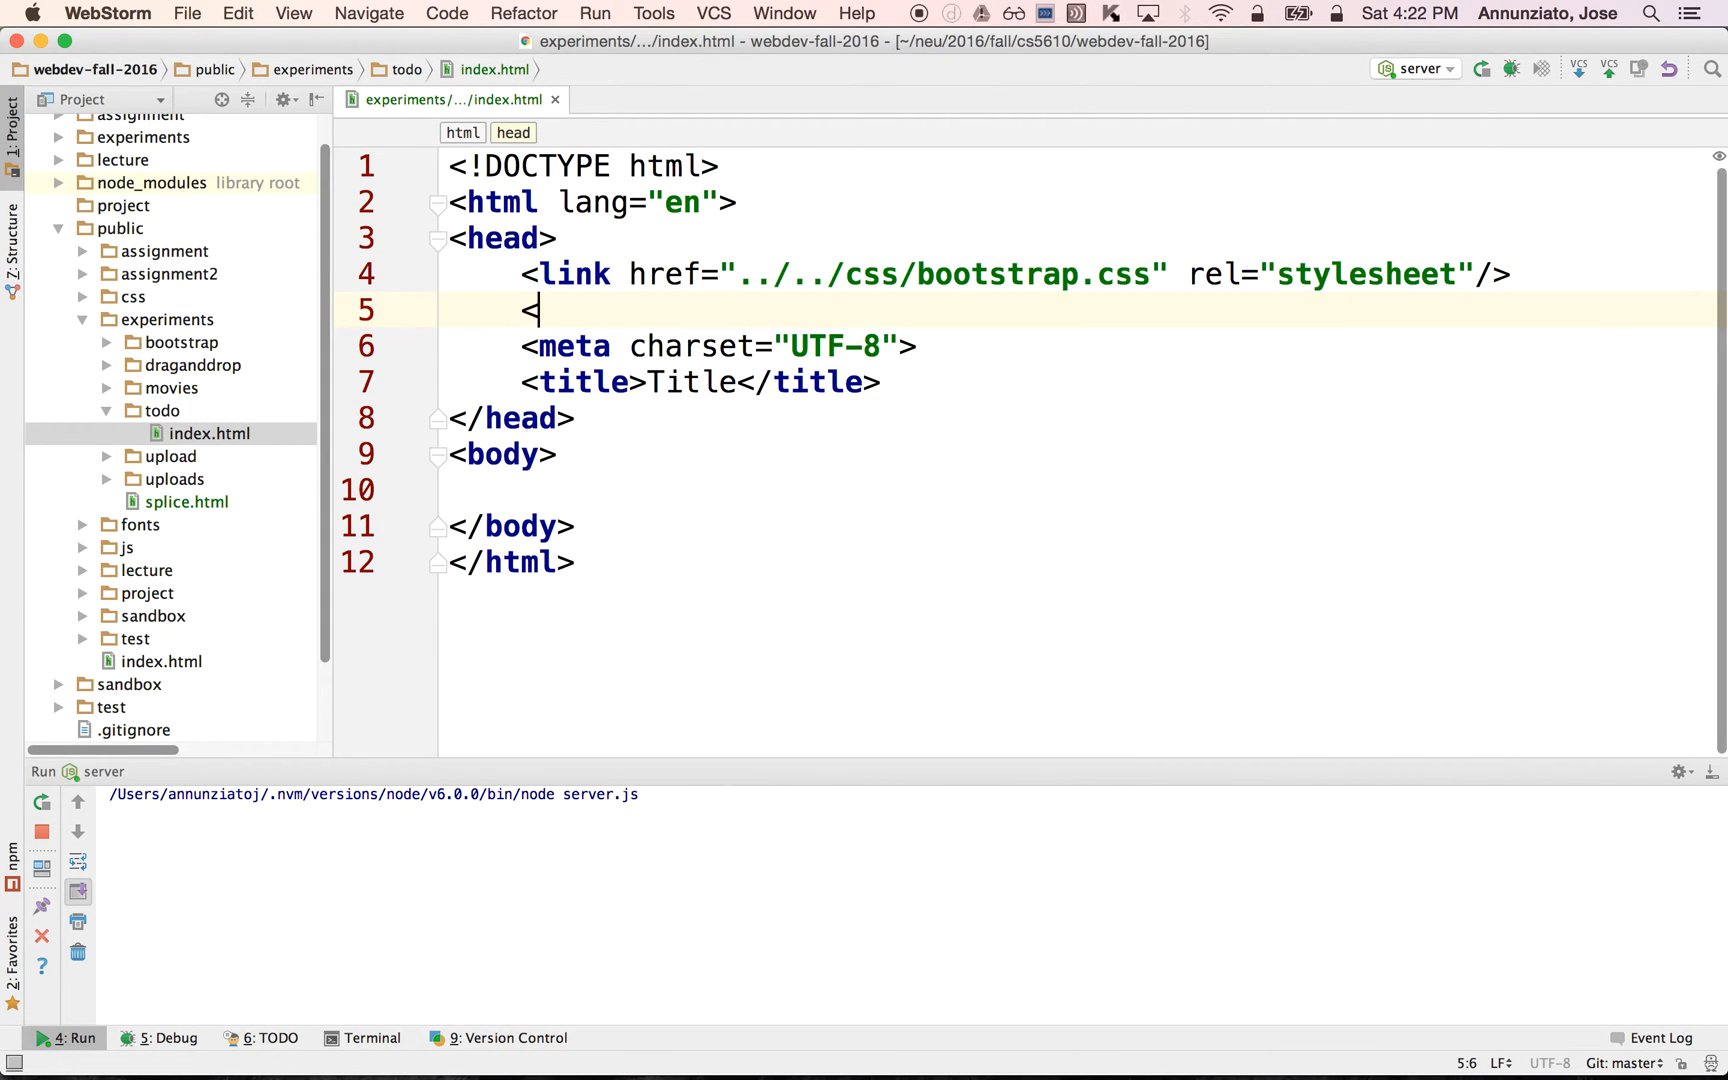
Add script tags for ../../js/jquery.js and ../../js/jquery-ui.js below the Bootstrap link.
{"action": "type", "text": "<"}
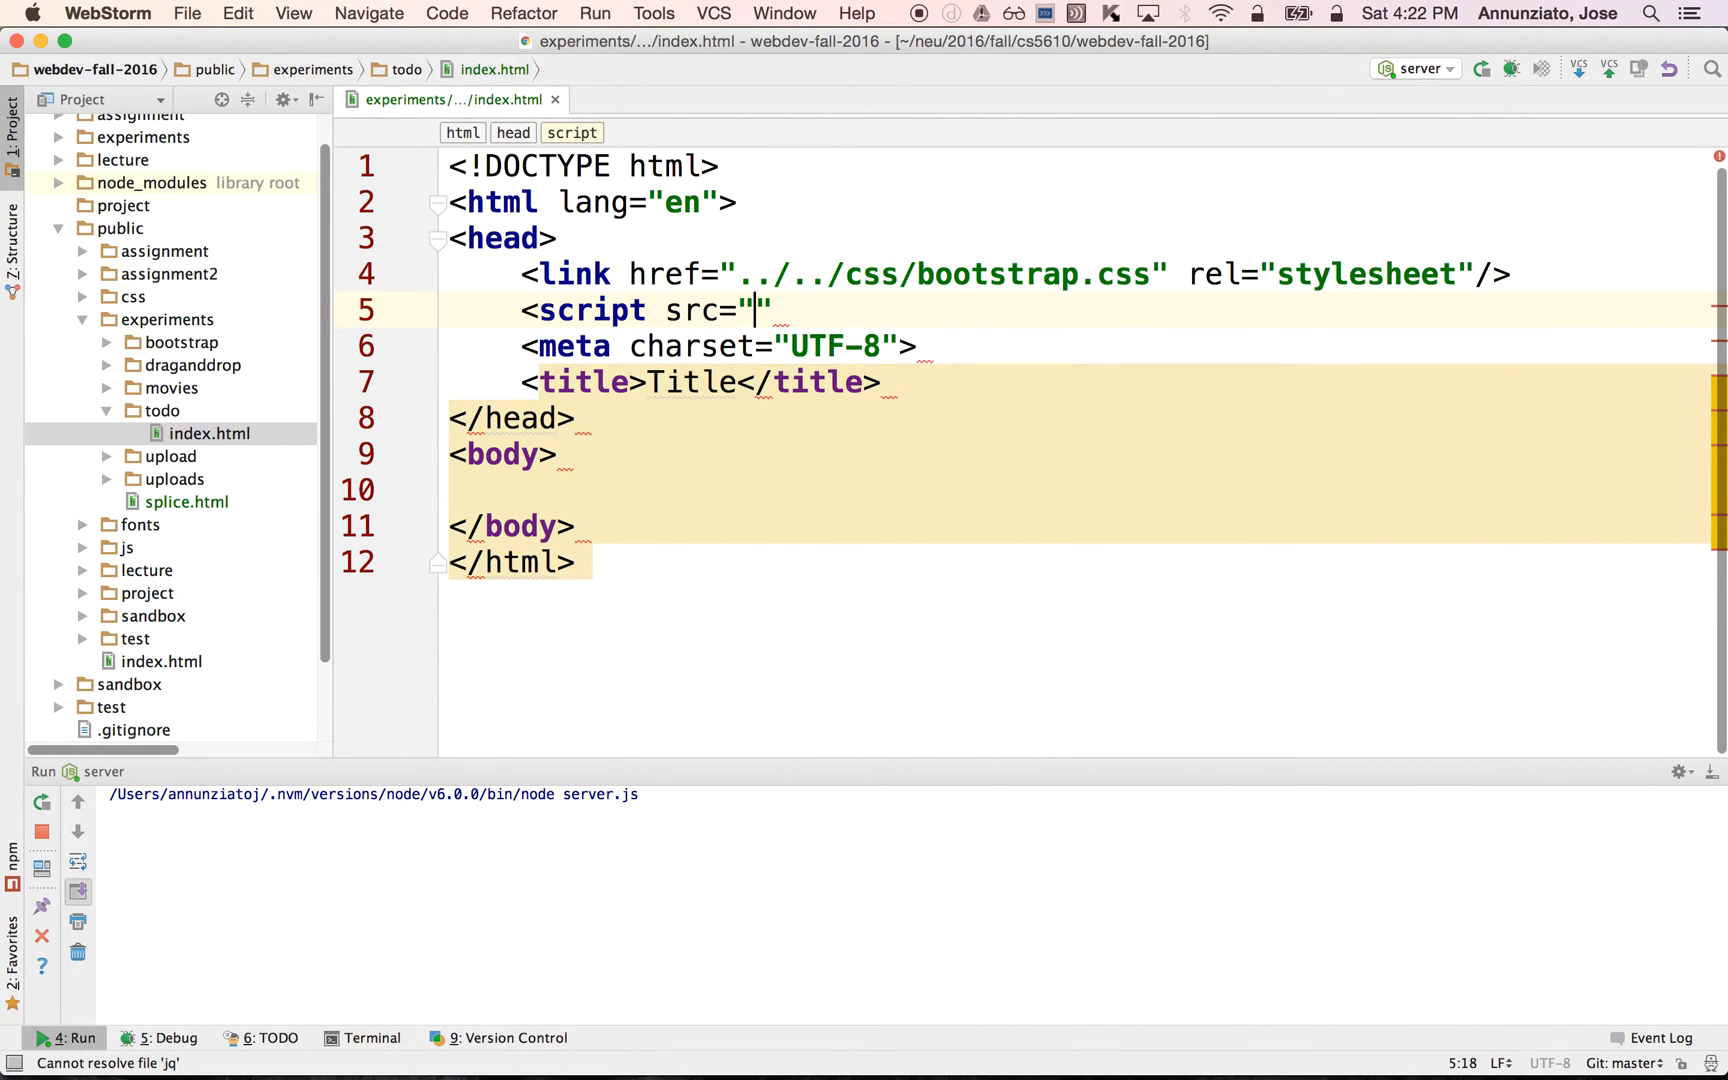
{"action": "type", "text": "../../"}
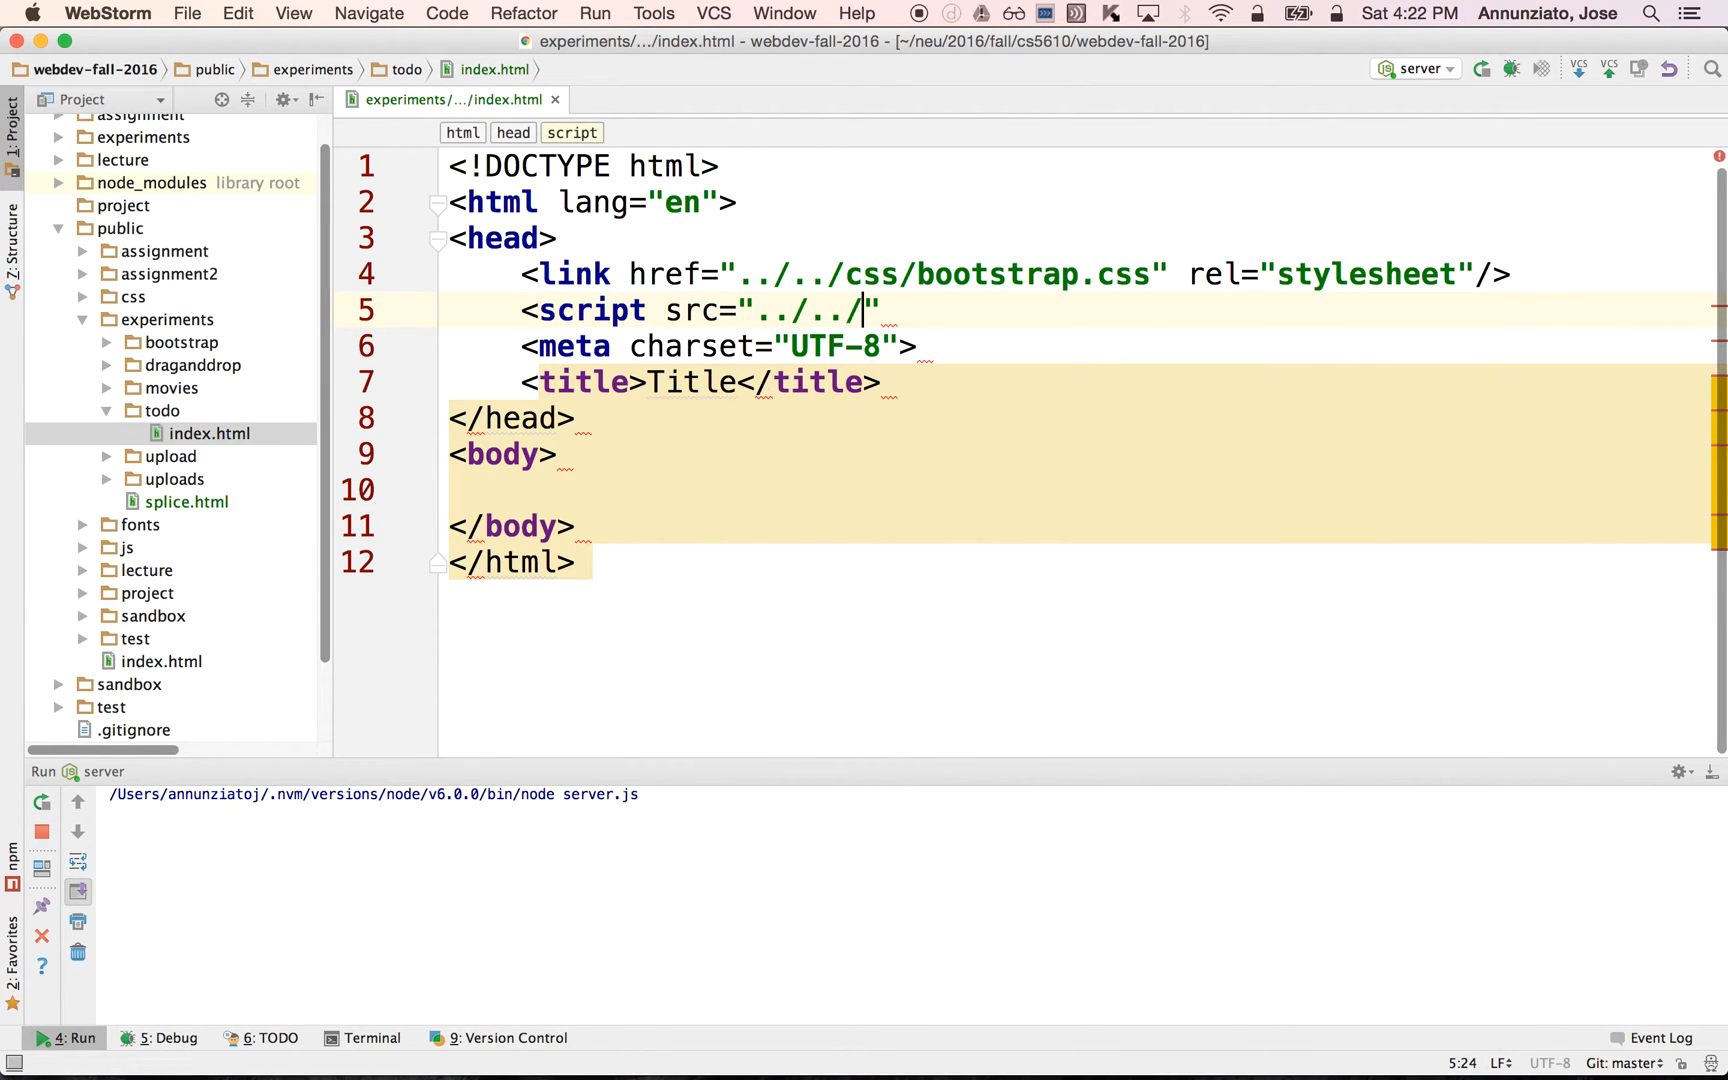
{"action": "type", "text": "js/"}
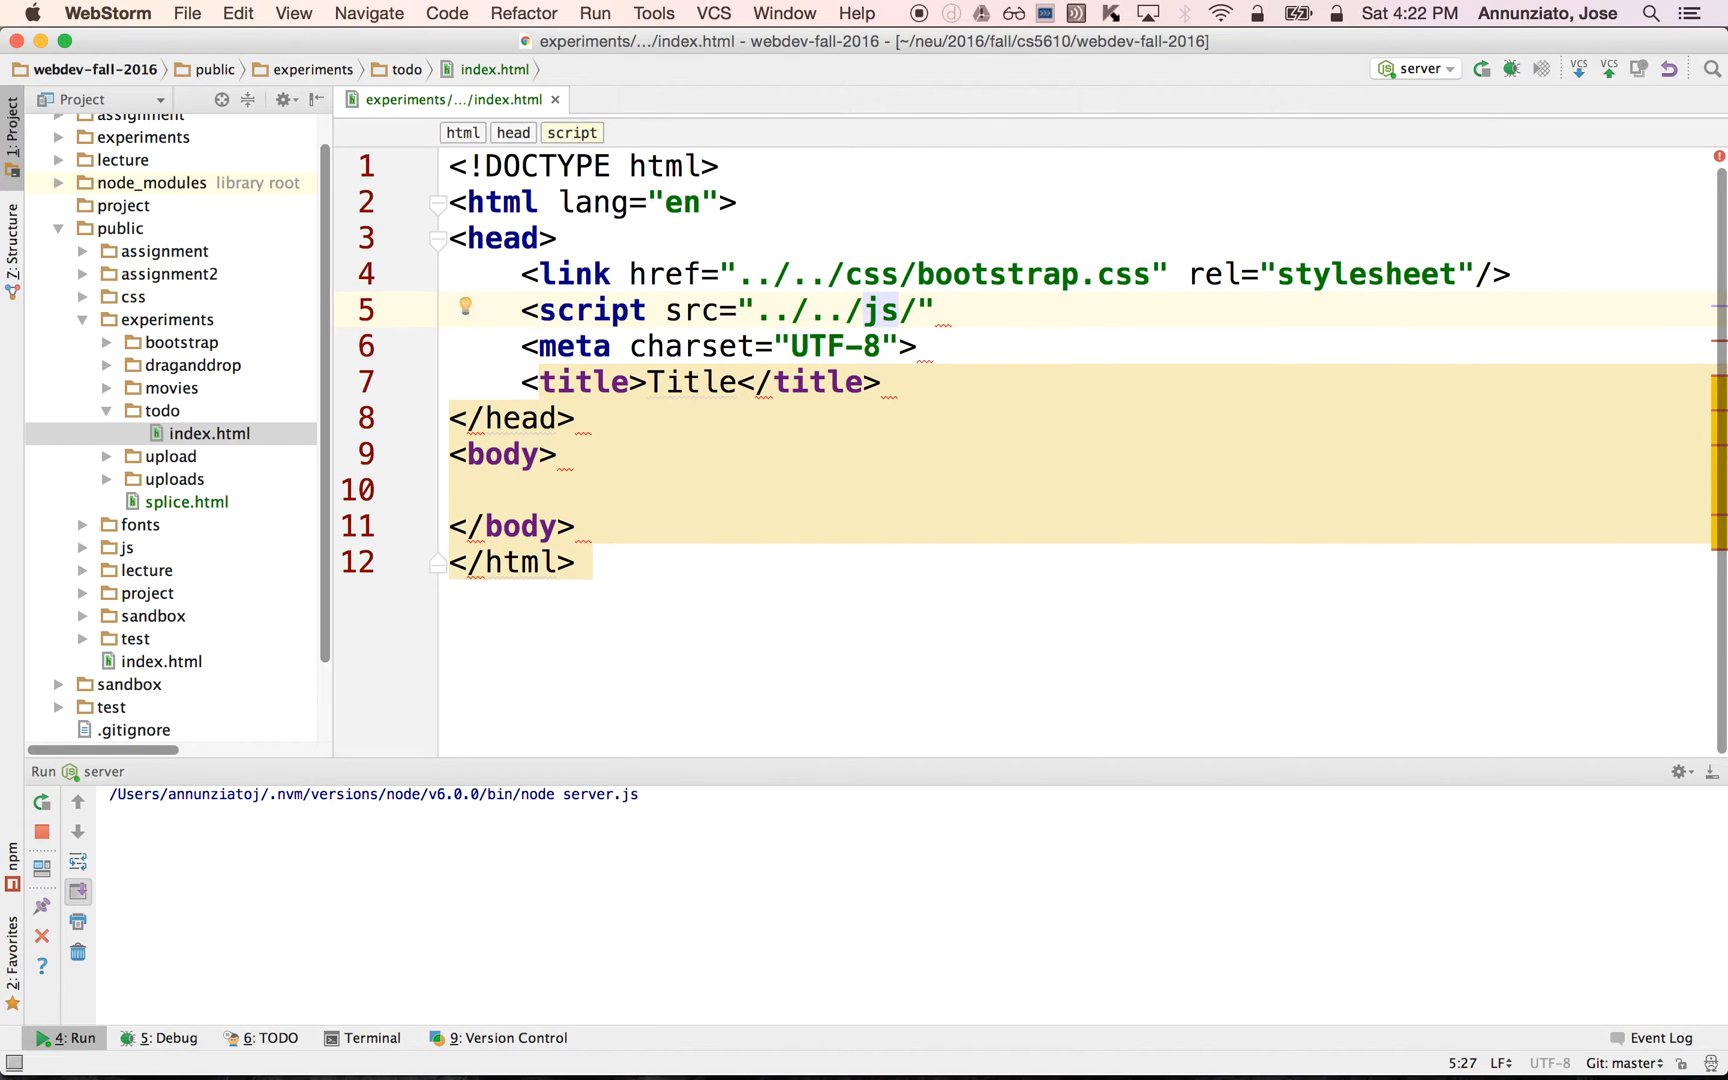
{"action": "type", "text": "jquery.js"}
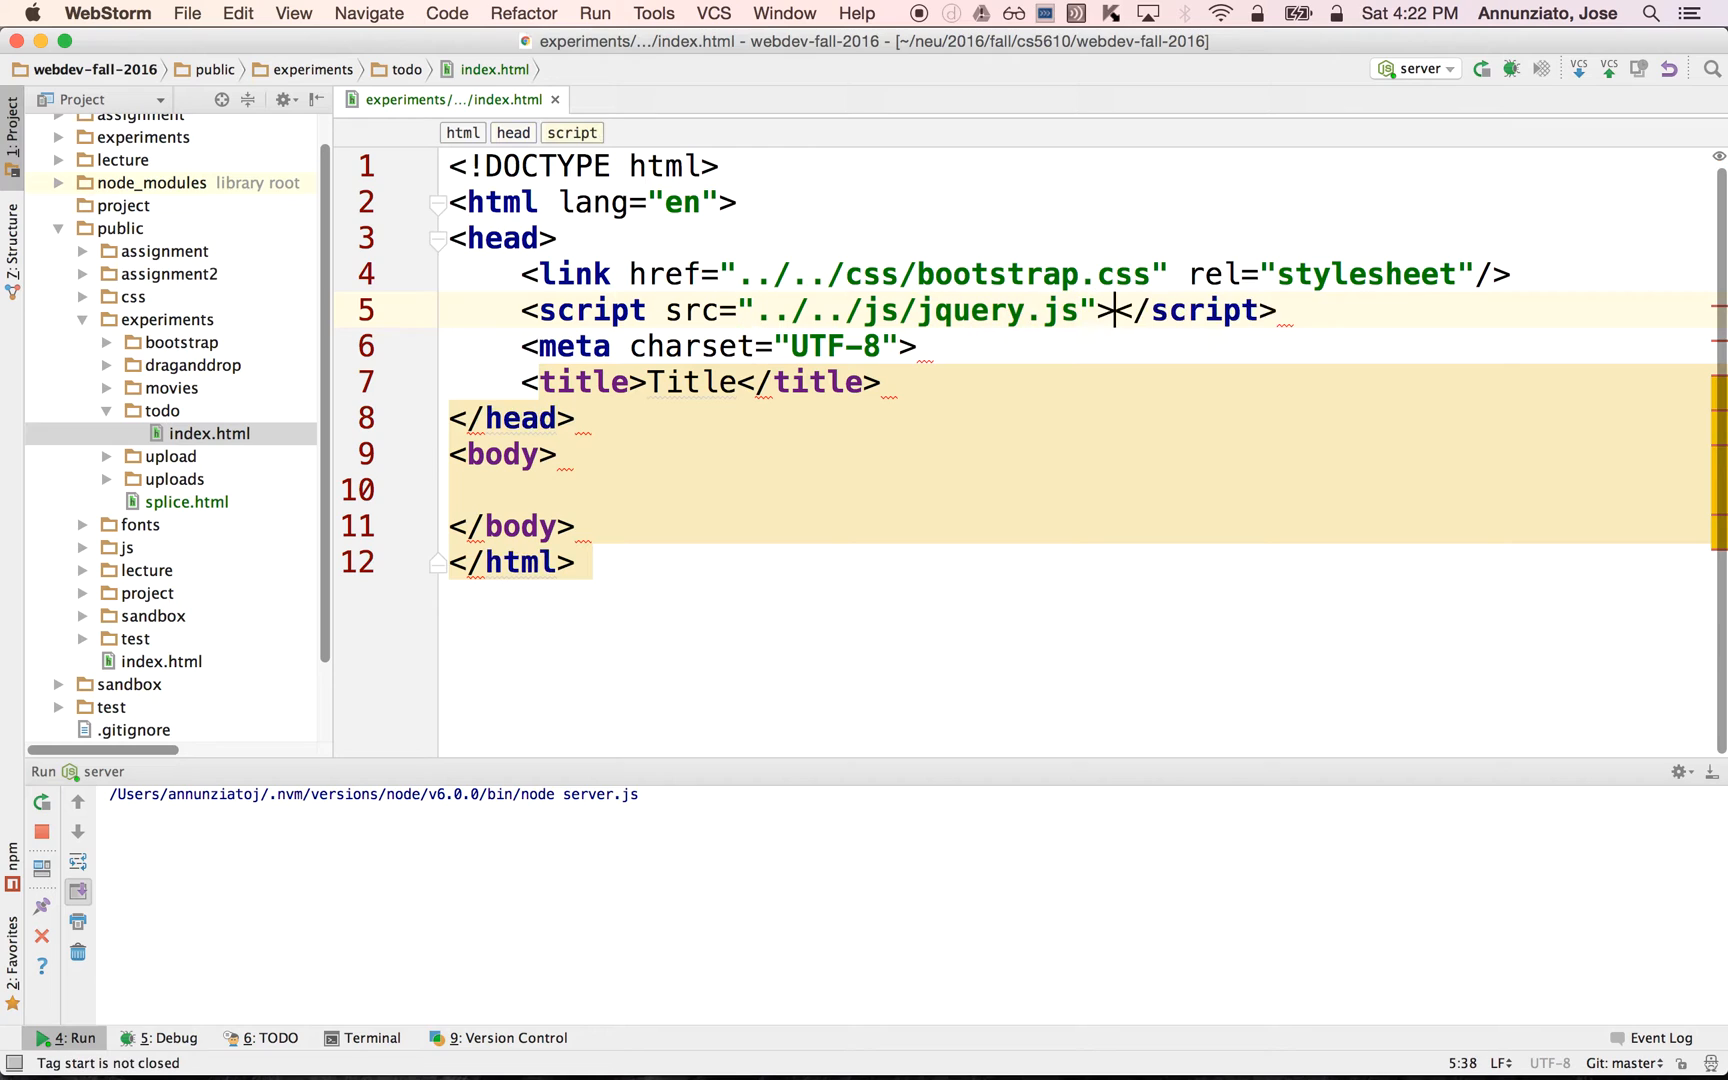
{"action": "type", "text": "<script src=\""}
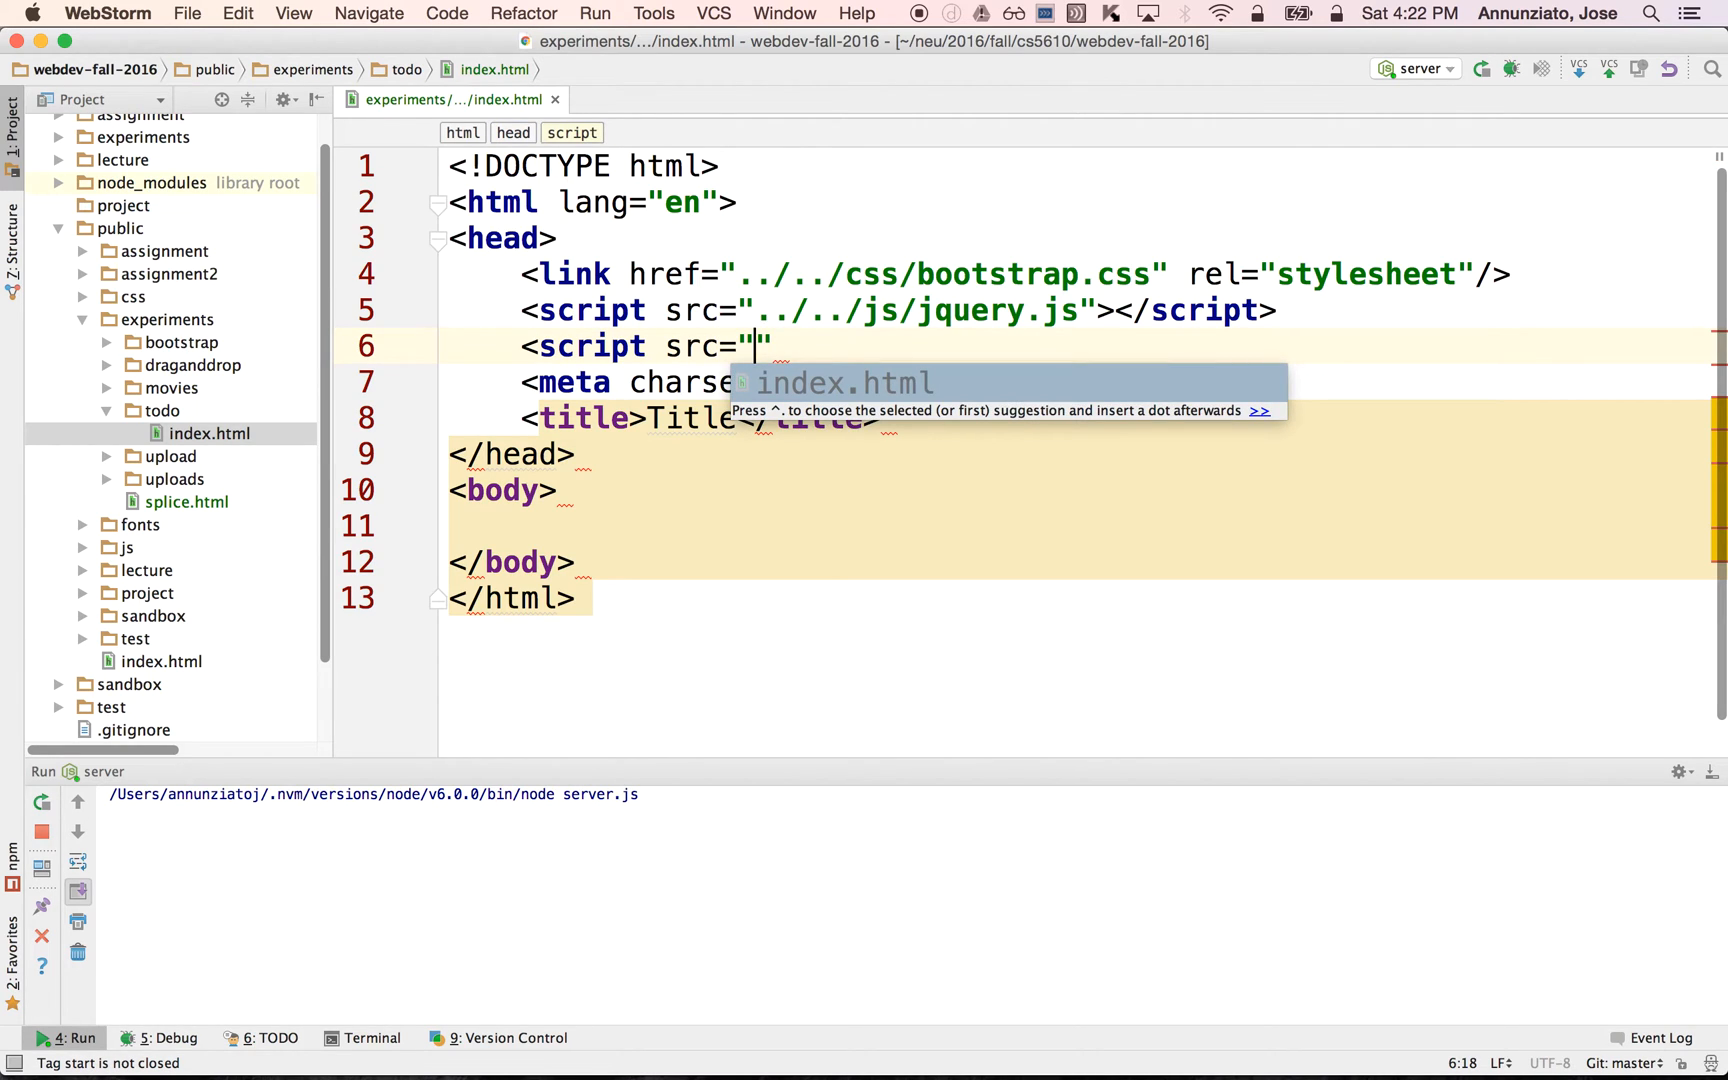
{"action": "type", "text": "../../js/jquery-ui.js"}
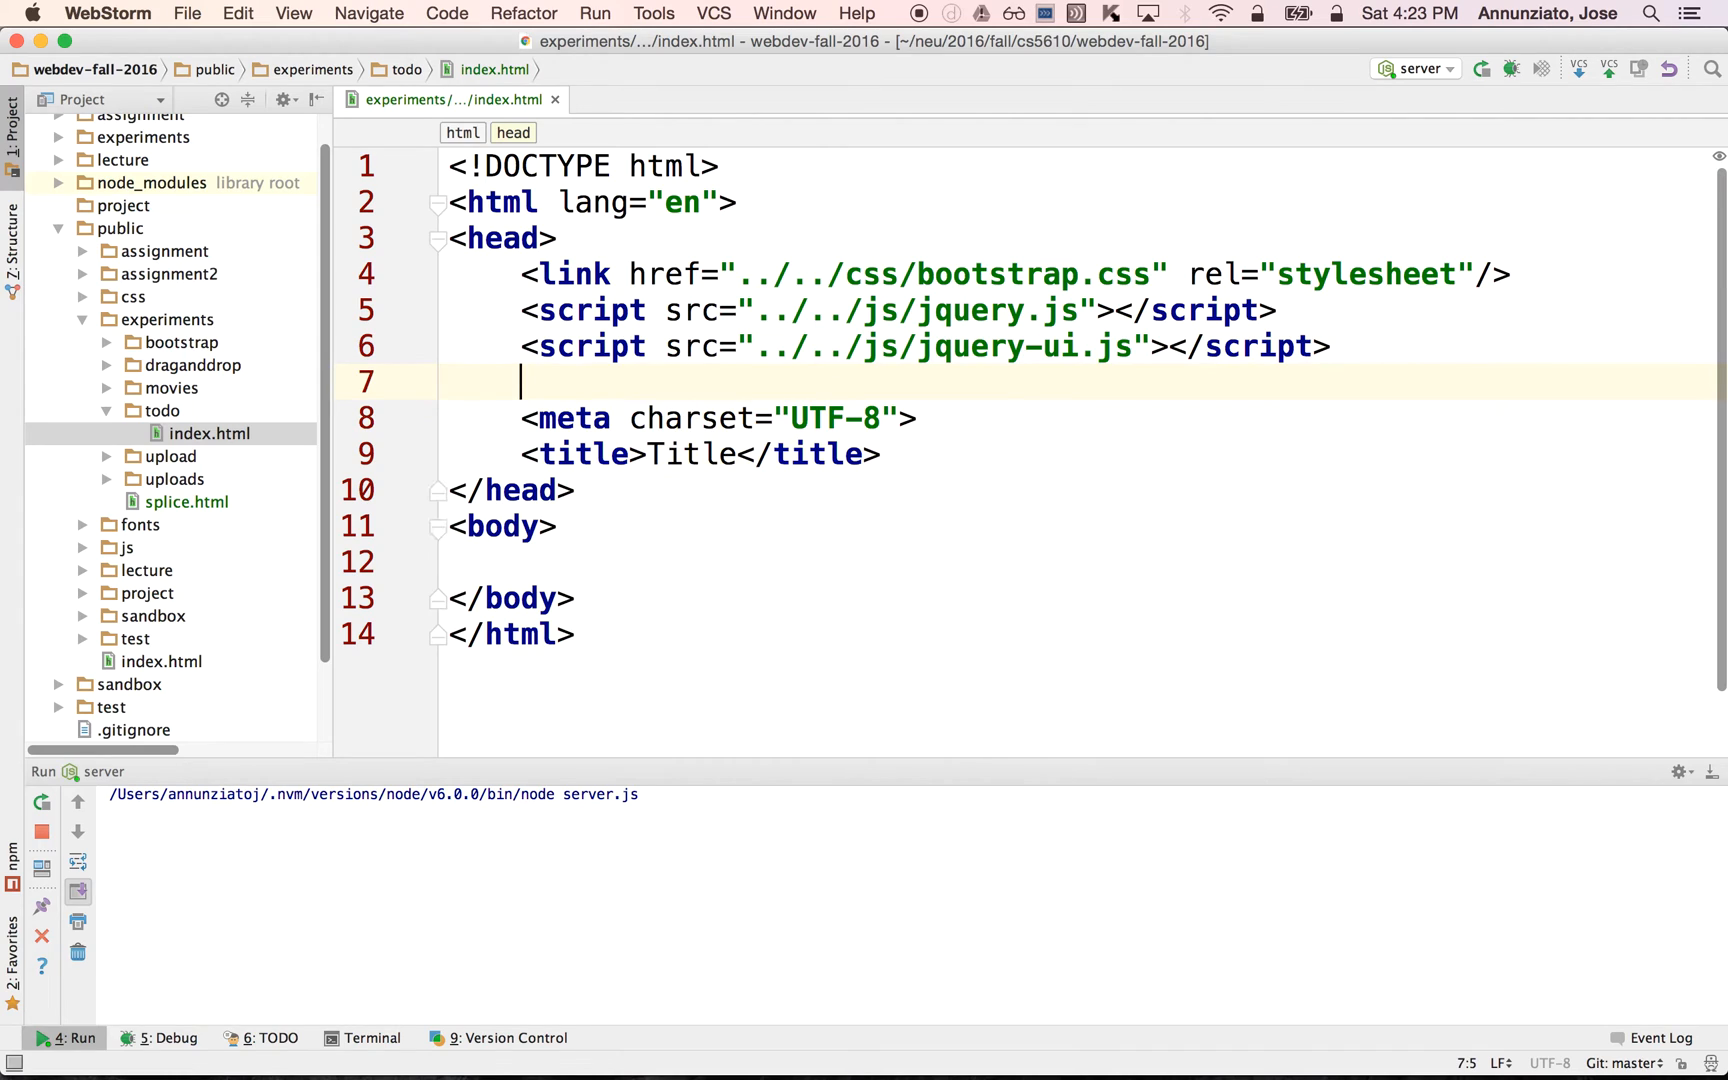
Add script tags for ../../js/angular.js and ../../js/angular-route.js after the jQuery scripts.
{"action": "type", "text": "<script"}
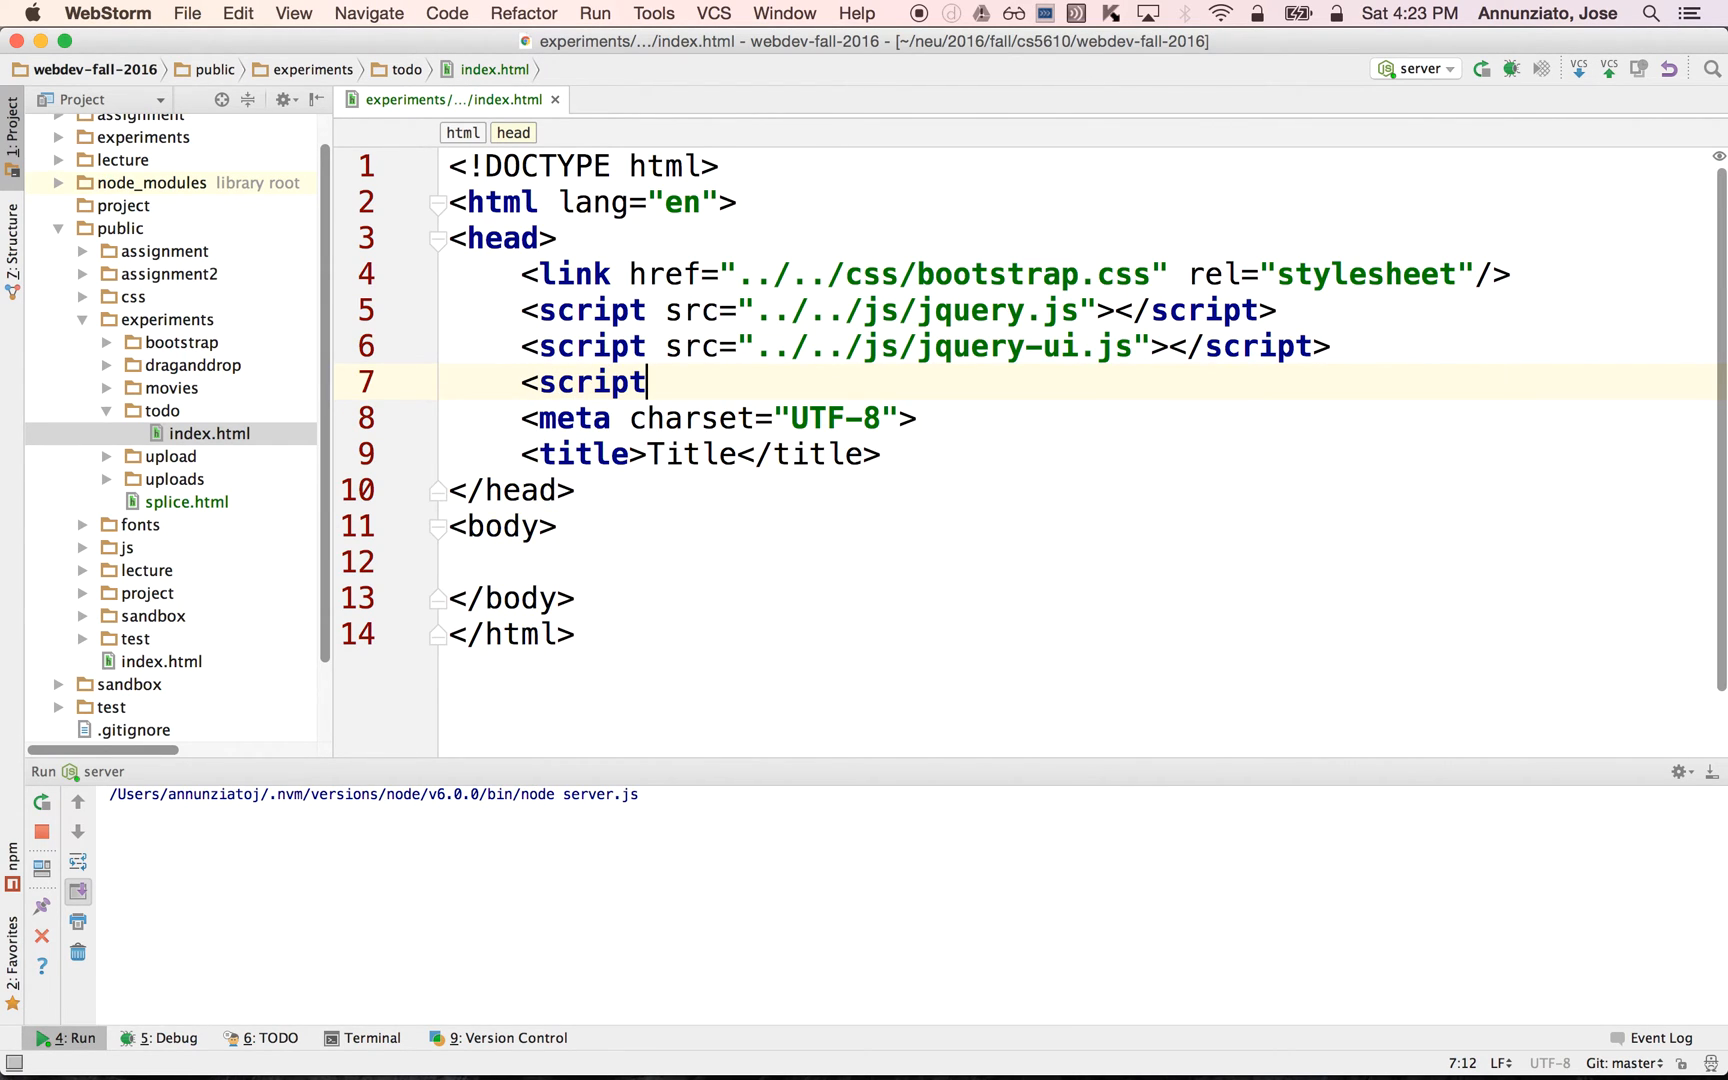
{"action": "type", "text": "src=\"\""}
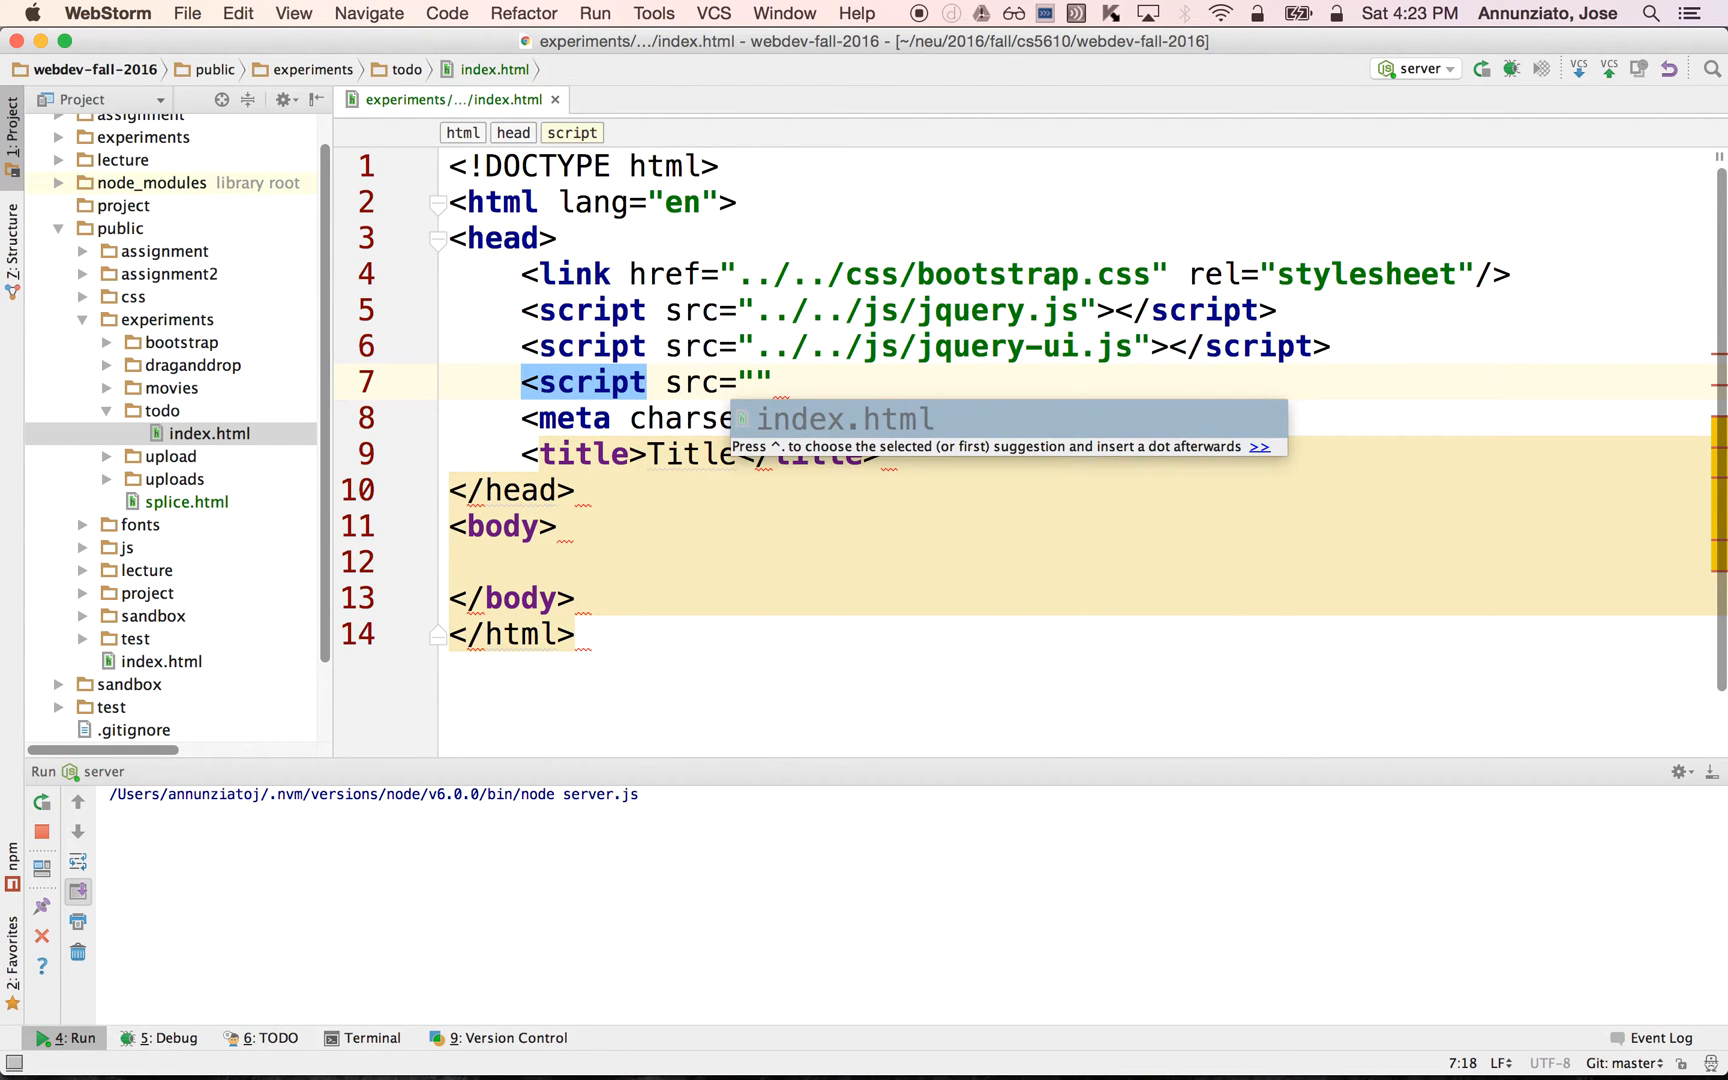
{"action": "type", "text": "../.."}
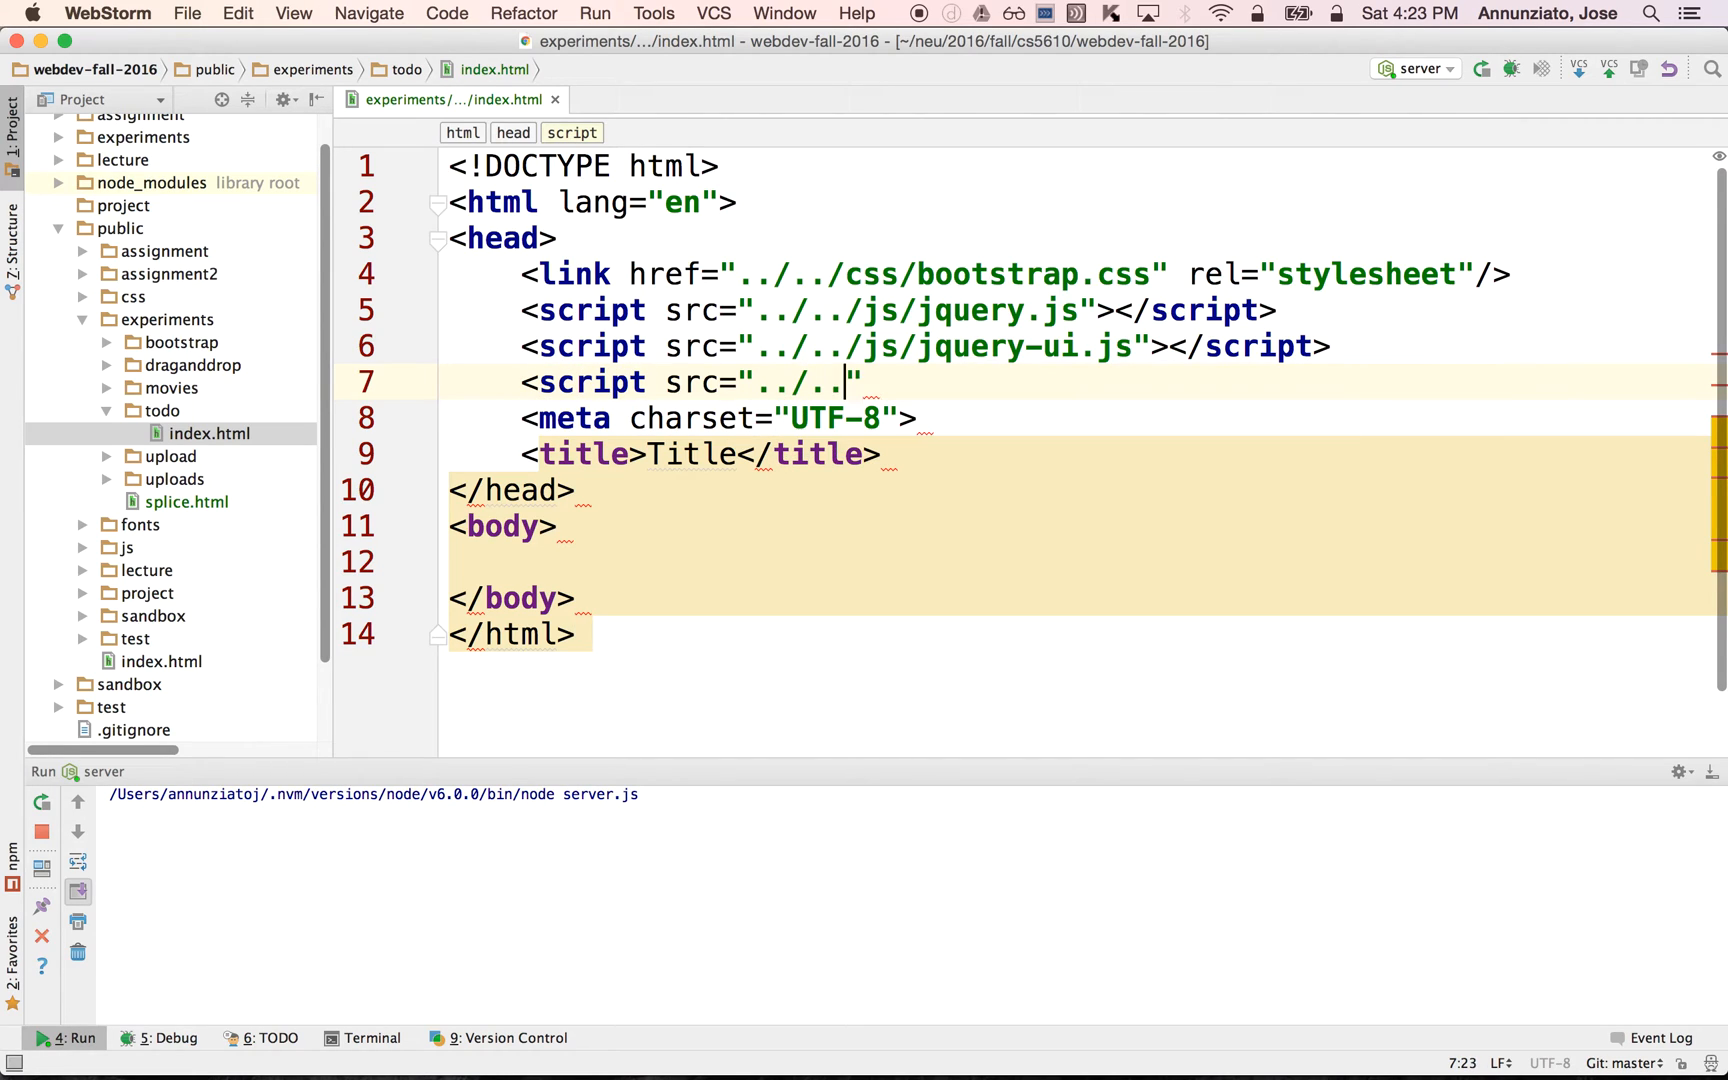
{"action": "type", "text": "/js"}
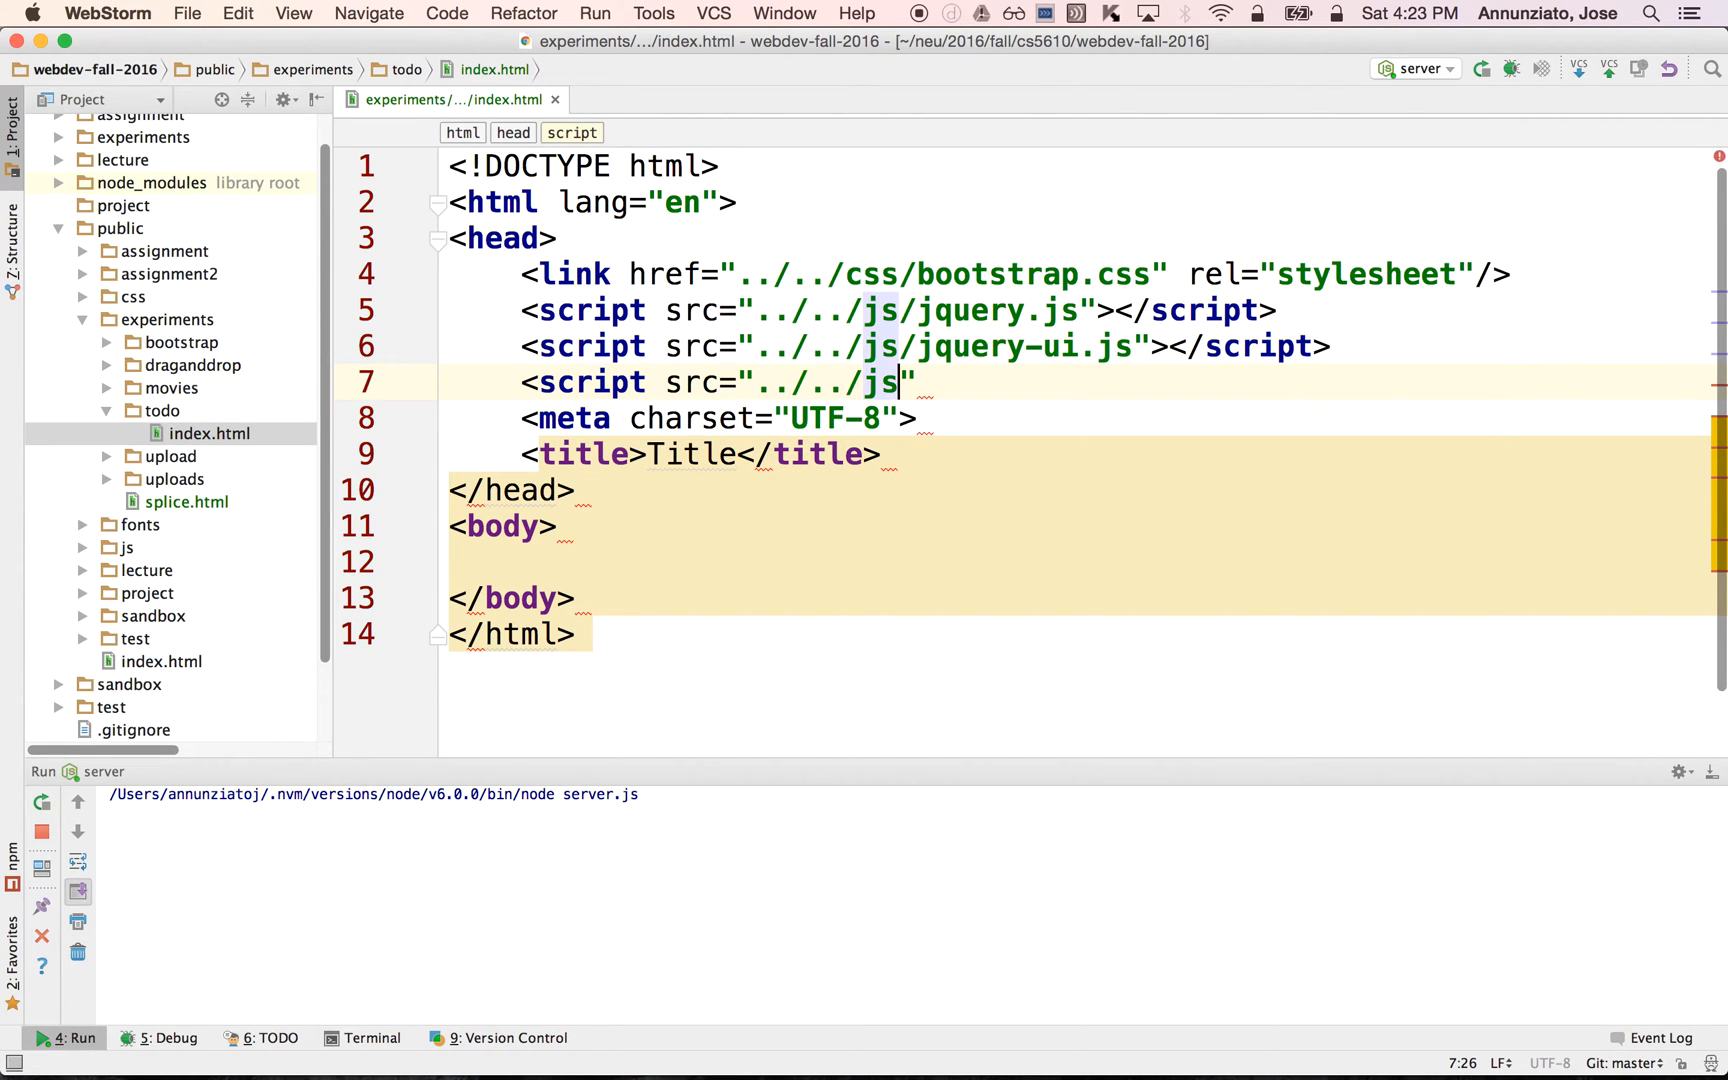
{"action": "type", "text": "/angular.js"}
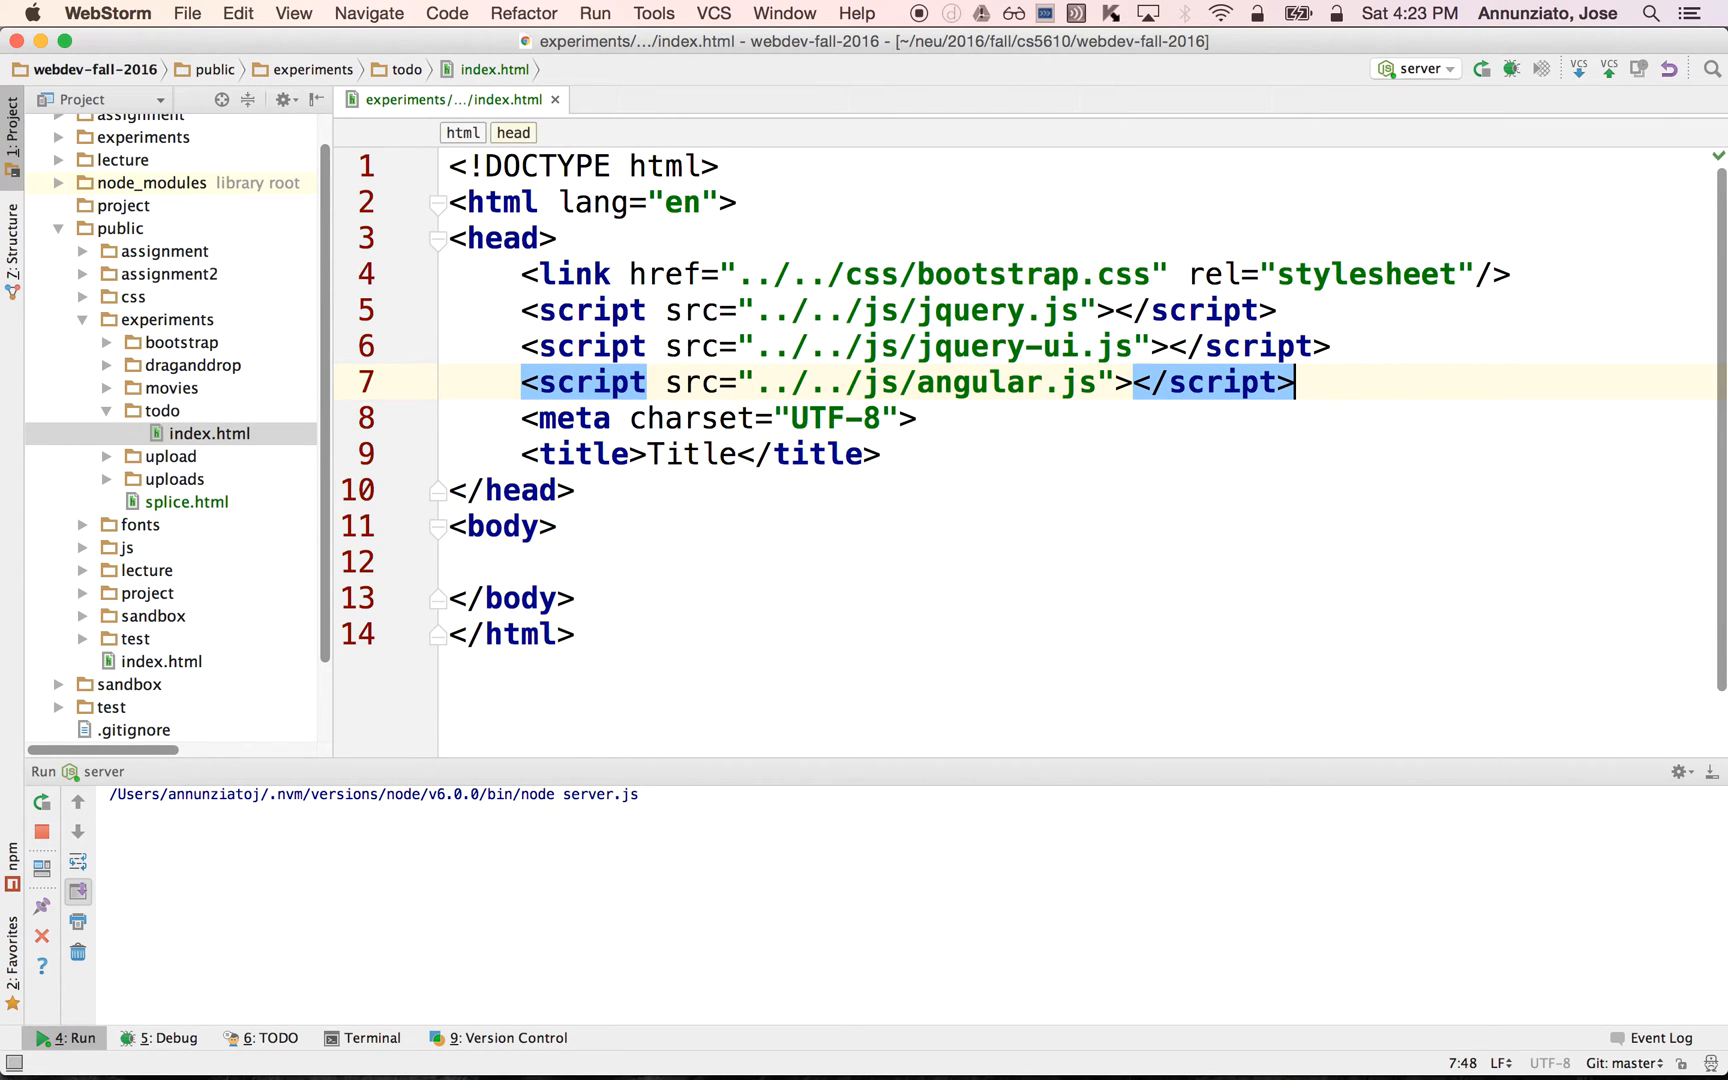
{"action": "type", "text": "<script src=\"../../js/"}
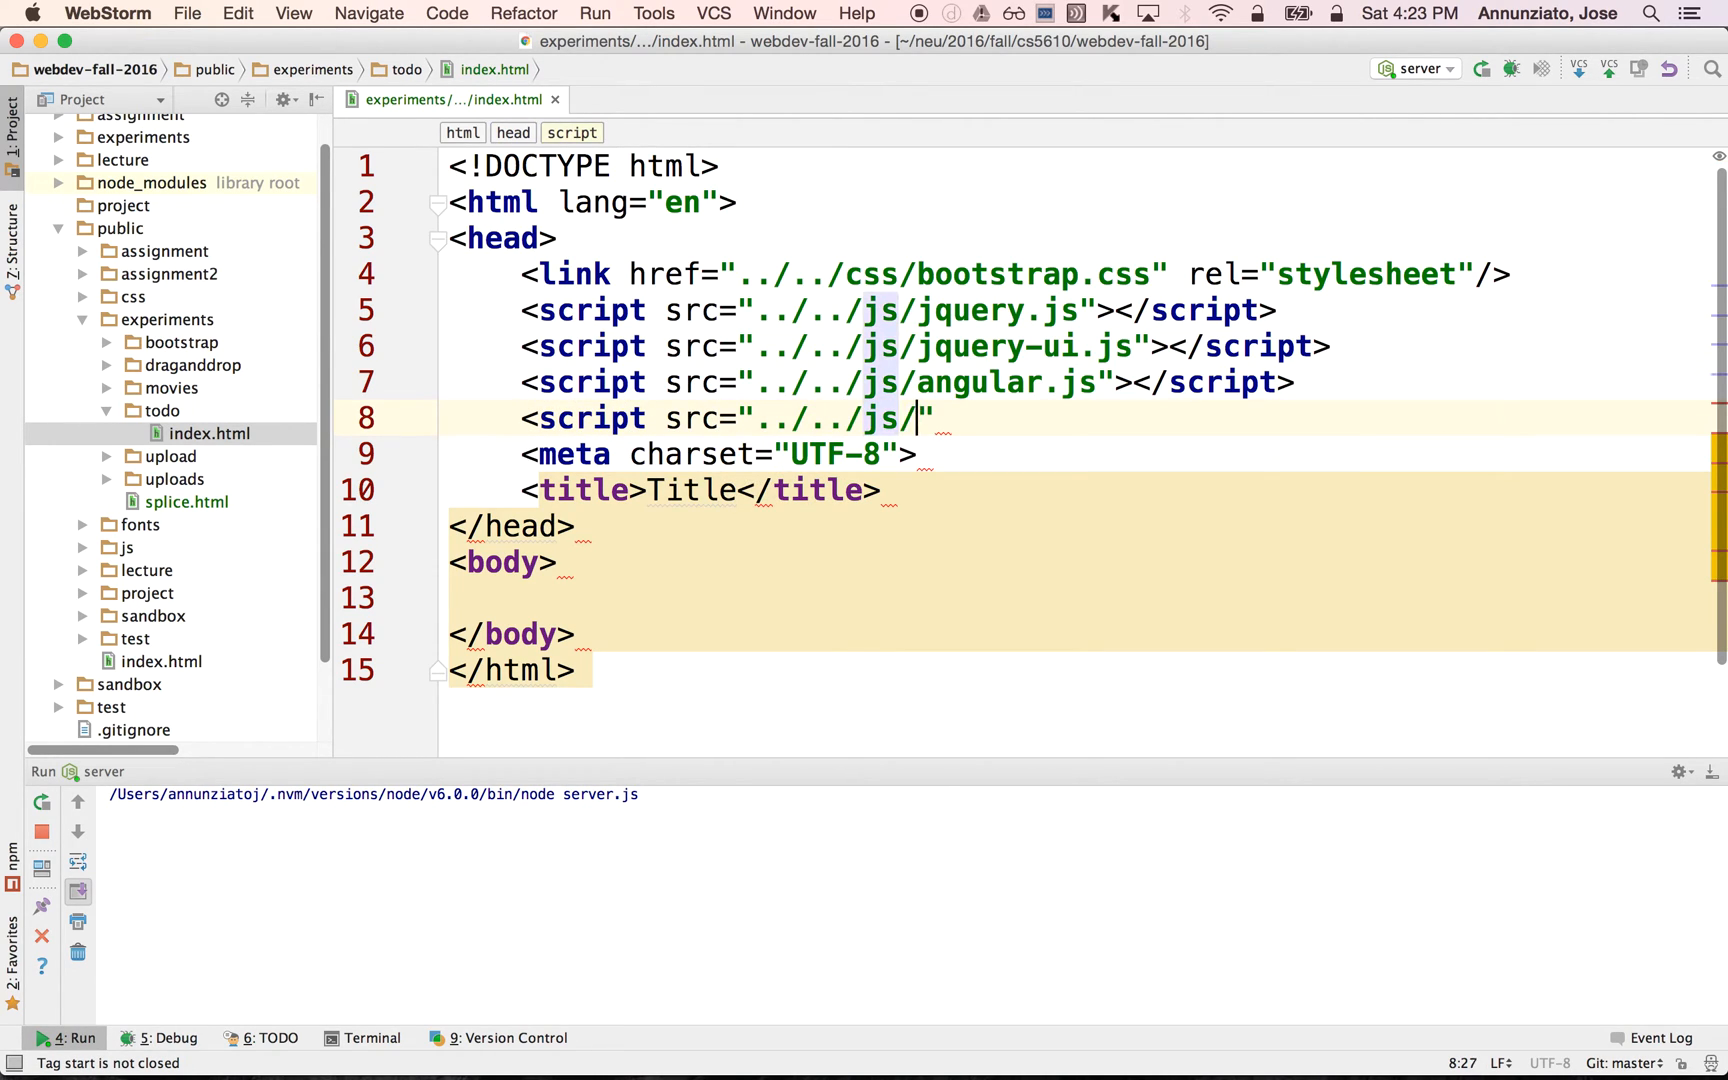
{"action": "type", "text": "angular-route.js"}
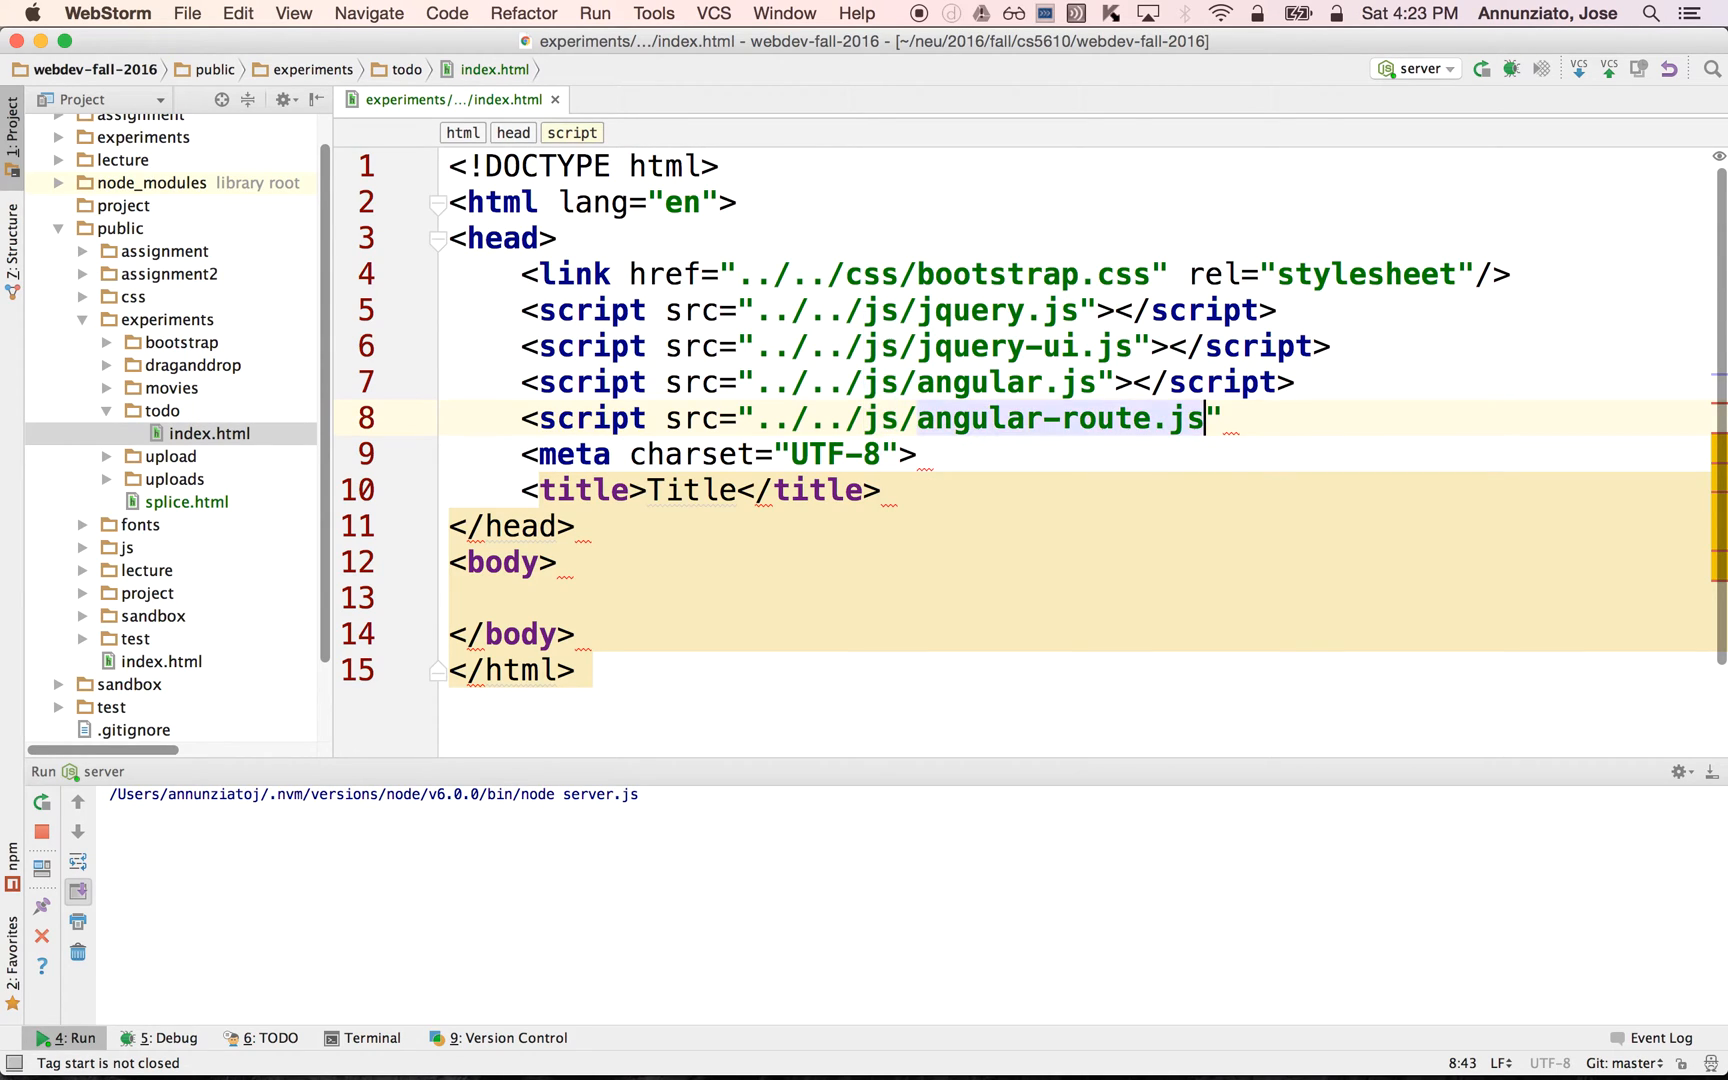
{"action": "type", "text": "></script>"}
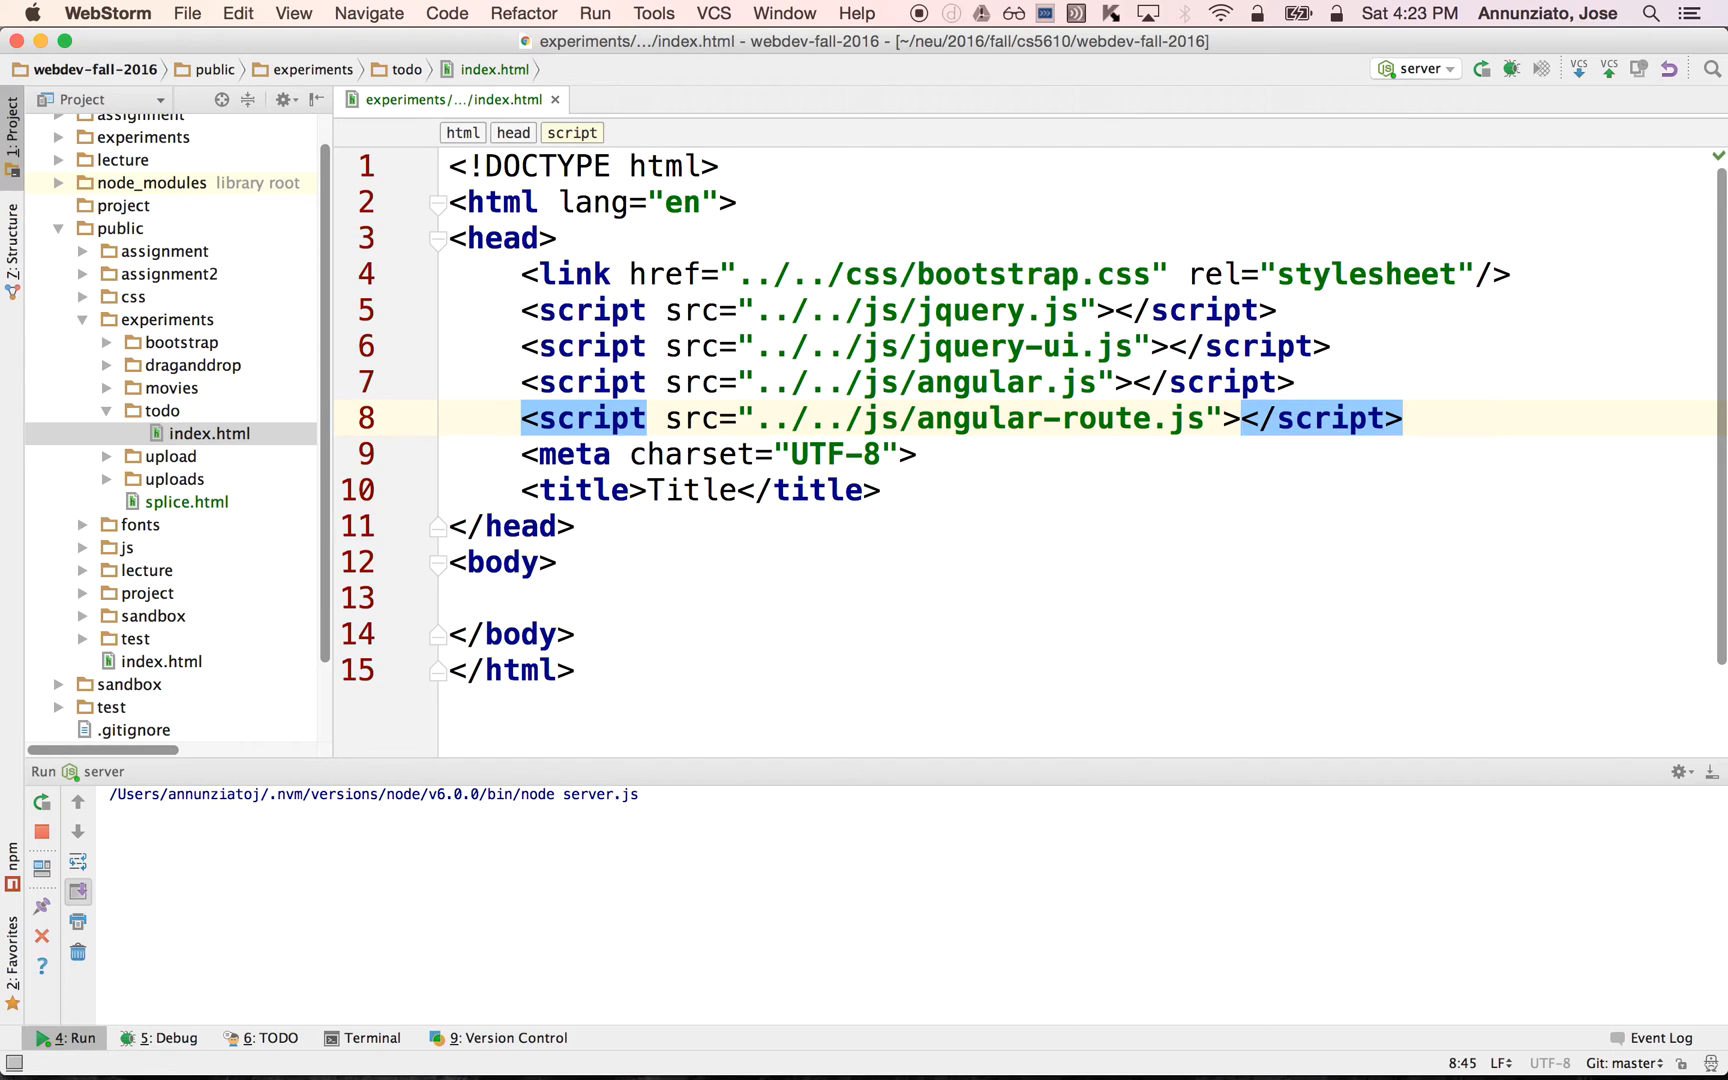
{"action": "mouse_move", "coordinate": [650, 252]}
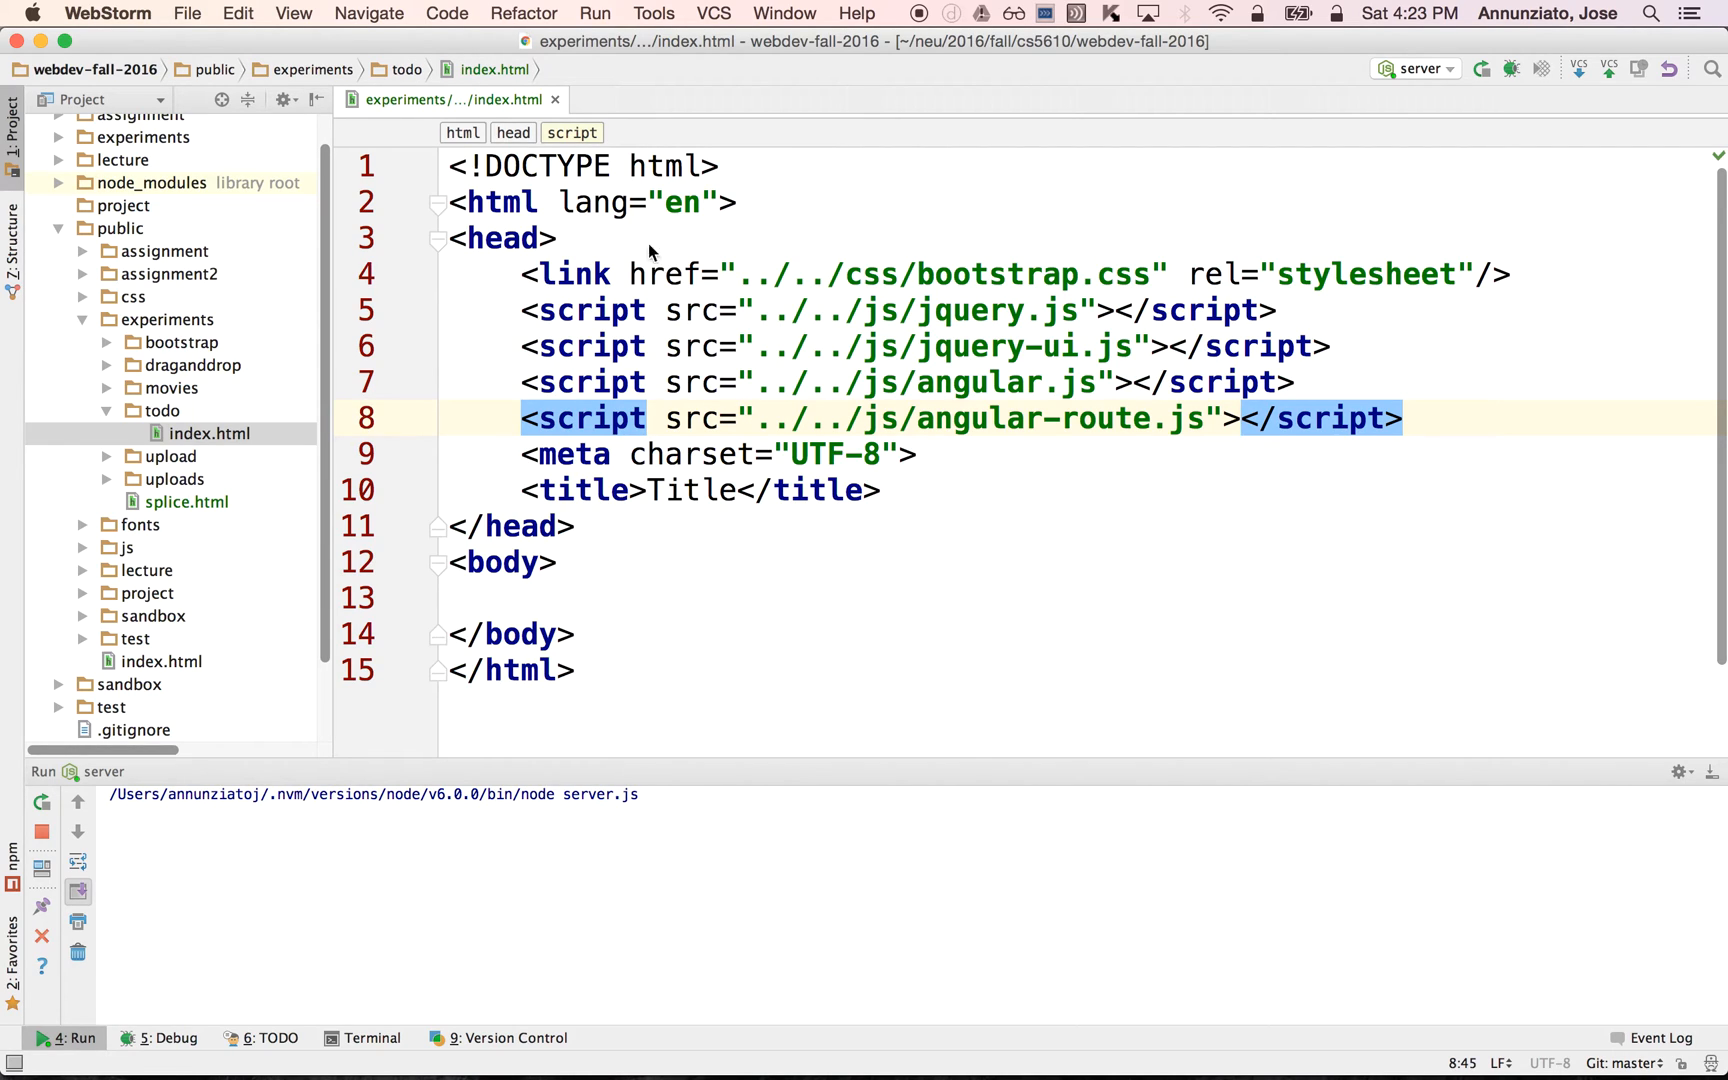
{"action": "mouse_move", "coordinate": [1034, 338]}
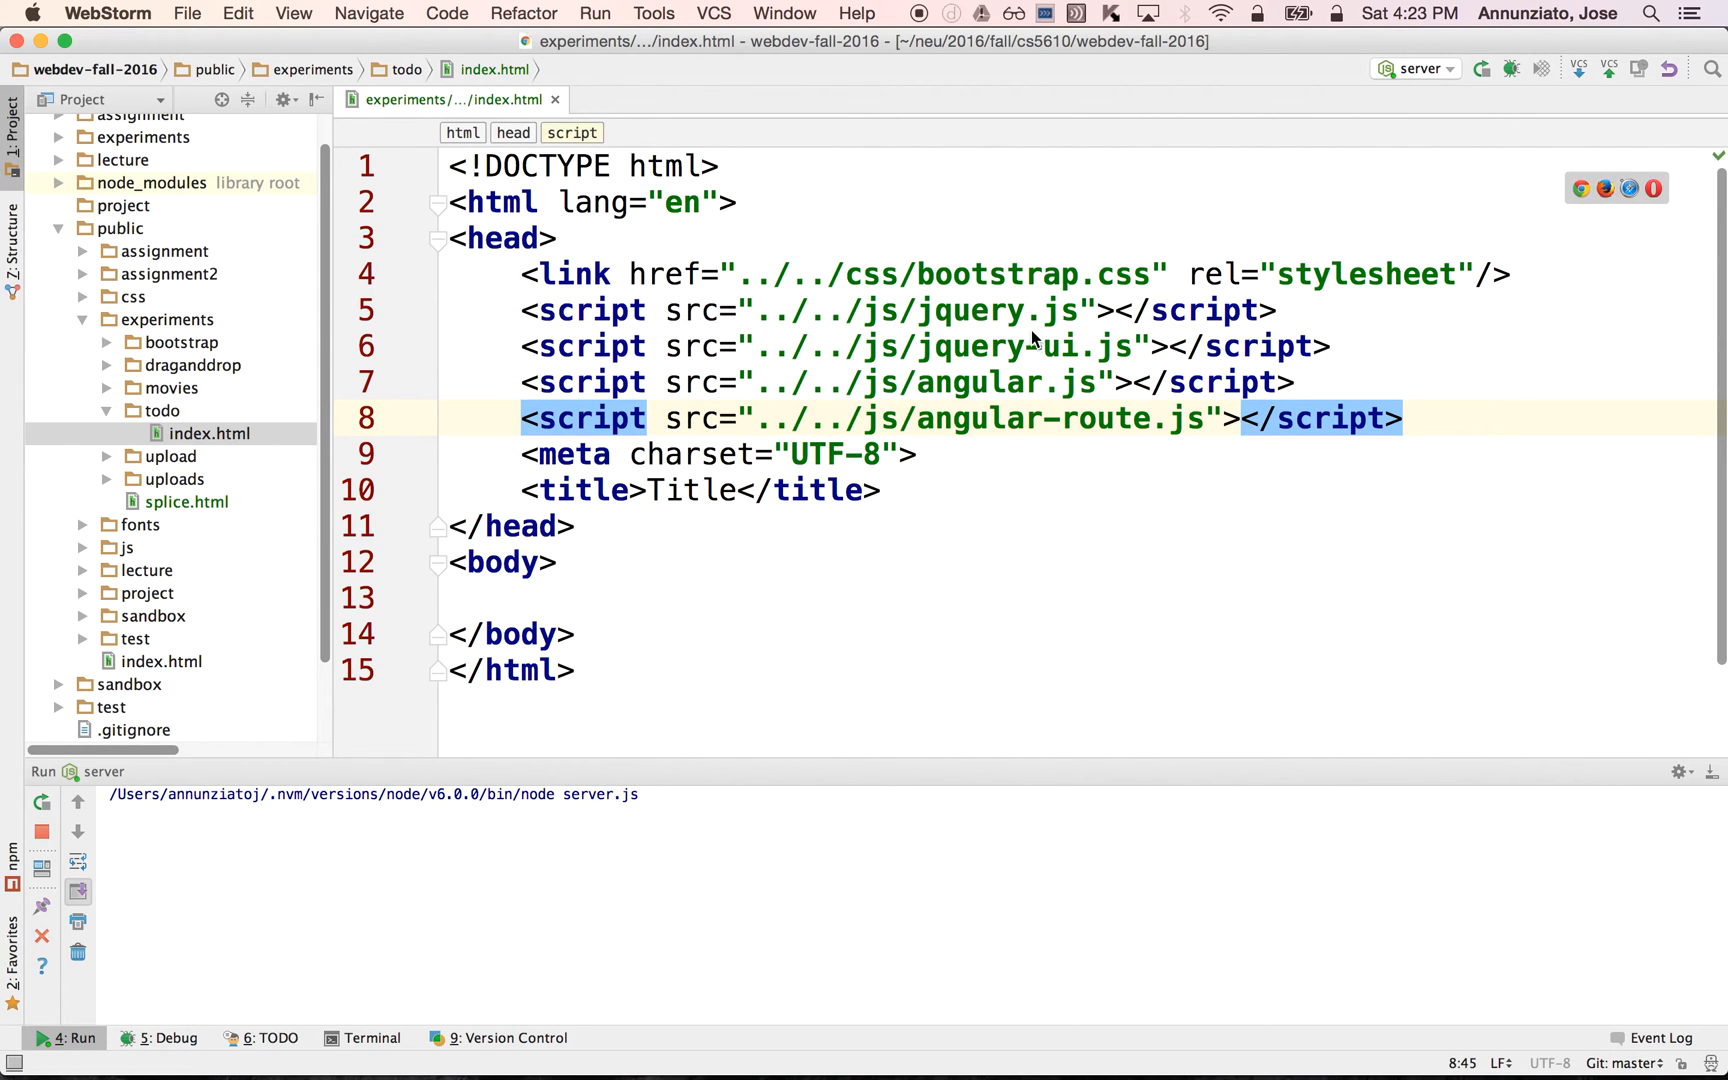
{"action": "mouse_move", "coordinate": [1005, 425]}
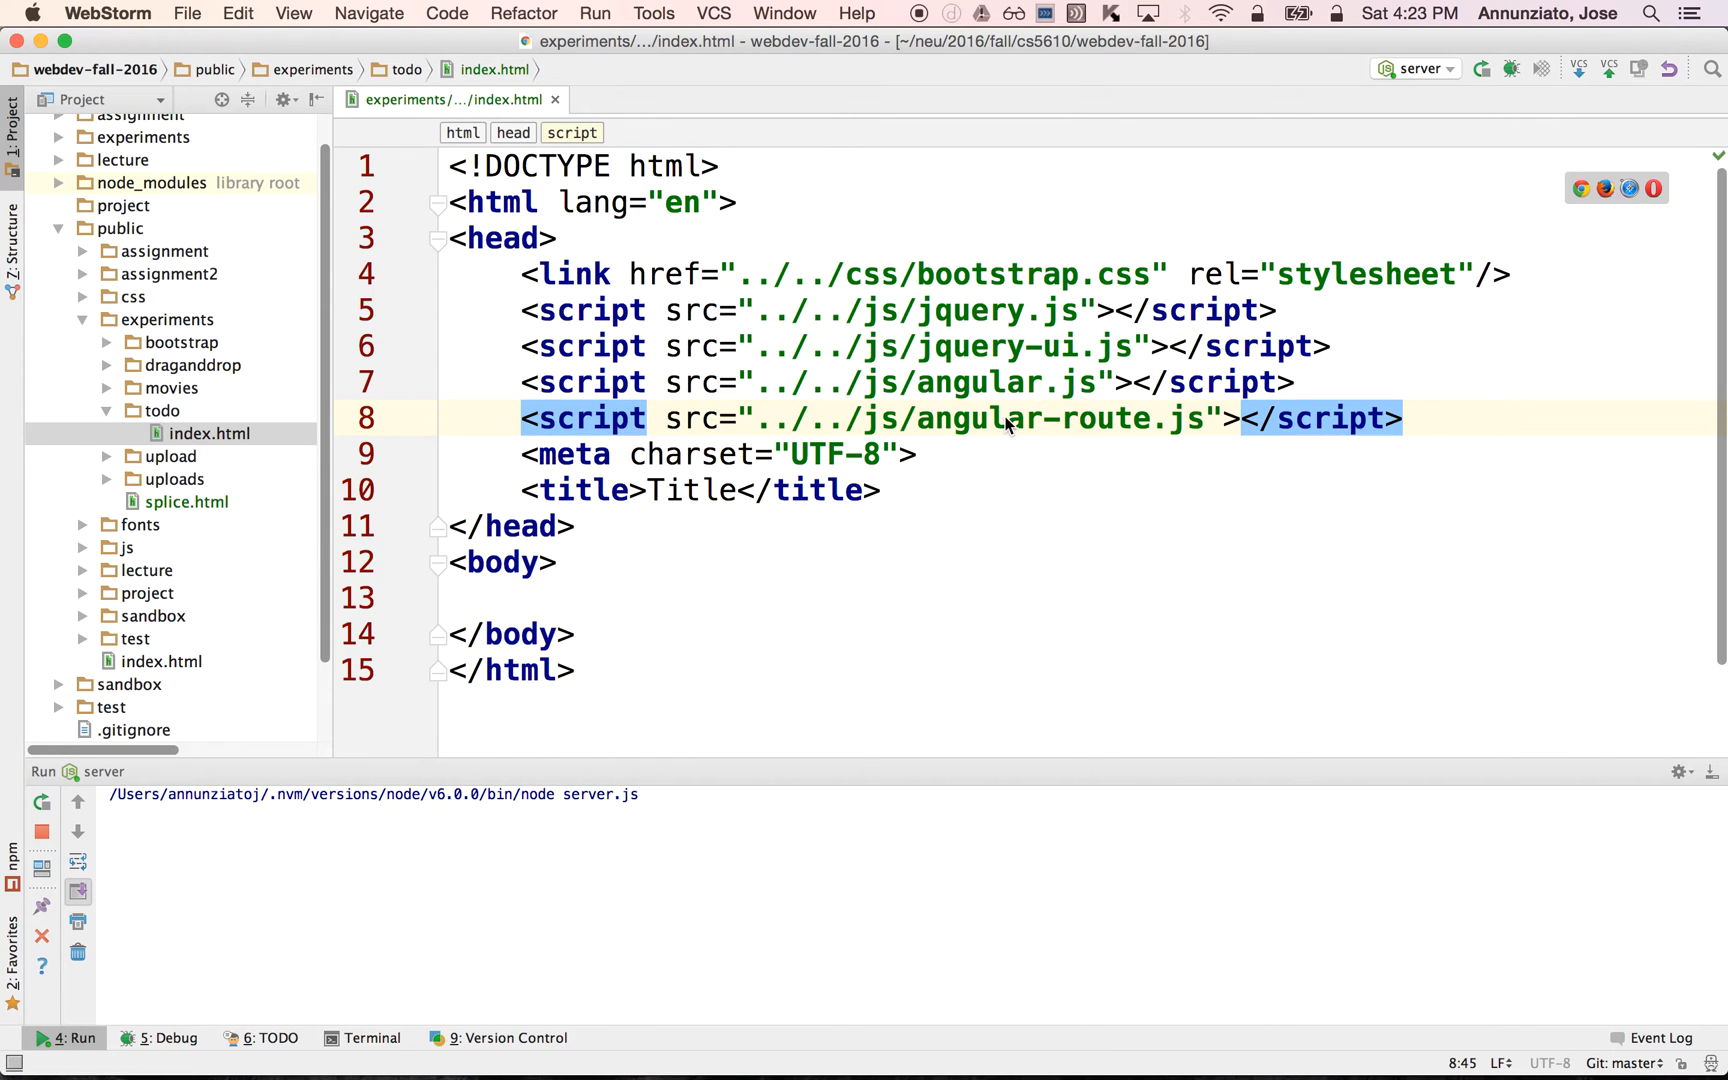
{"action": "mouse_move", "coordinate": [777, 215]}
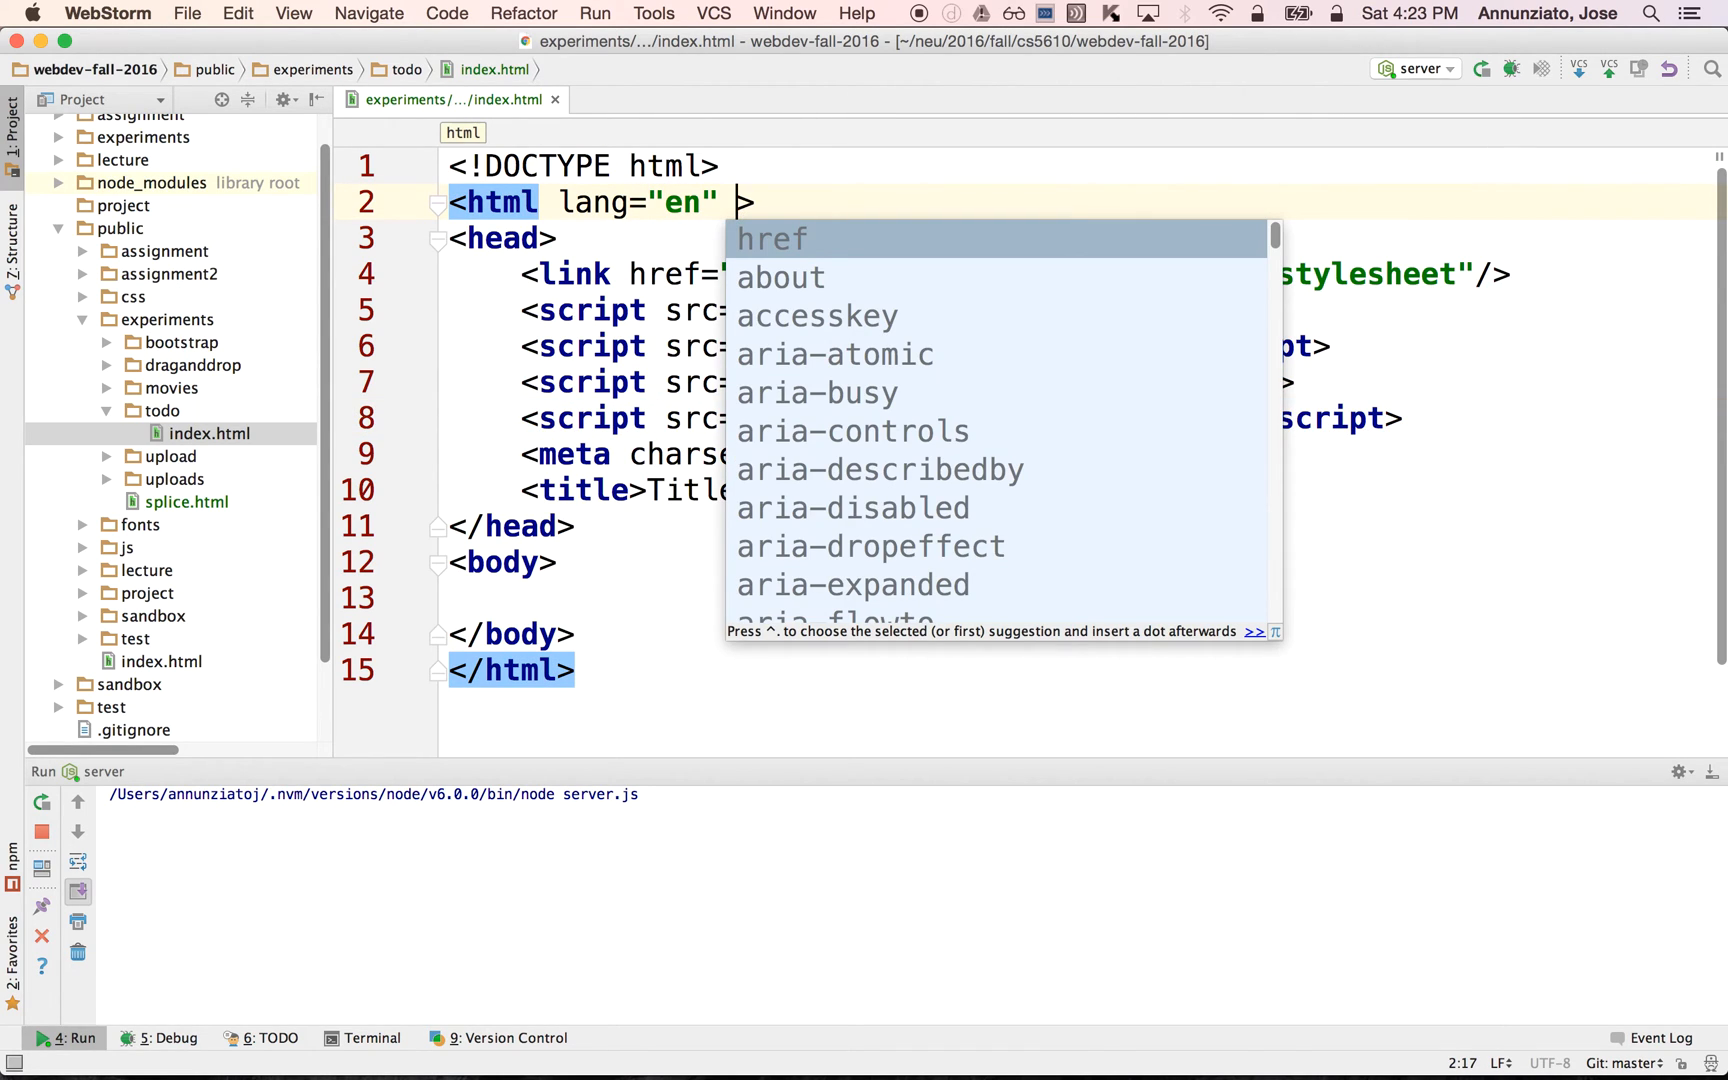
Set ng-app="TodoApp" on the html tag via code completion.
{"action": "type", "text": "n"}
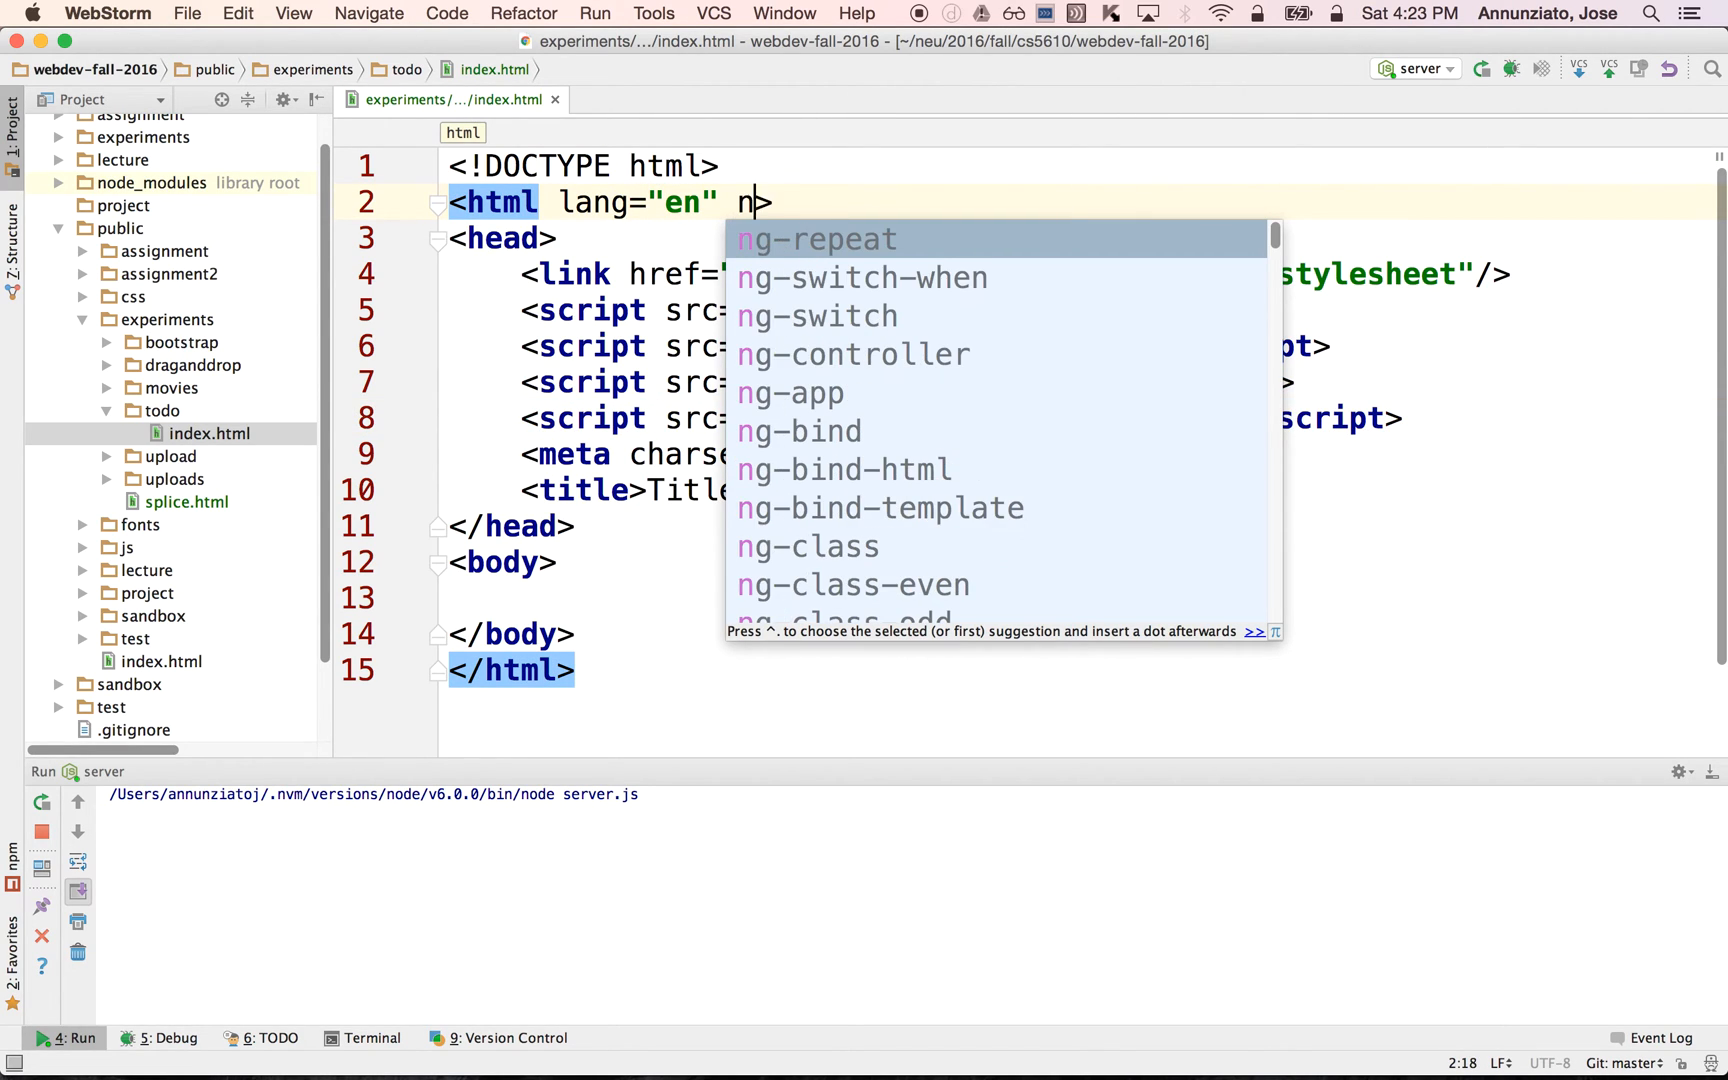
{"action": "type", "text": "g-app=\""}
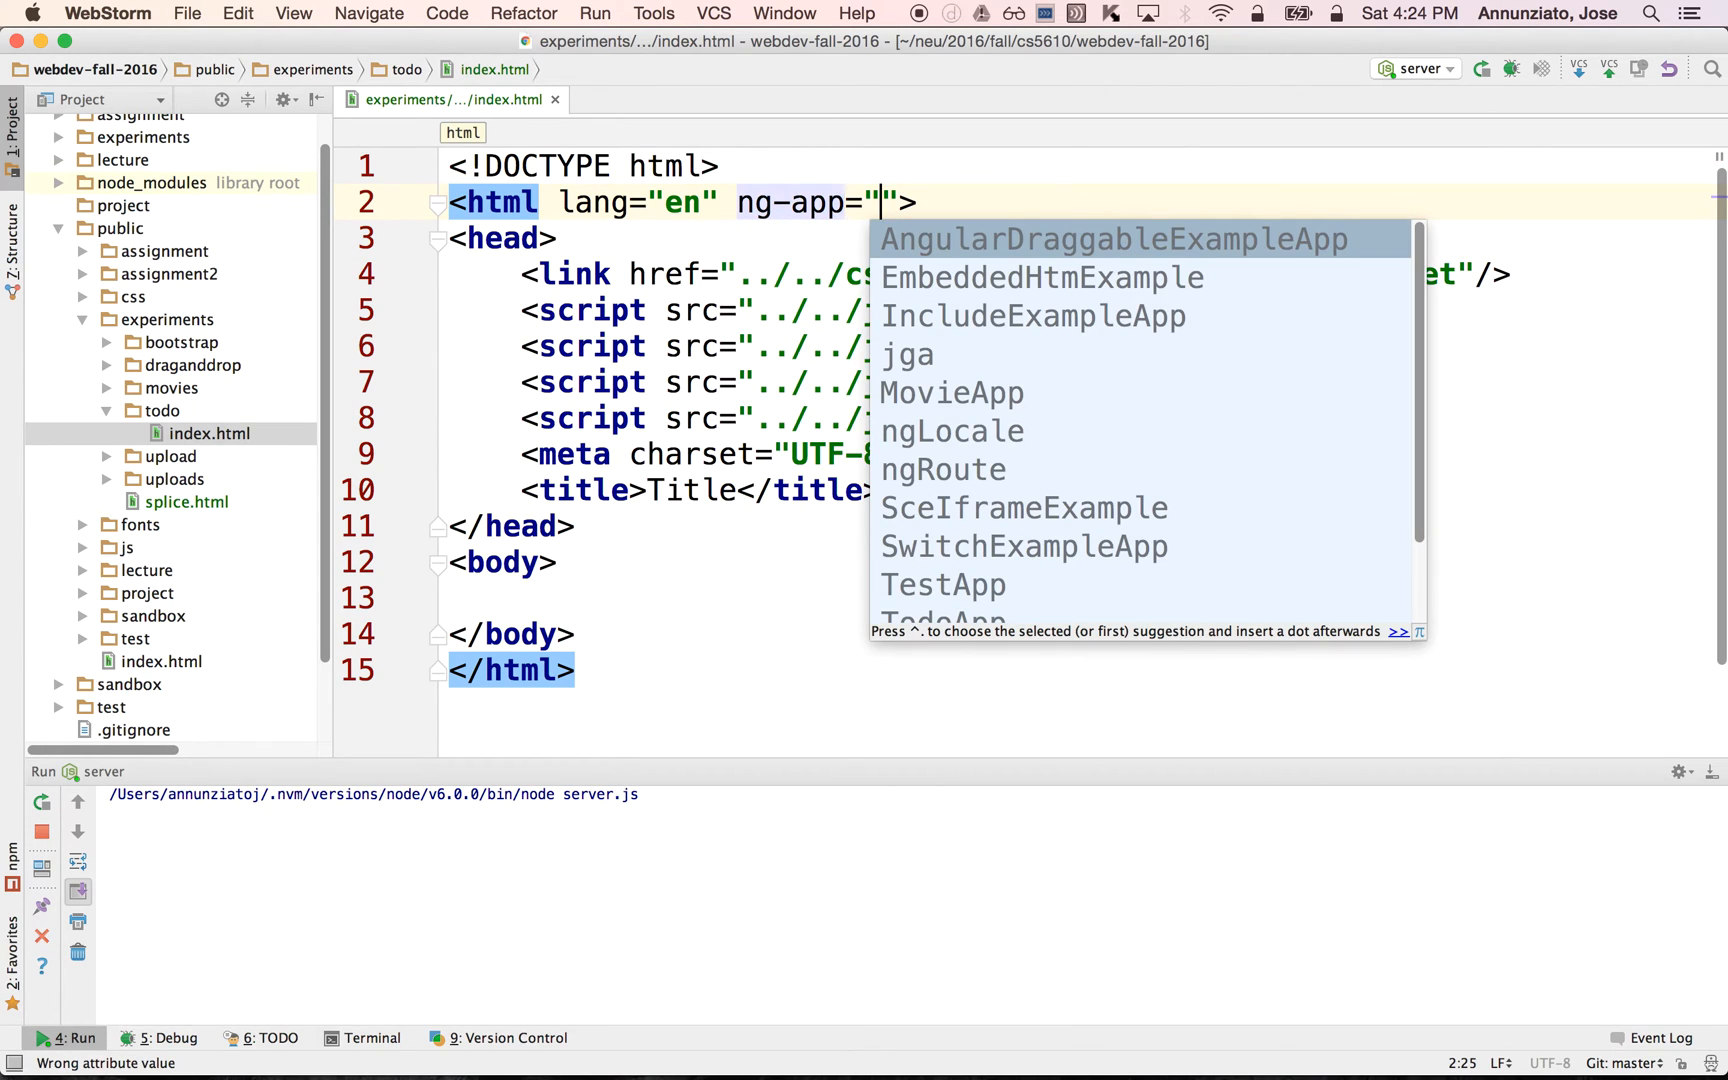
{"action": "left_click", "coordinate": [940, 617]}
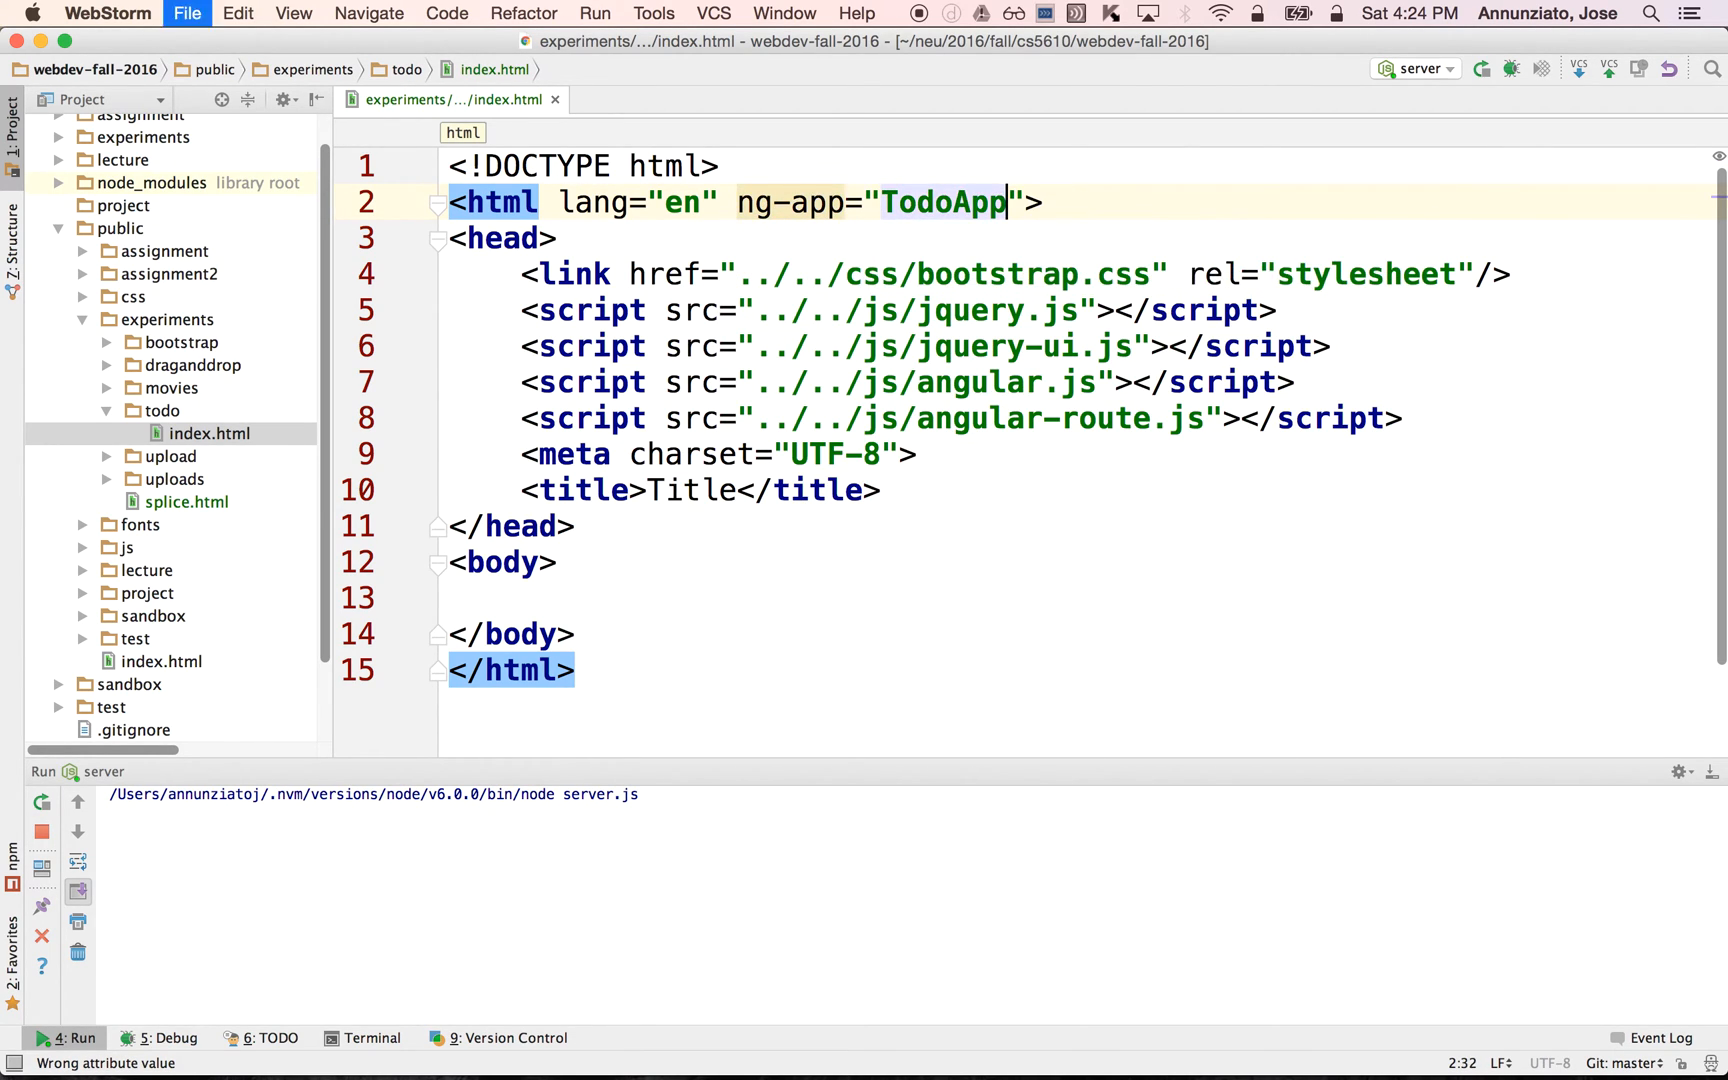
{"action": "double_click", "coordinate": [943, 202]}
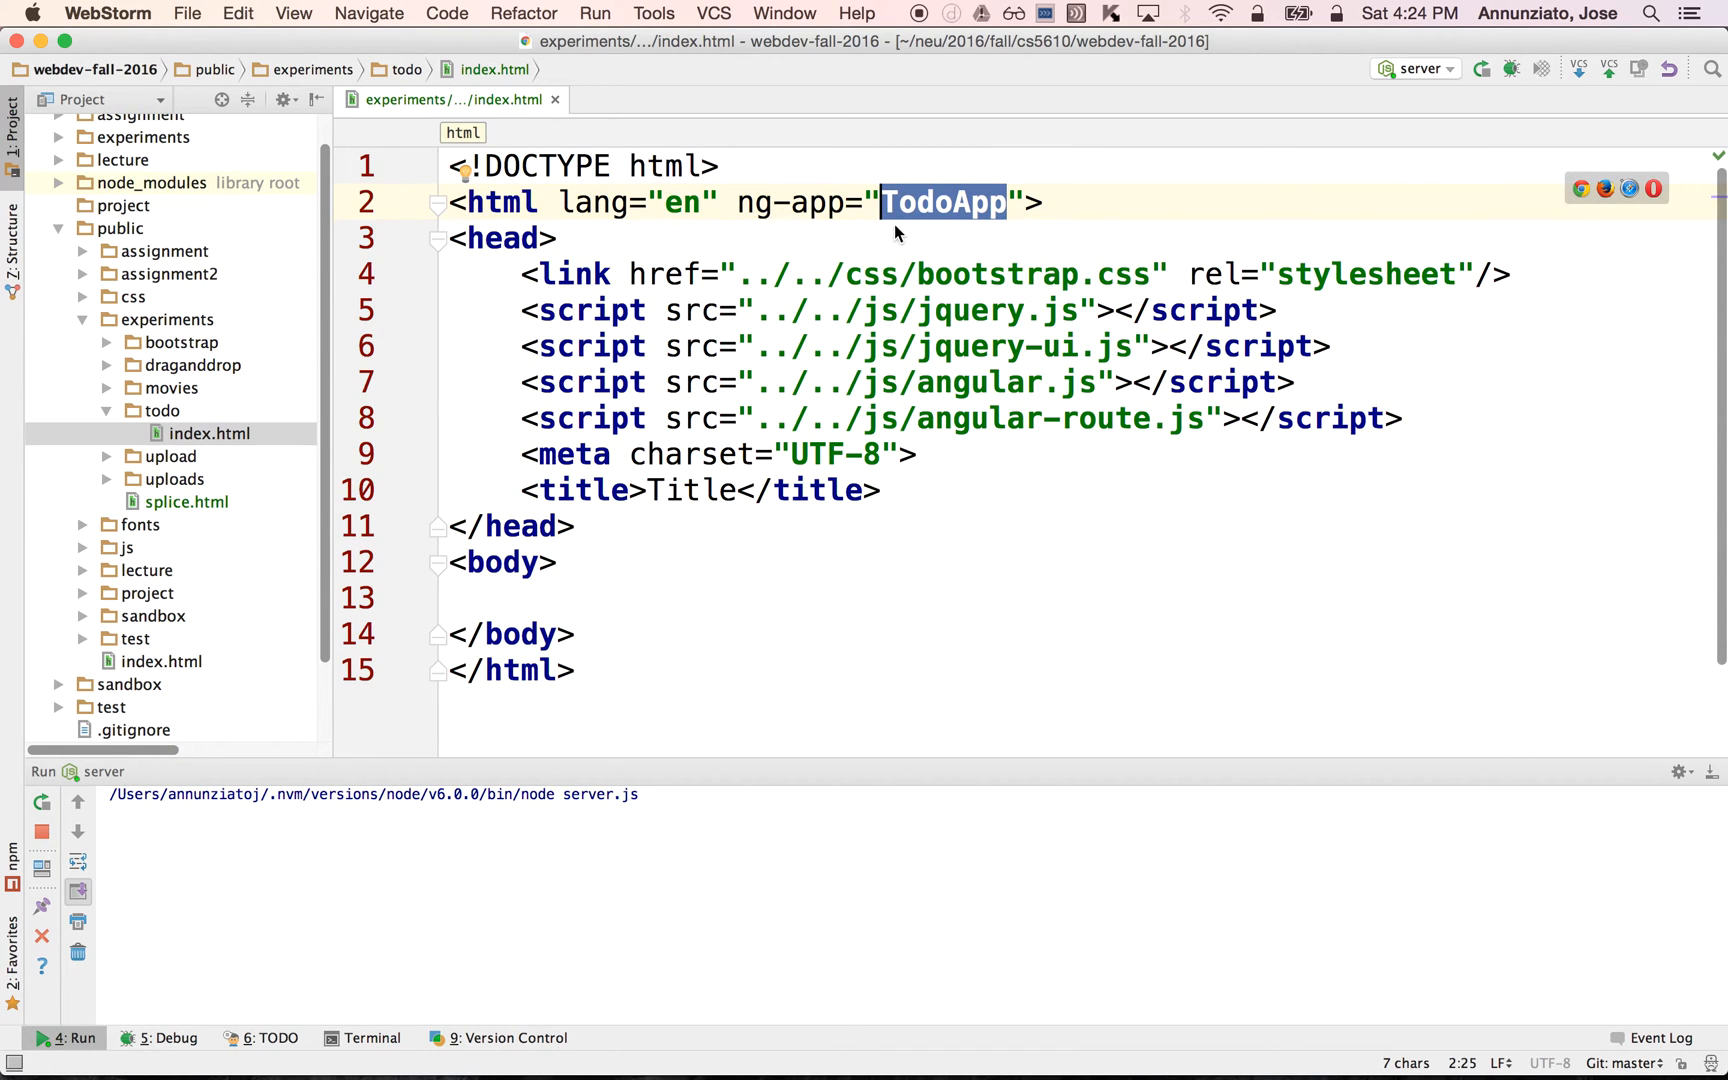
{"action": "mouse_move", "coordinate": [920, 209]}
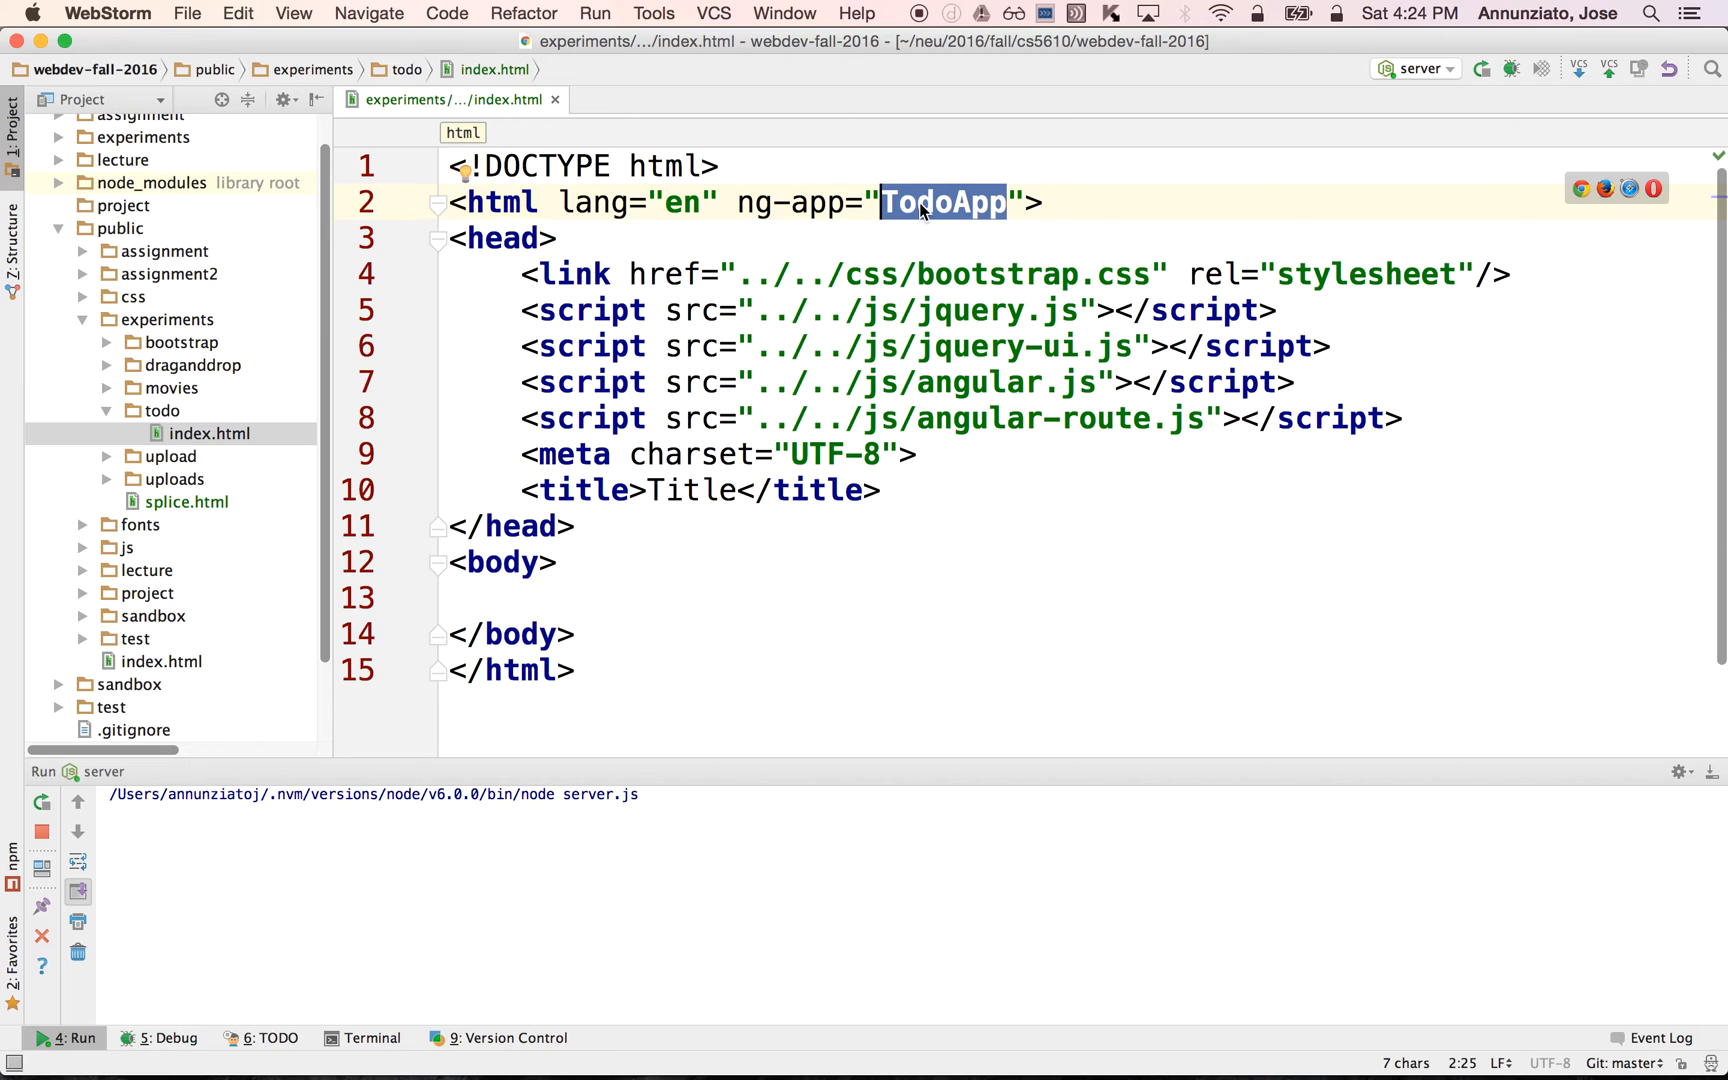
{"action": "mouse_move", "coordinate": [1363, 445]}
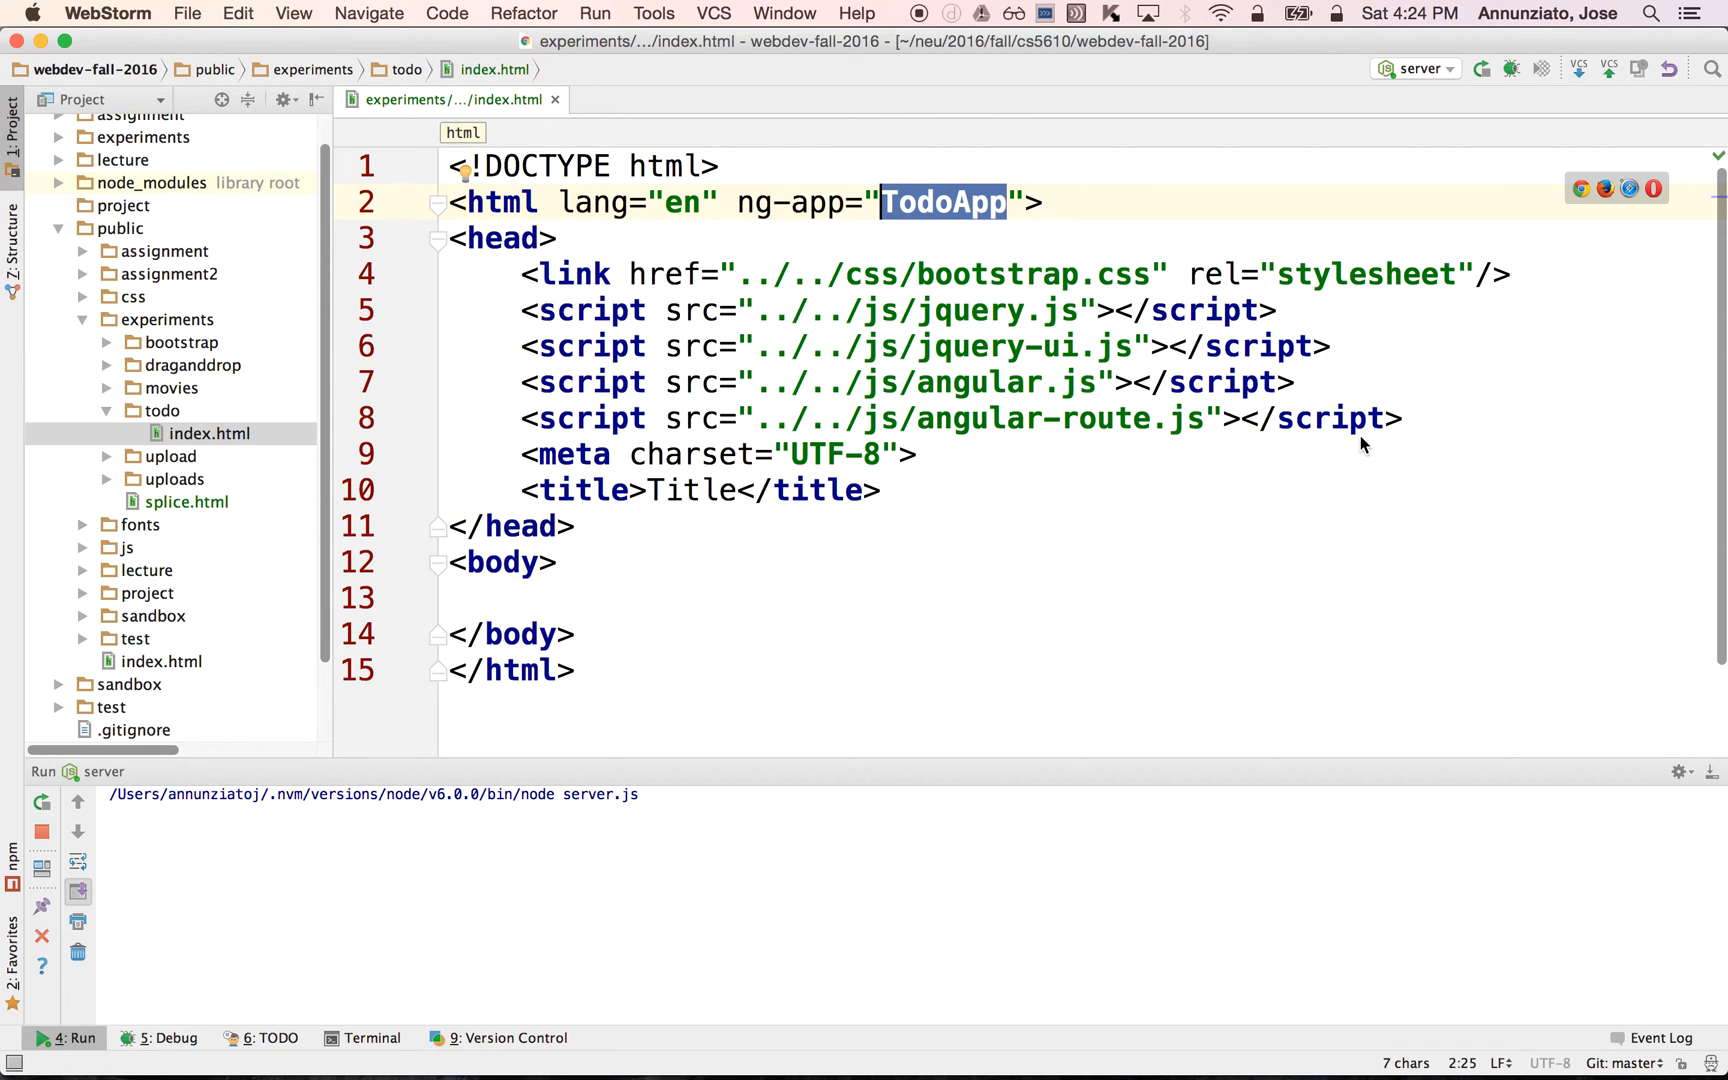
{"action": "left_click", "coordinate": [1413, 419]}
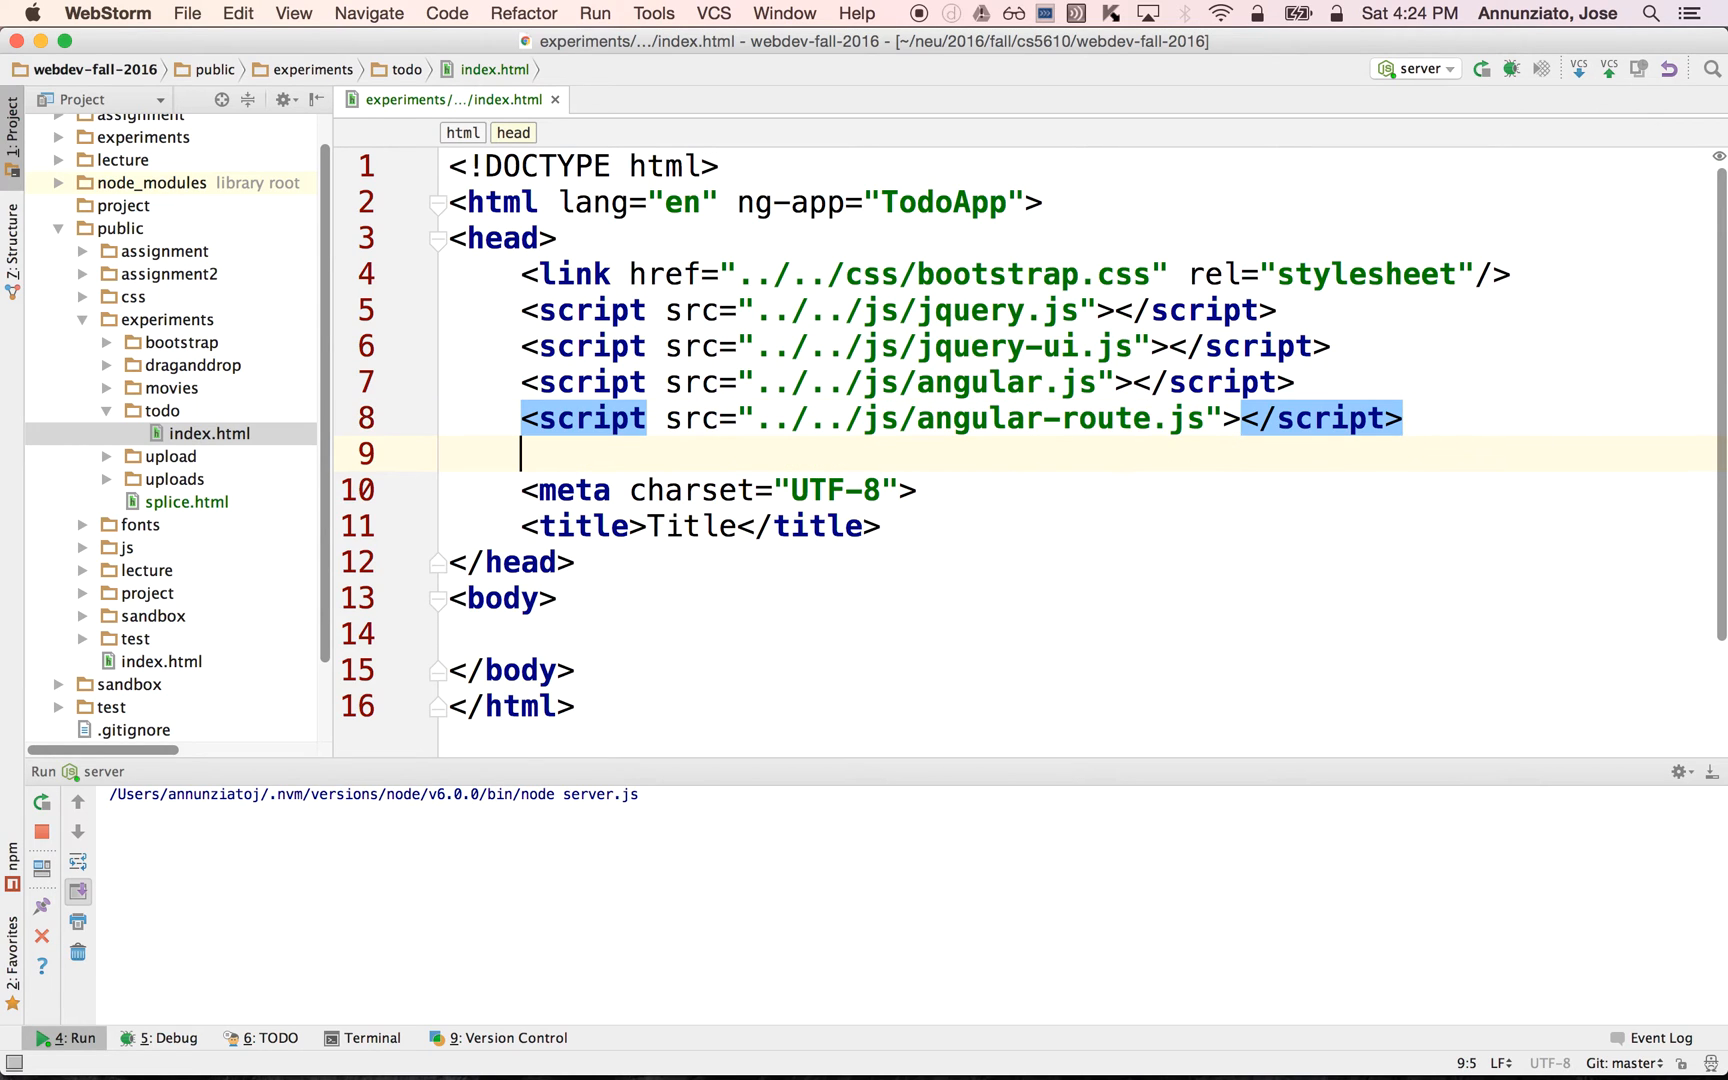
Add <script src="app.js"></script> and start a new JavaScript file named app in todo.
{"action": "type", "text": "<script src=\""}
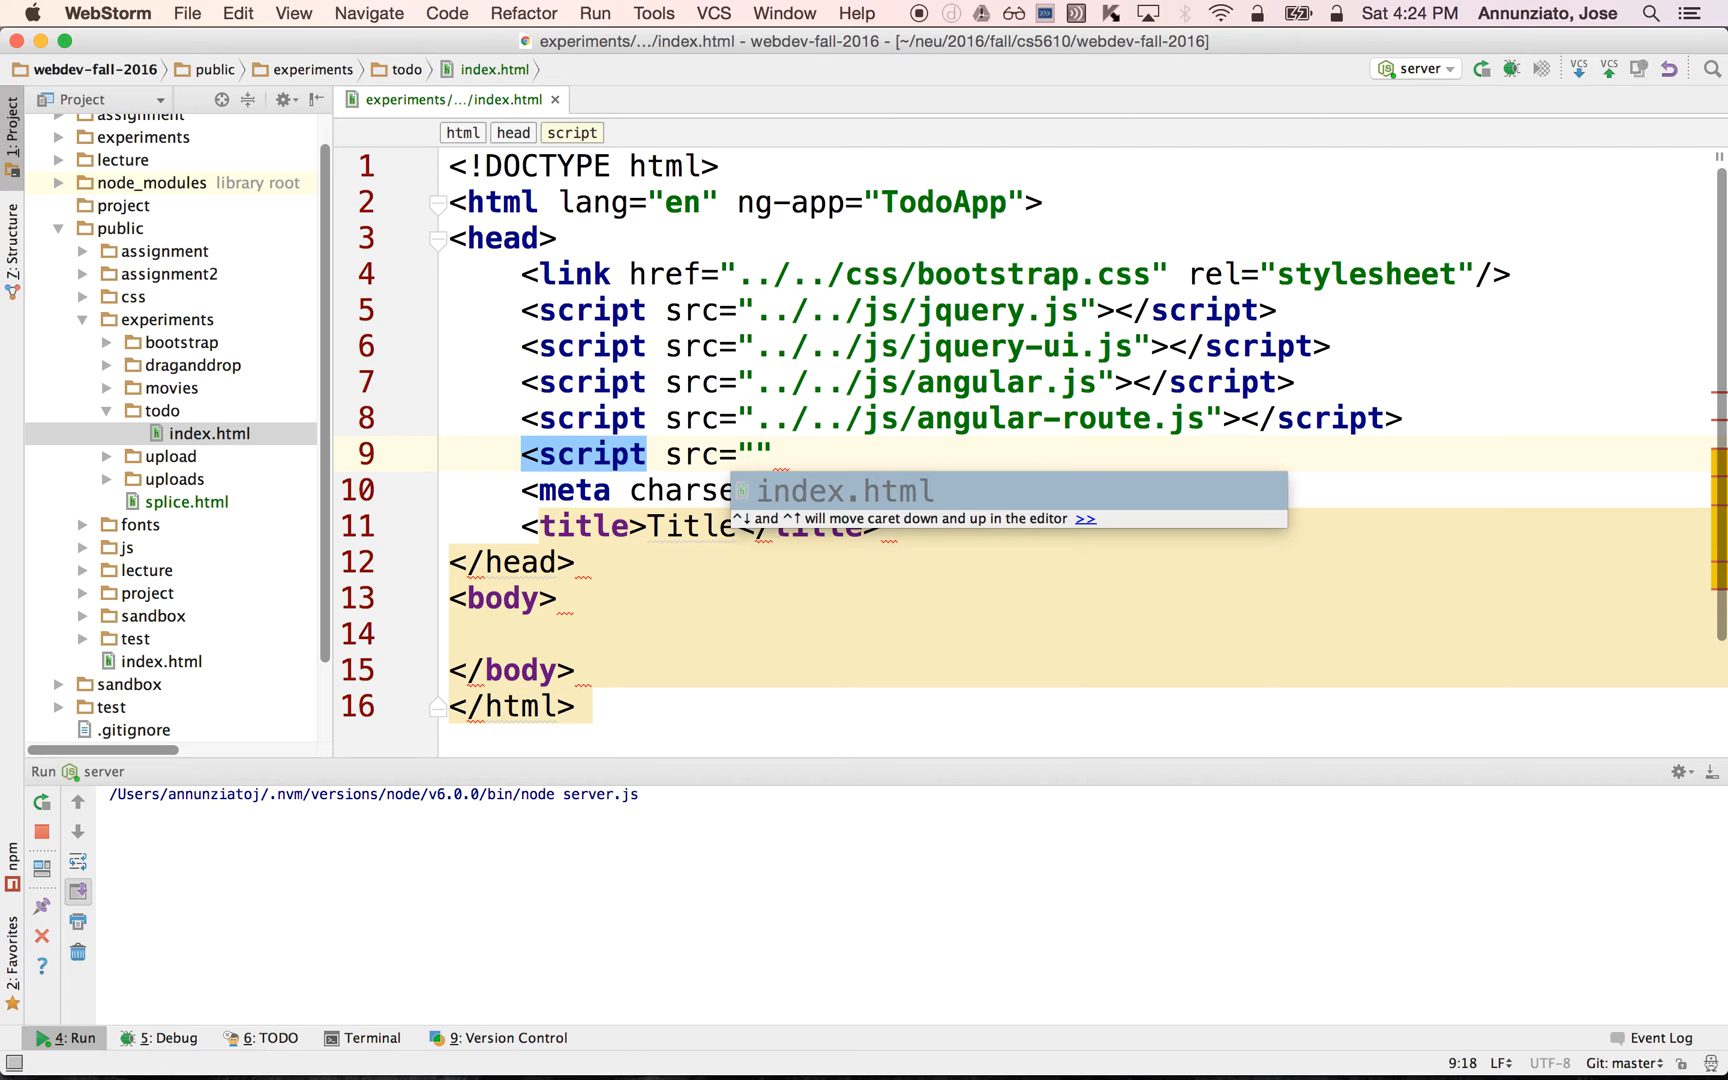
{"action": "type", "text": "app.js"}
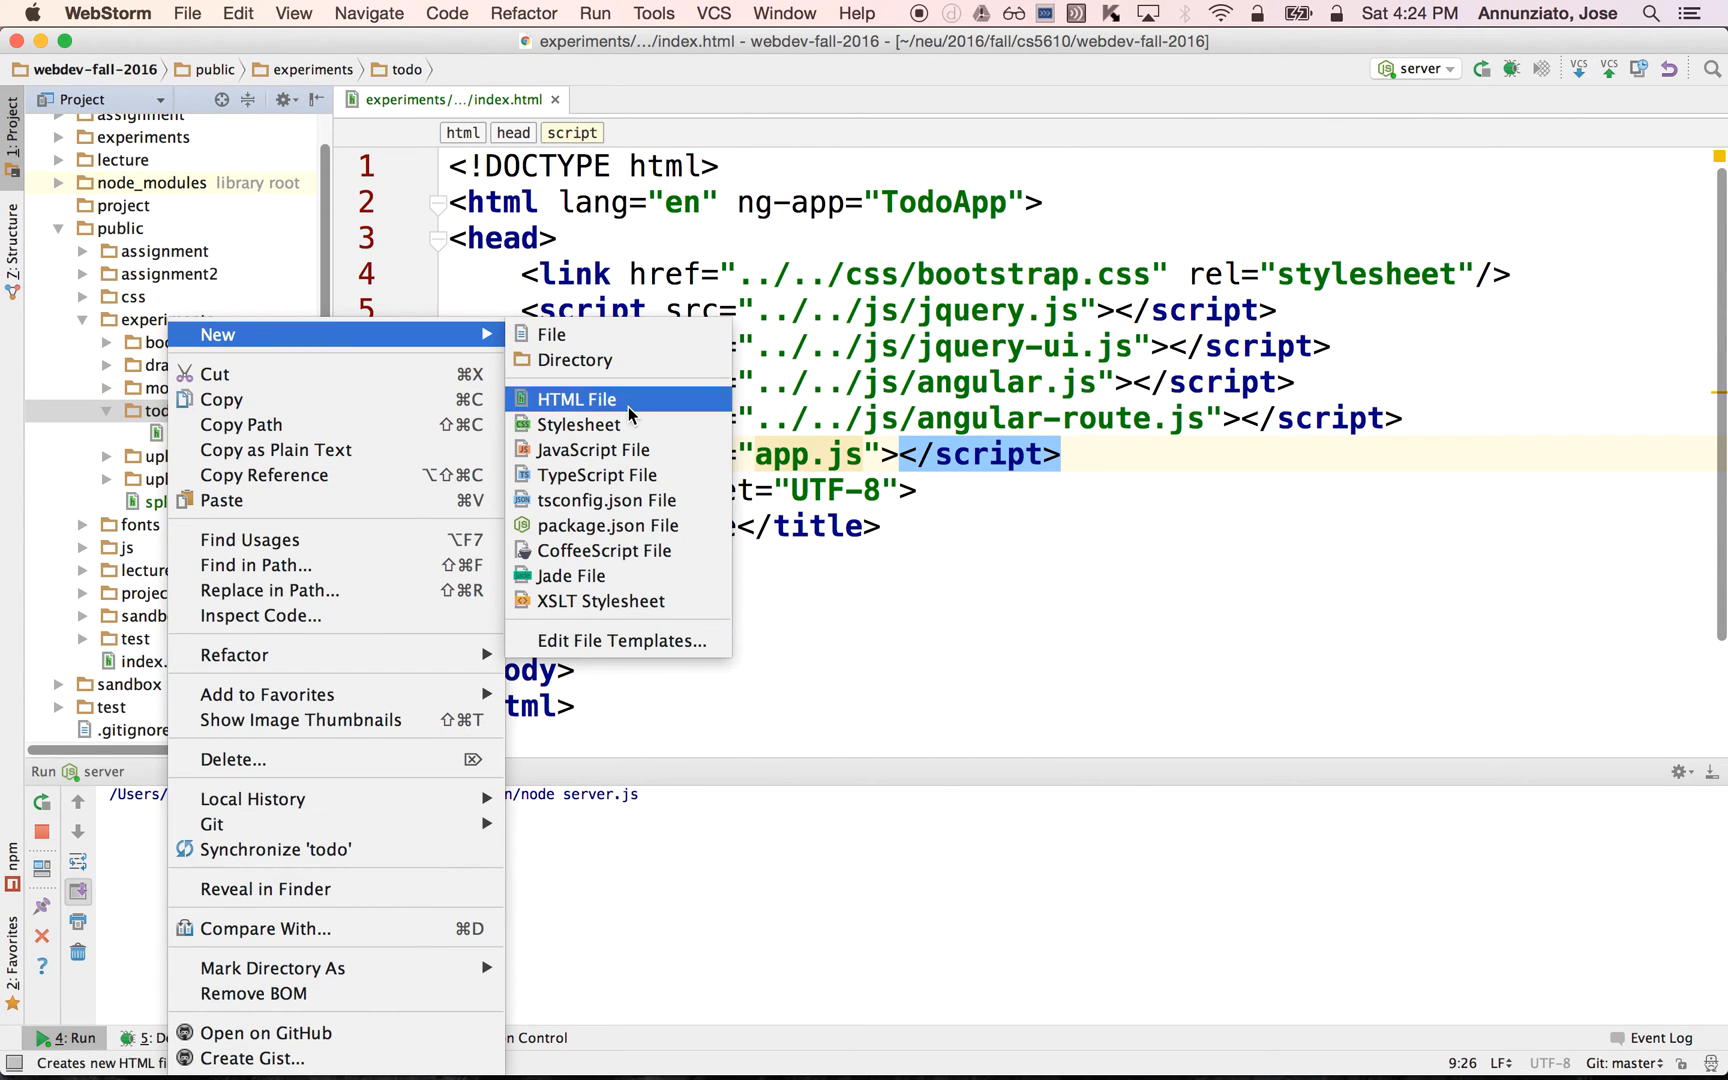
{"action": "left_click", "coordinate": [593, 449]}
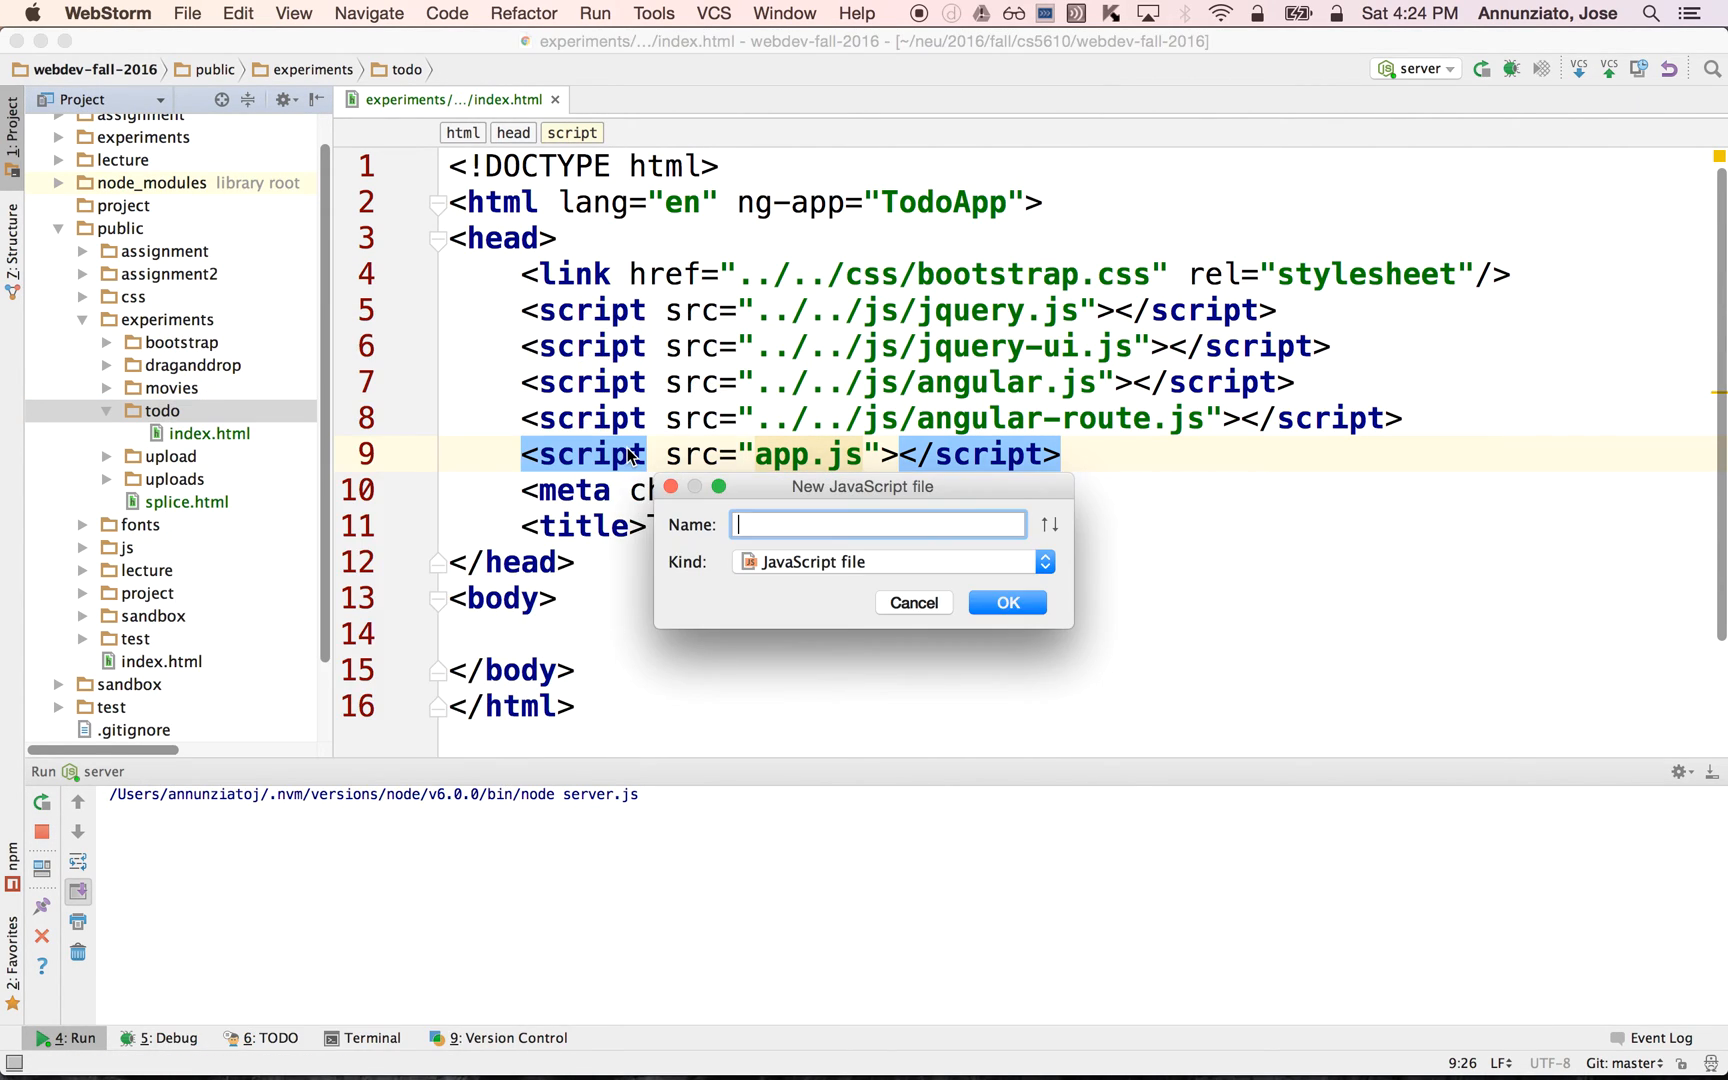
{"action": "type", "text": "app."}
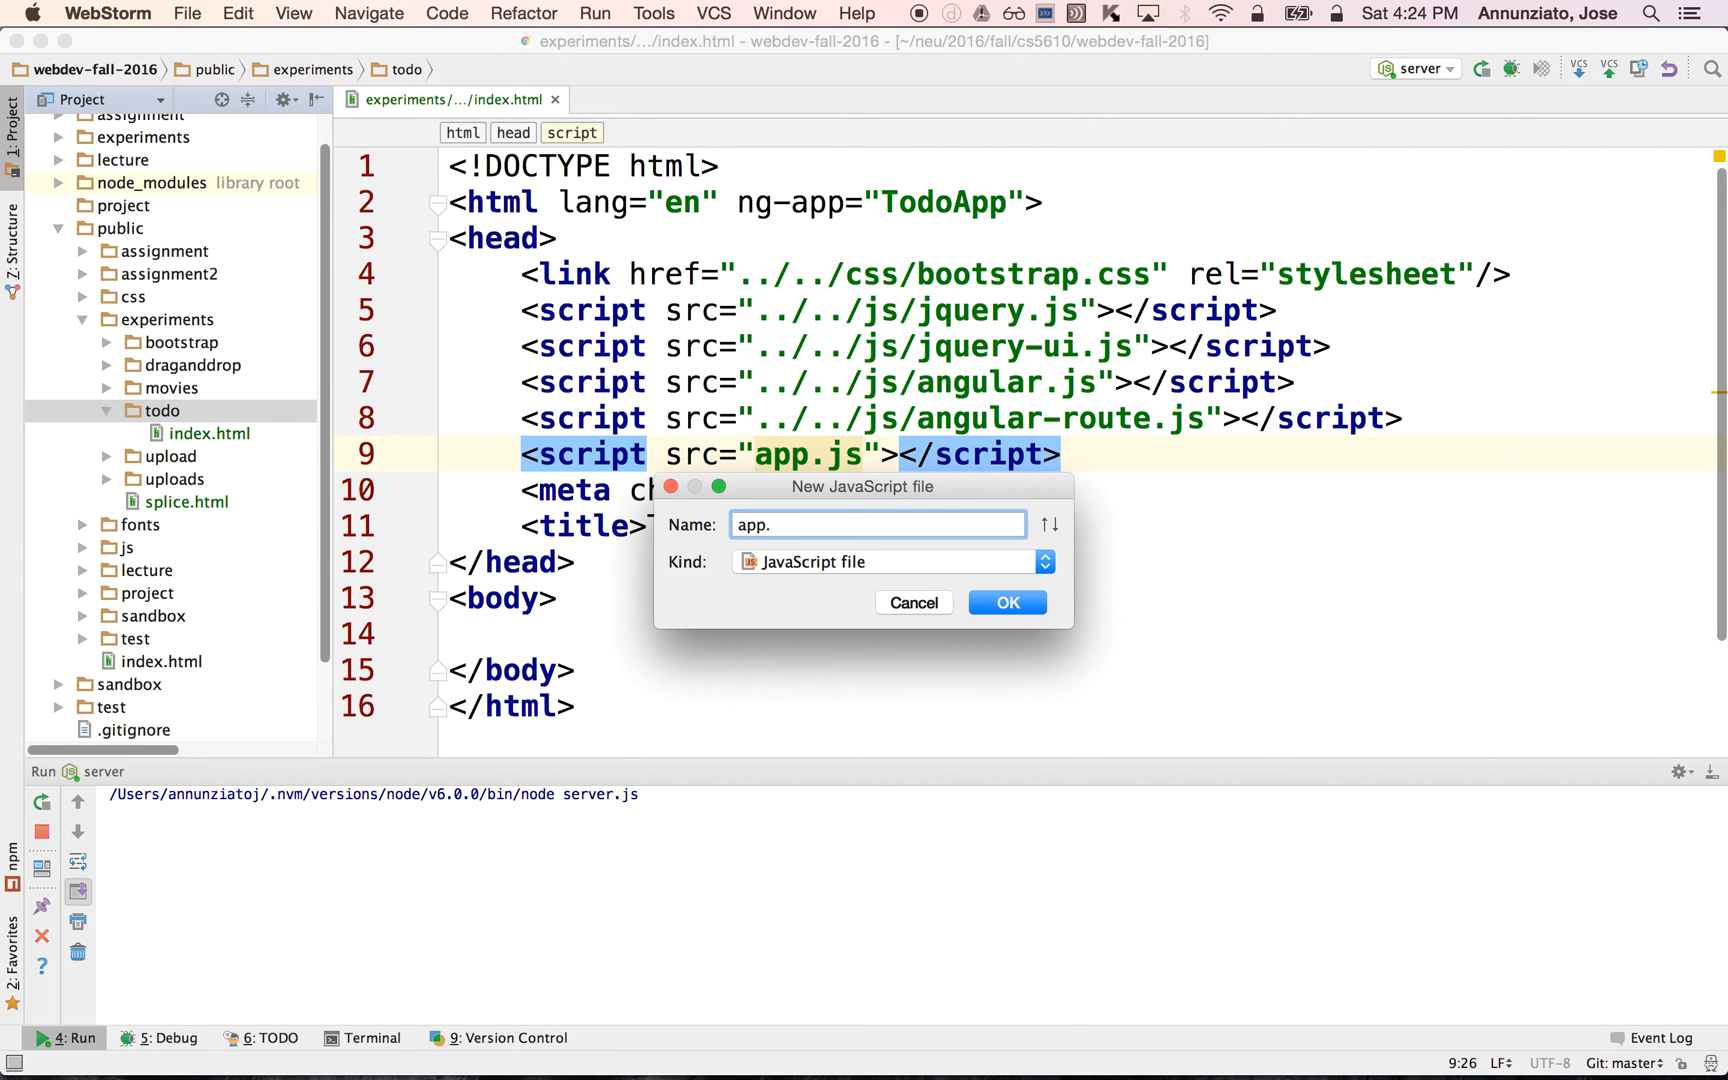
Create app.js and write an empty (function() {})(); wrapper spread over three lines.
{"action": "left_click", "coordinate": [1004, 602]}
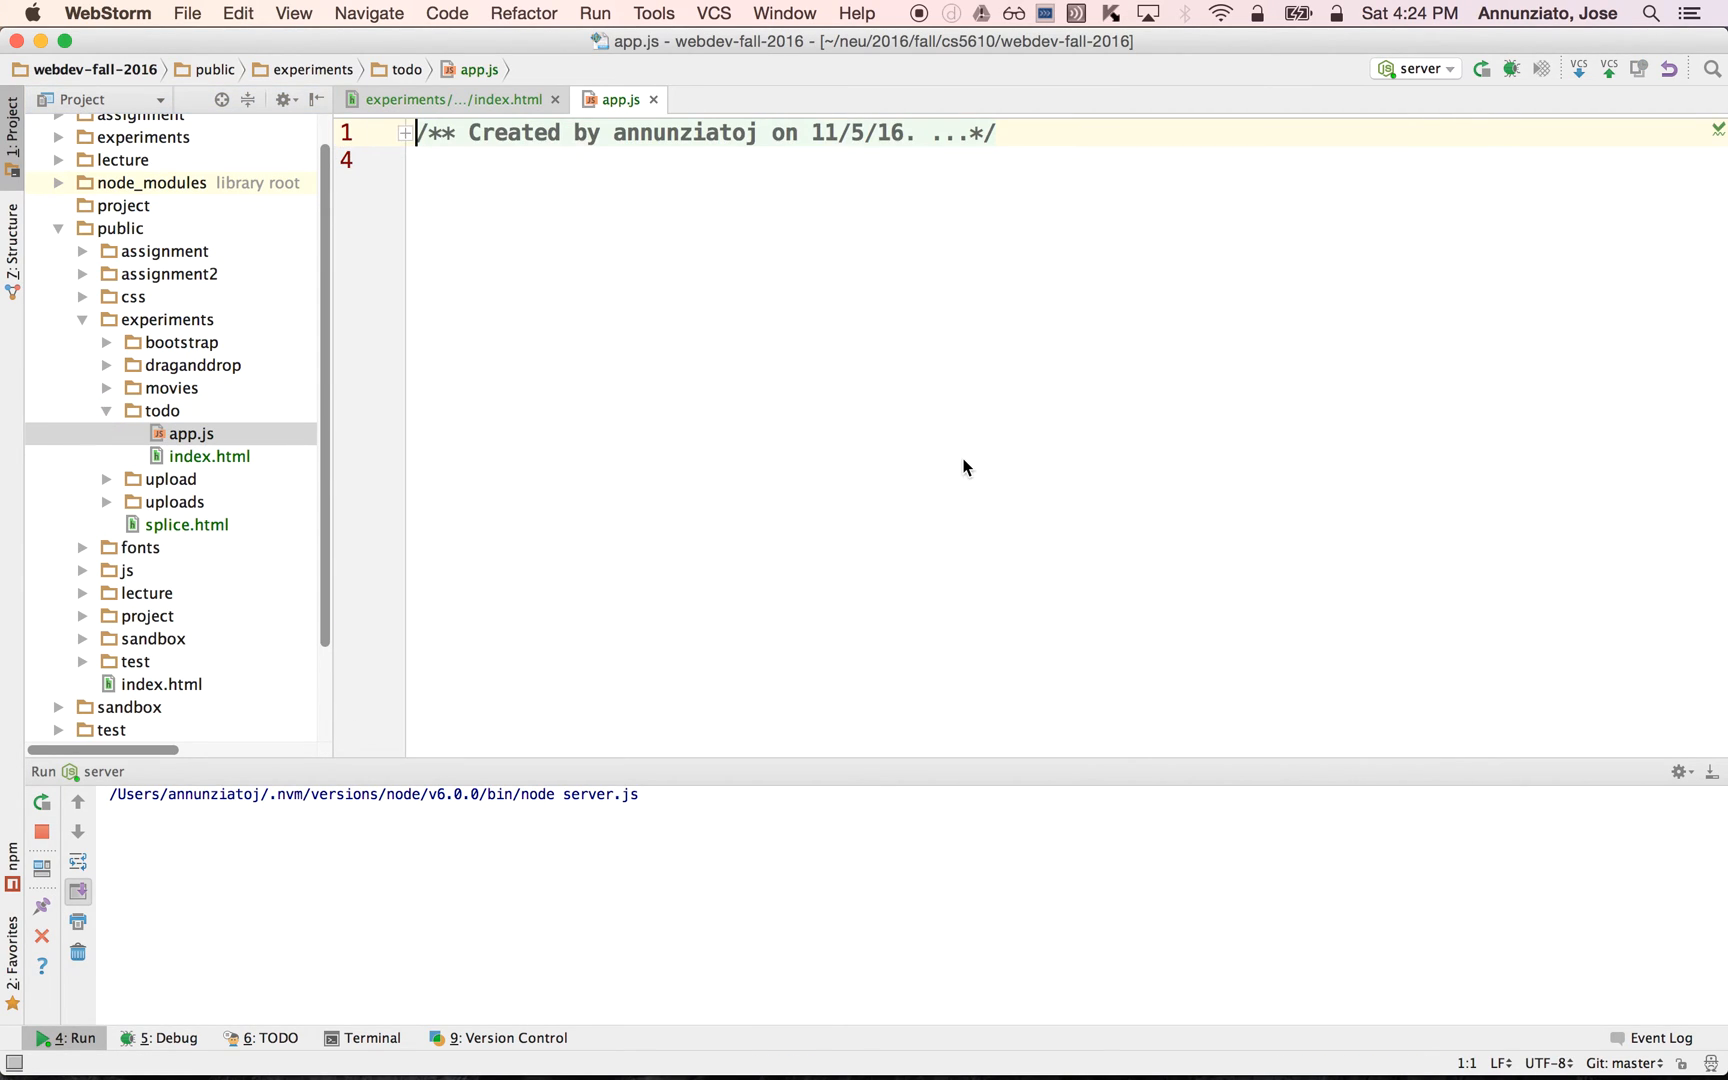
{"action": "type", "text": "()"}
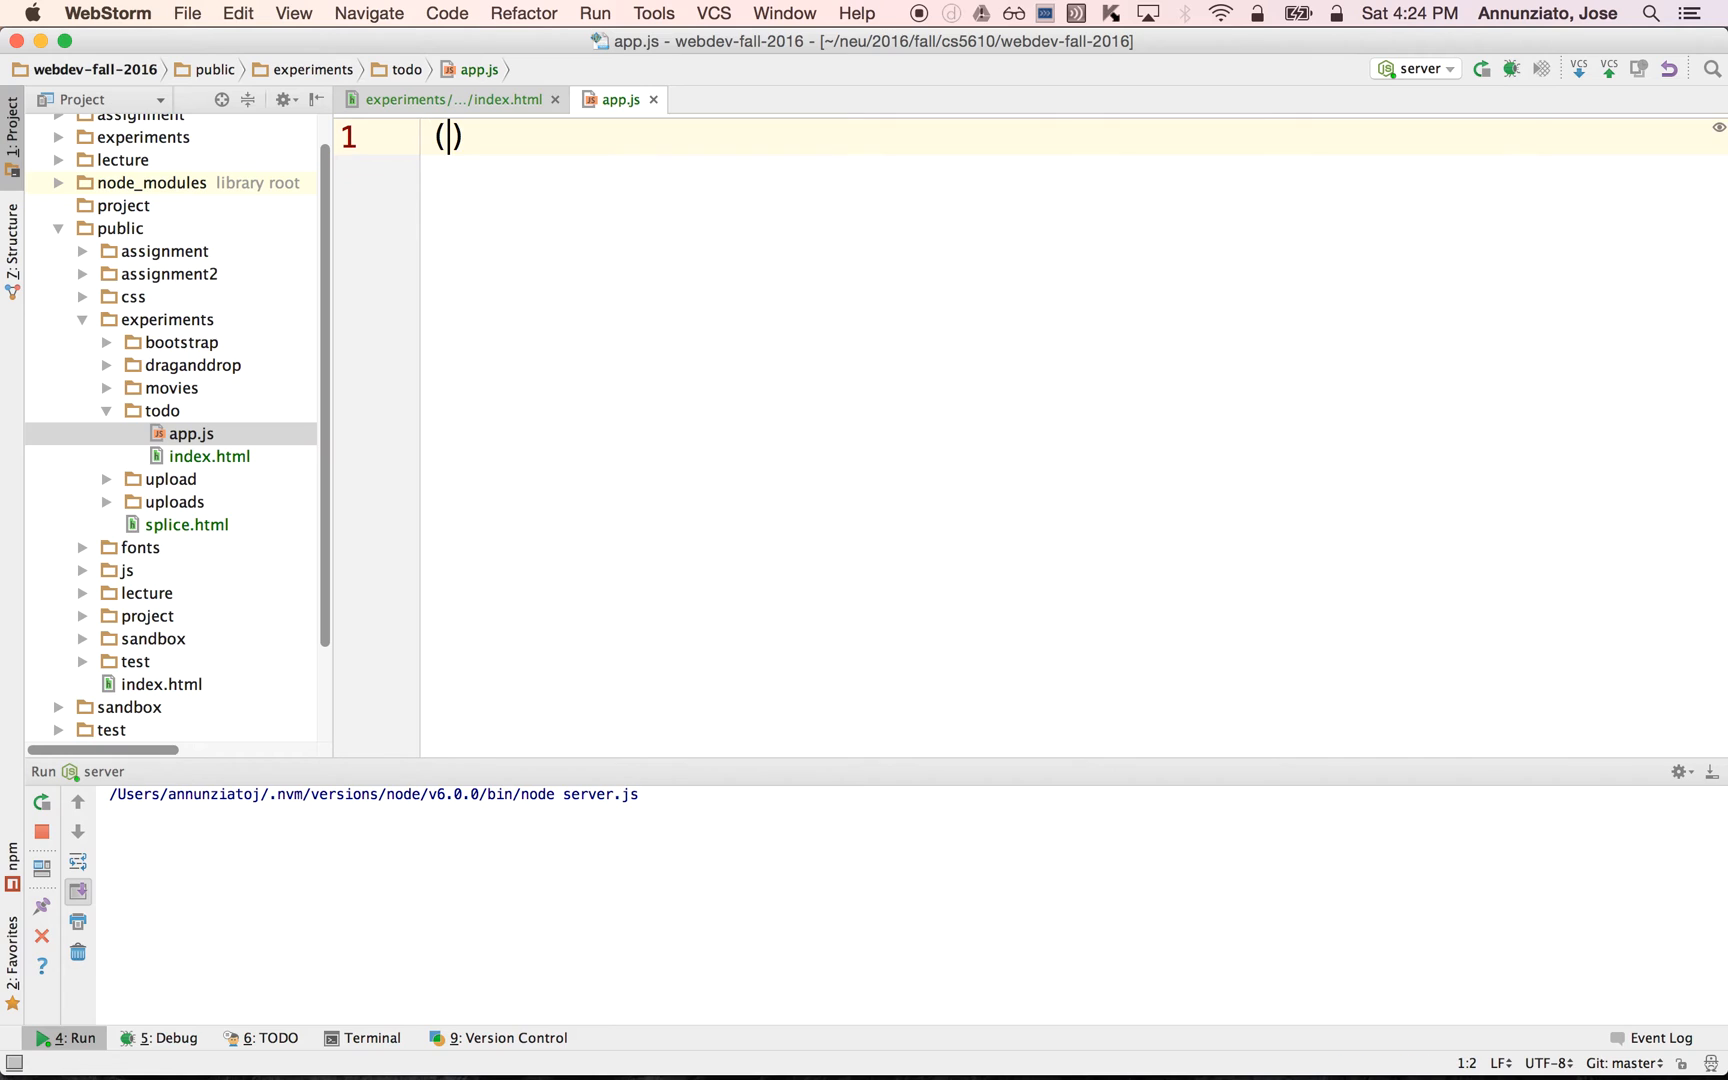
{"action": "type", "text": "function()"}
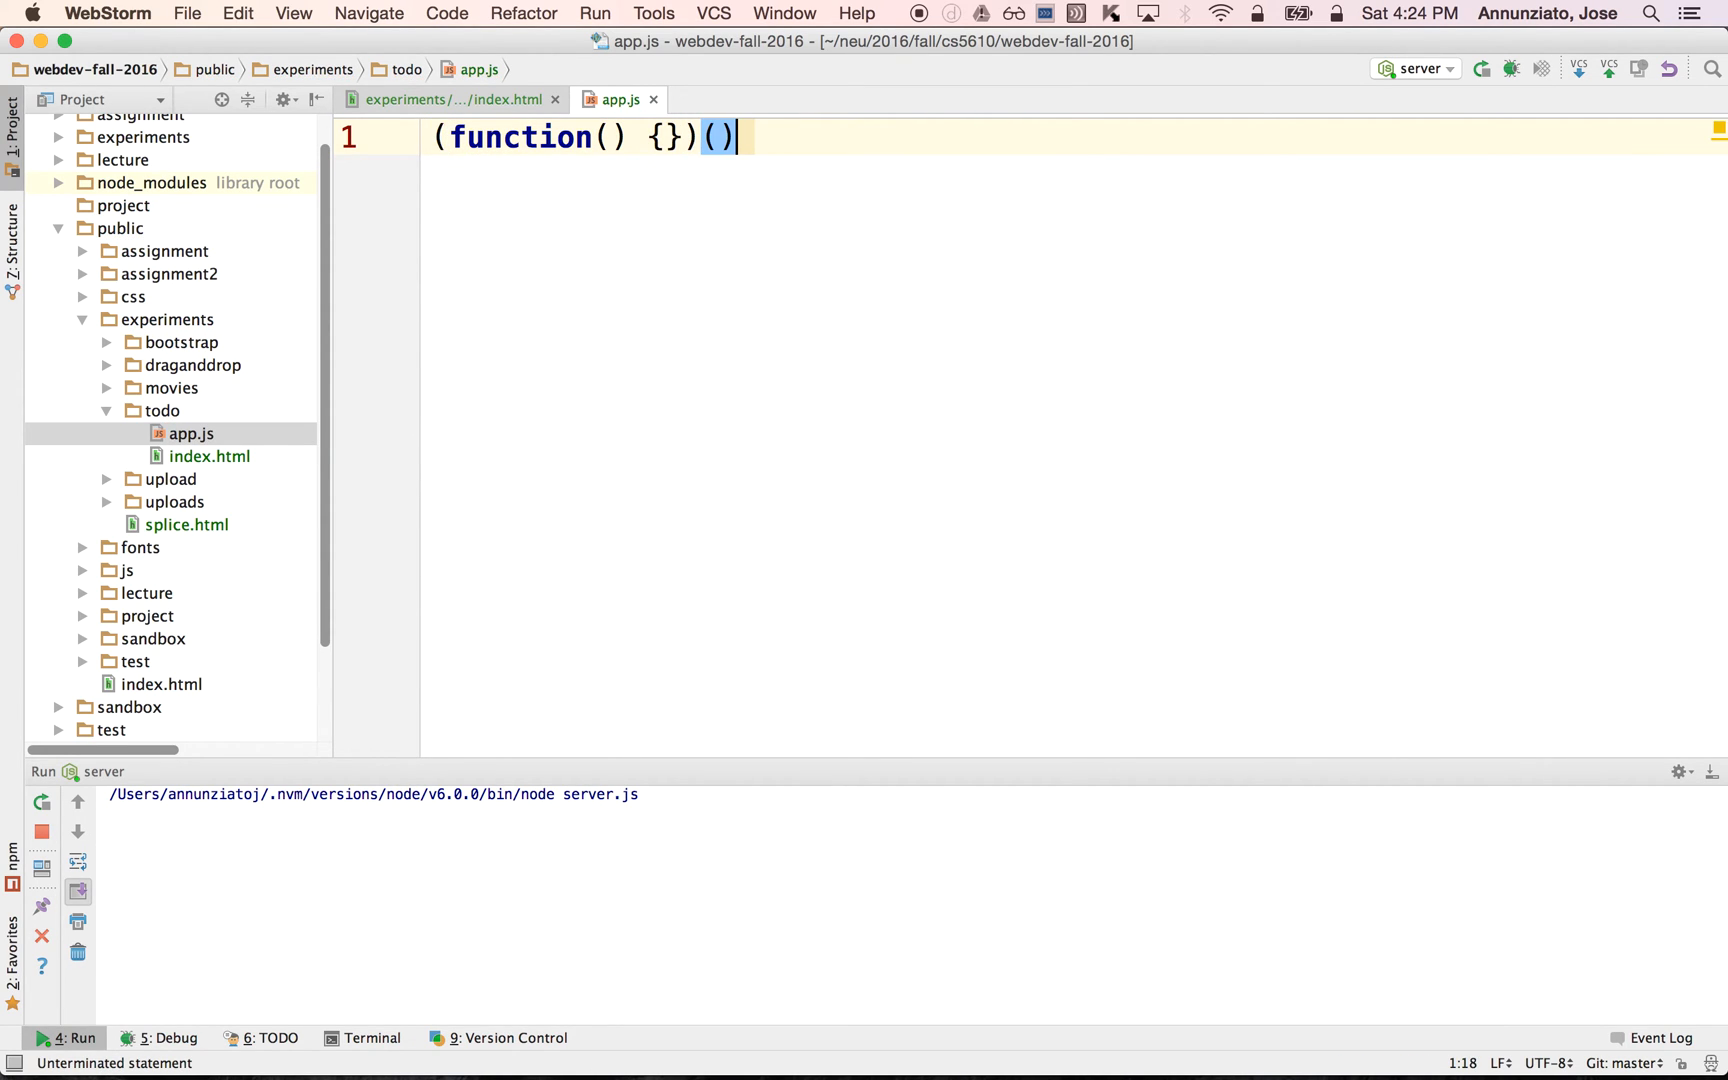
{"action": "type", "text": ";"}
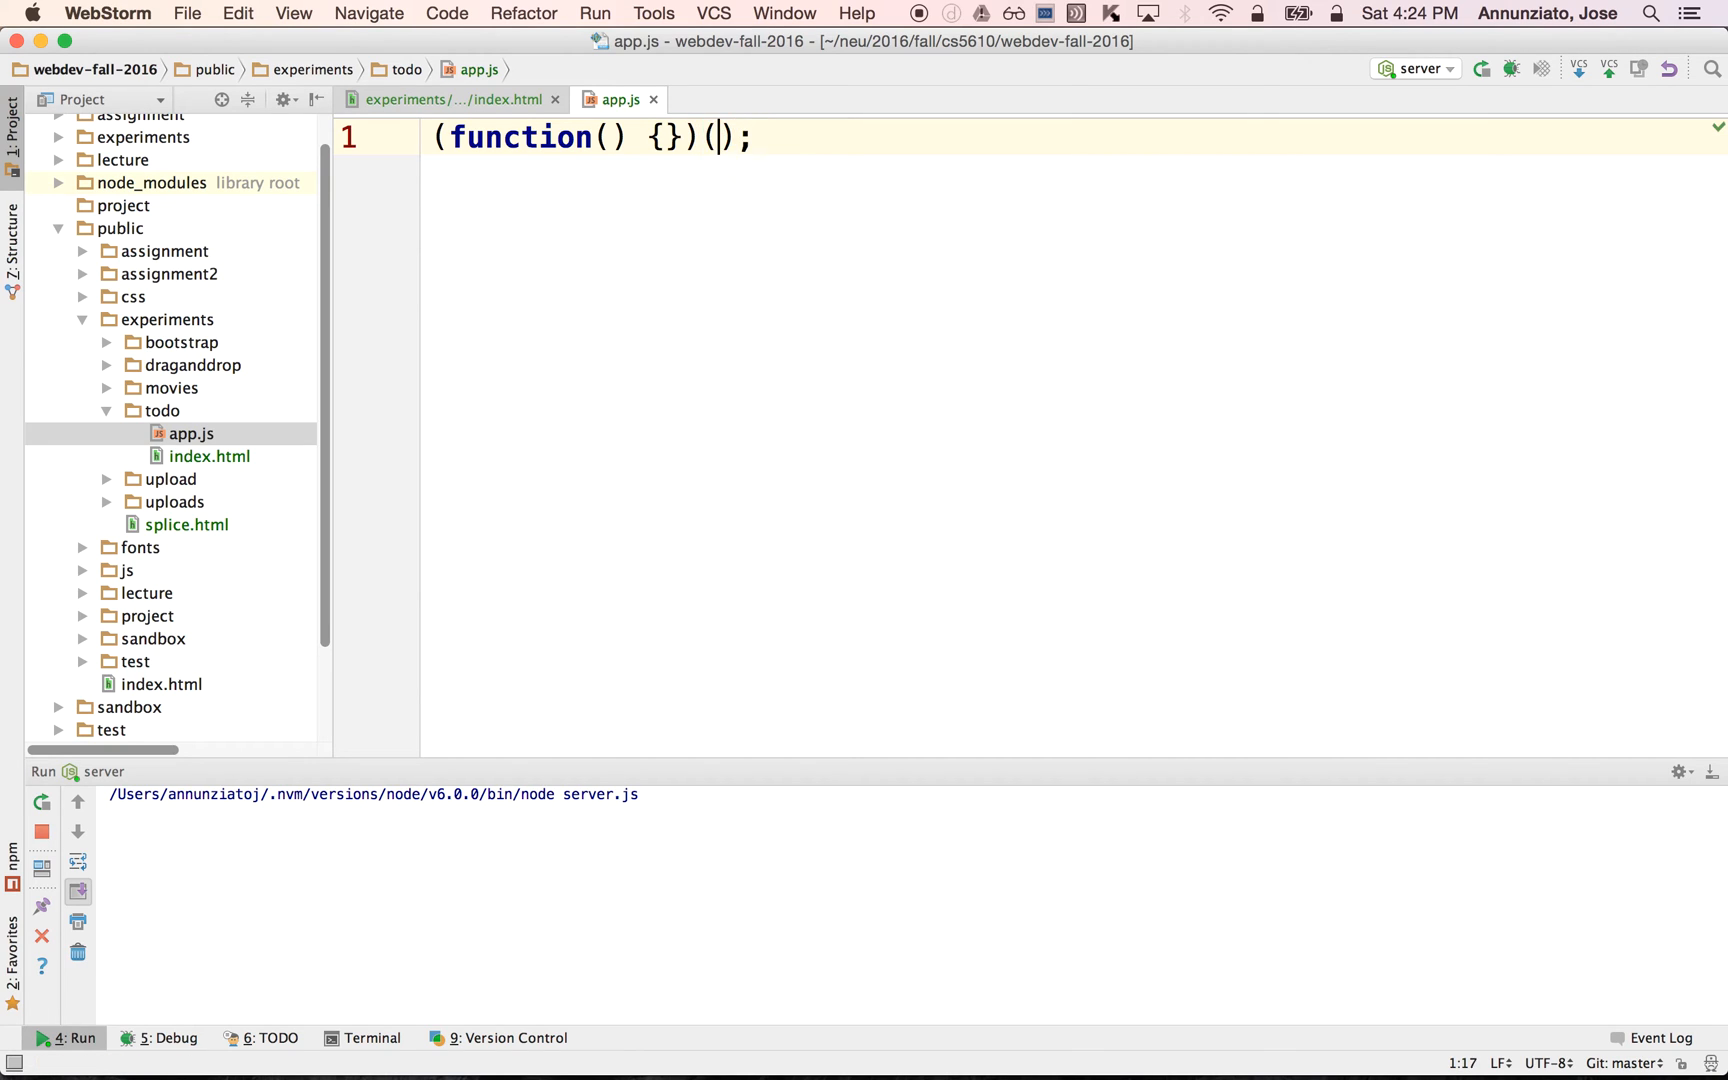
{"action": "key", "text": "Return"}
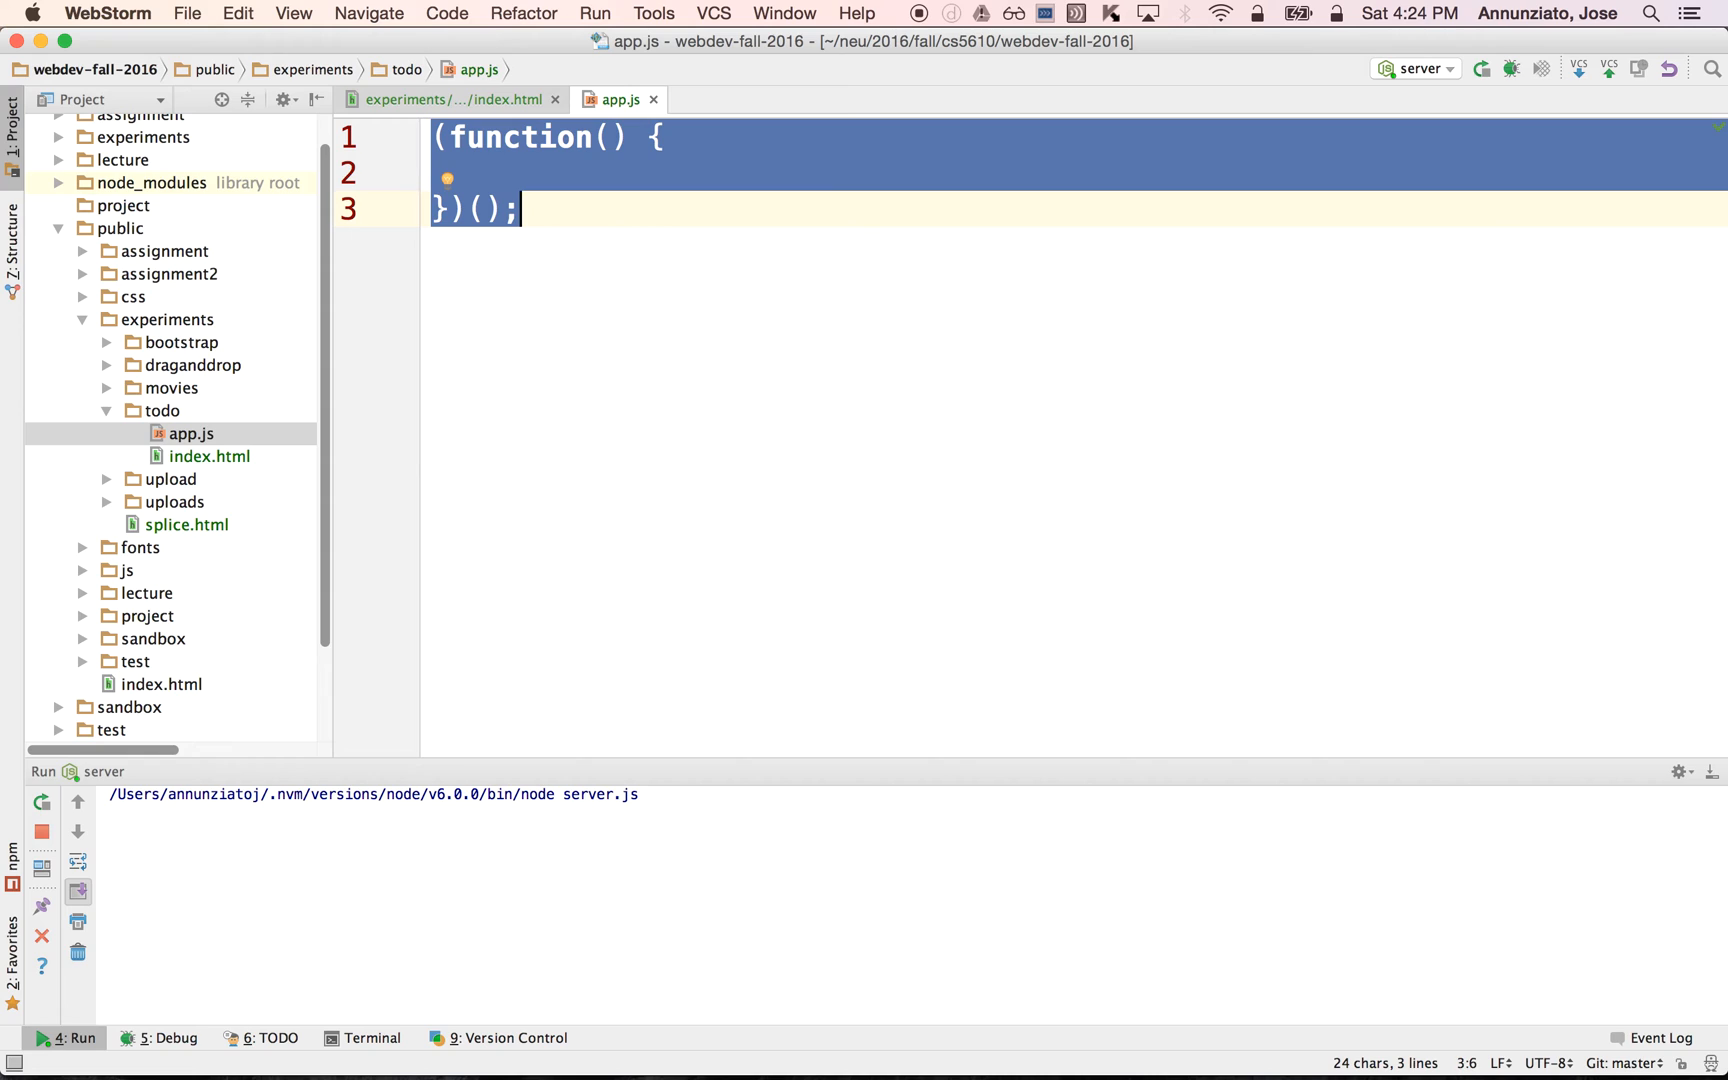
{"action": "left_click", "coordinate": [504, 174]}
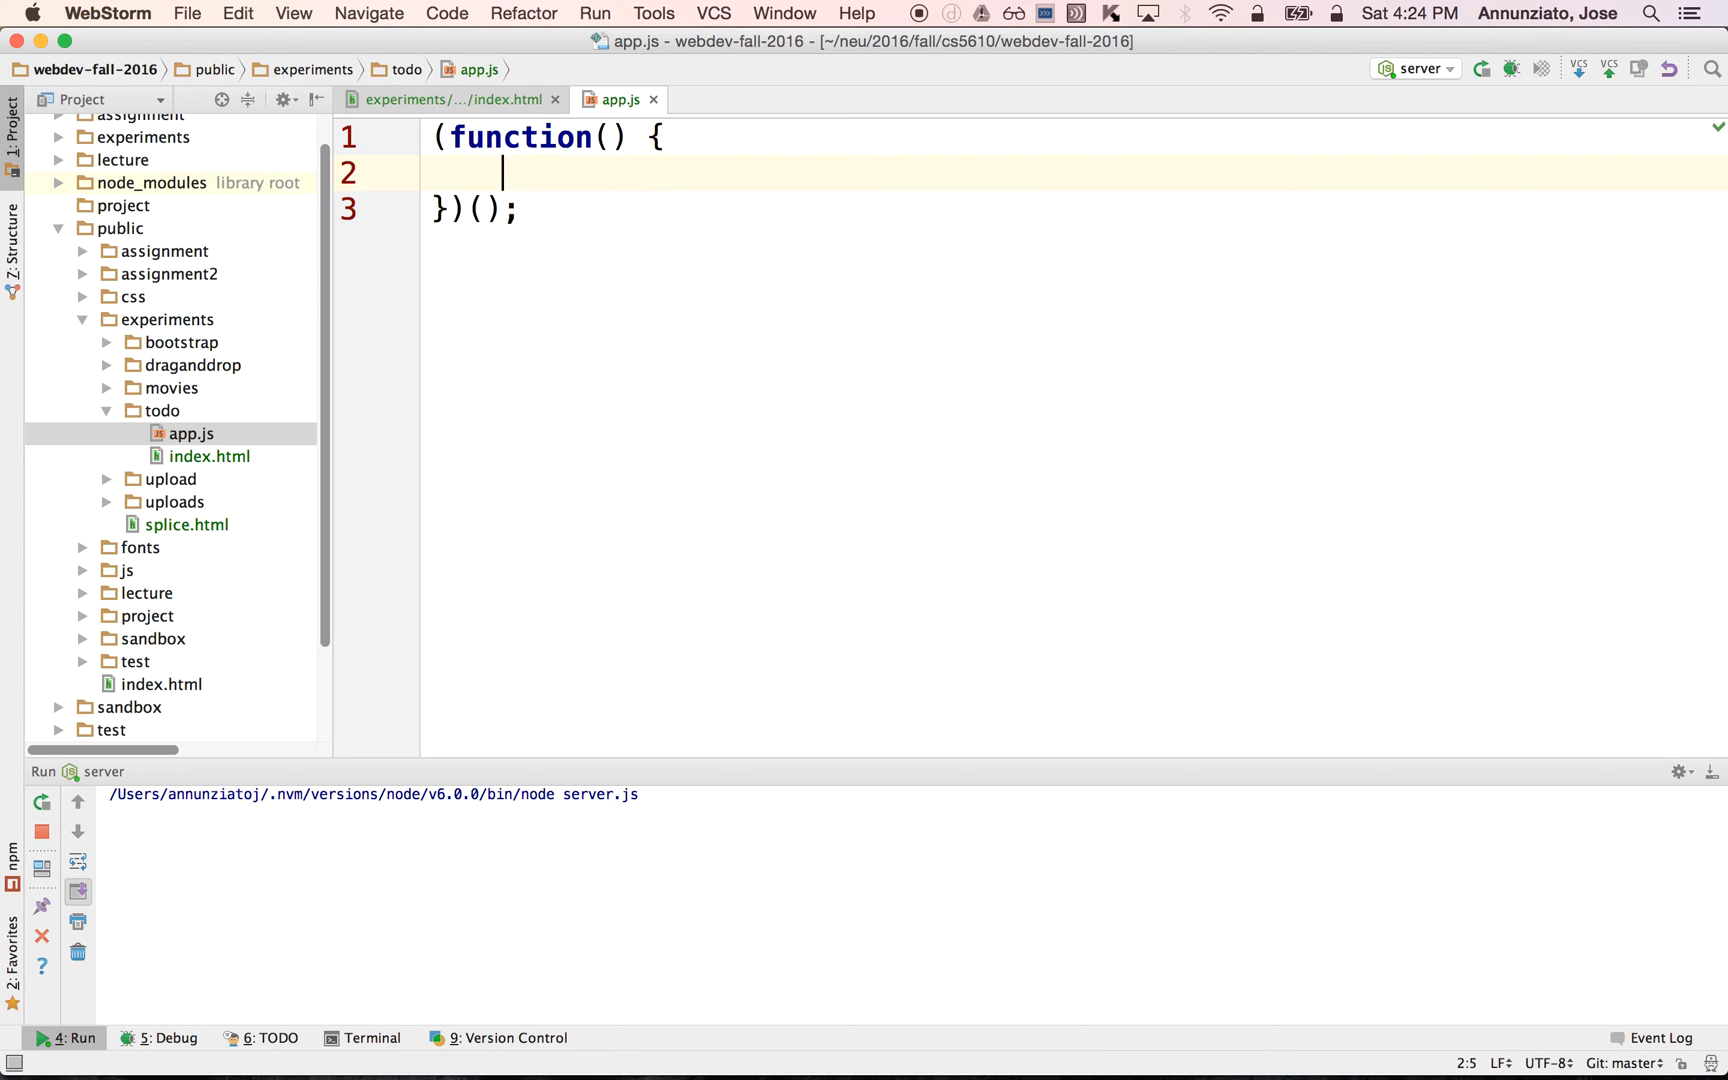
Inside the wrapper, declare angular.module("TodoApp", ["ngRoute"]) and return to index.html.
{"action": "type", "text": "angular"}
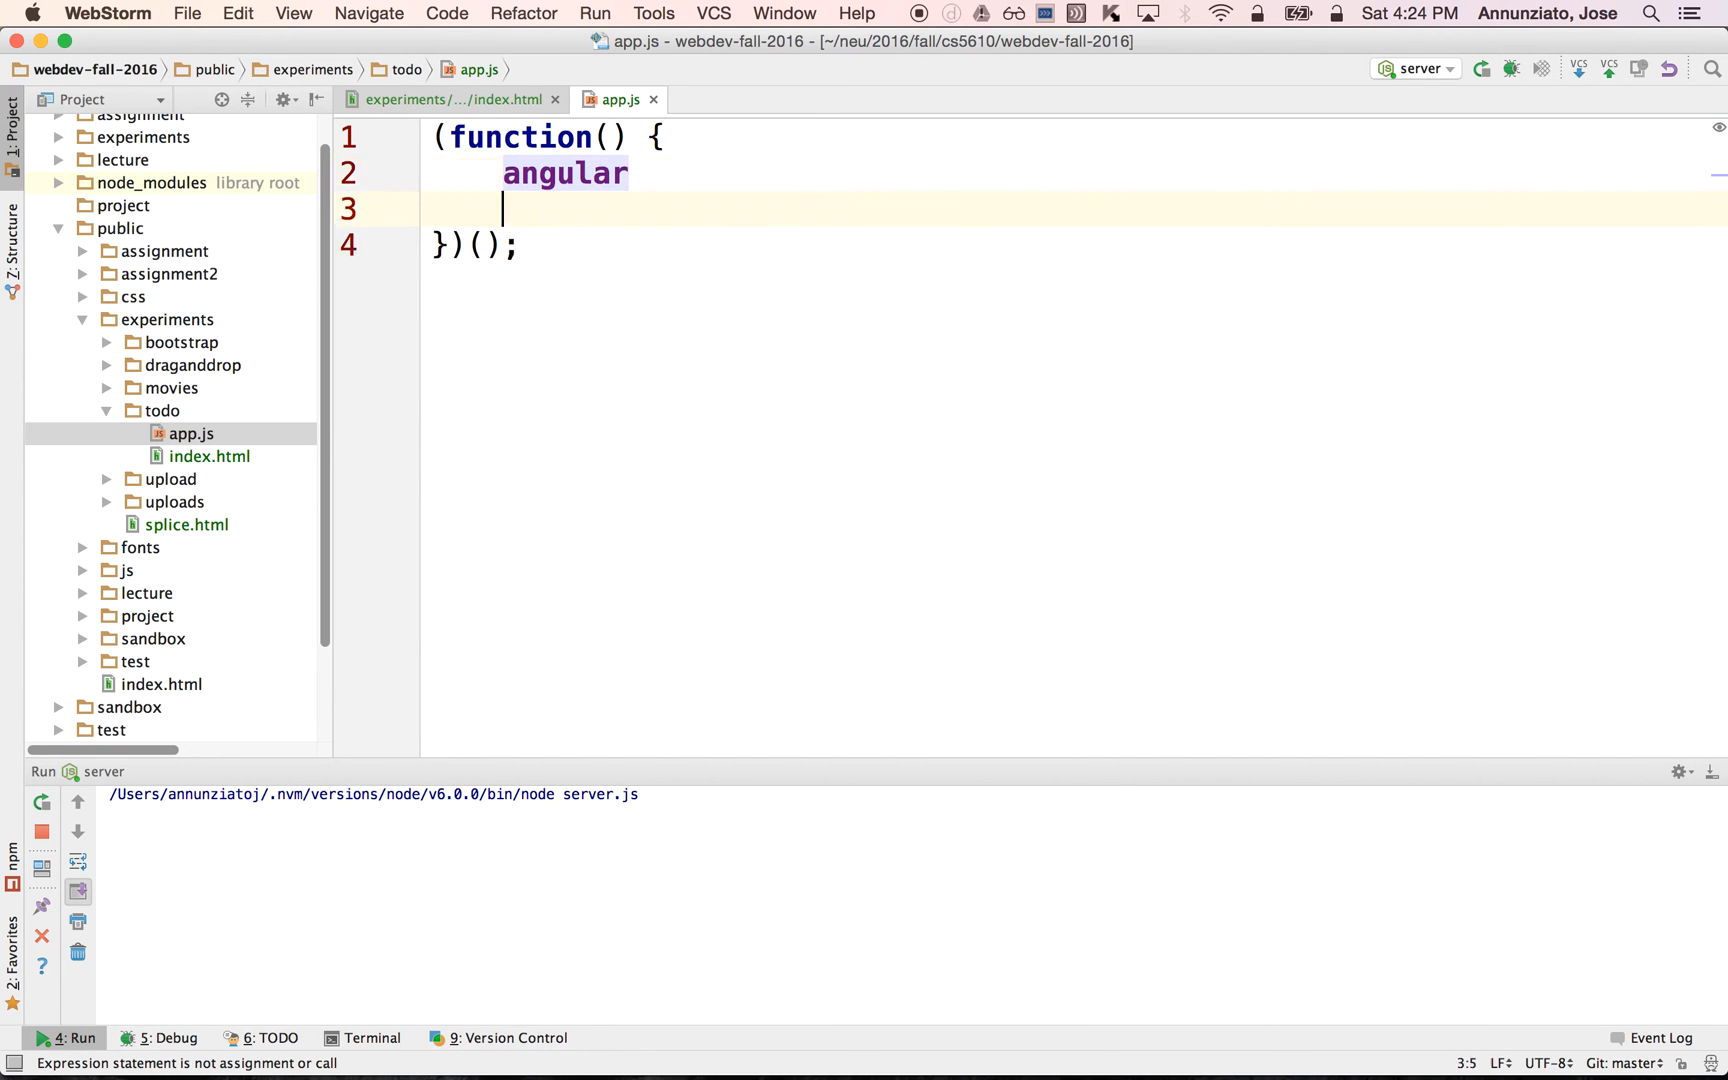
{"action": "type", "text": "."}
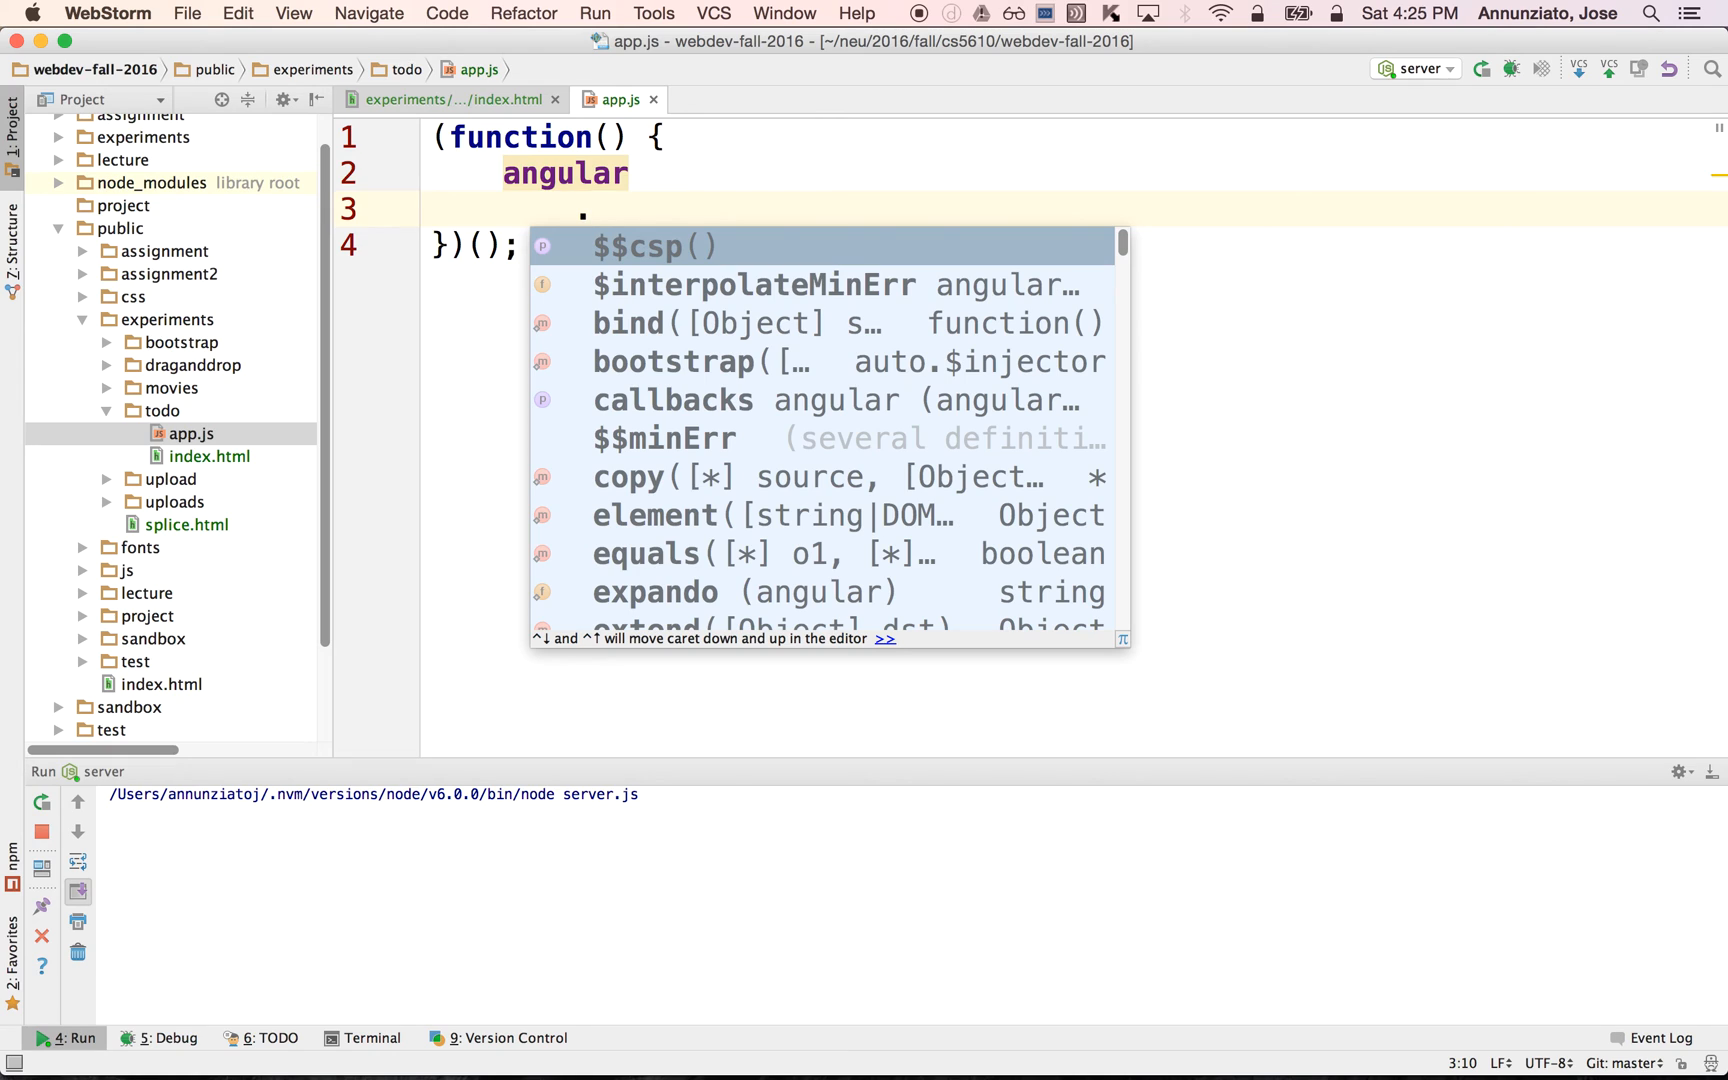
{"action": "type", "text": ".module("}
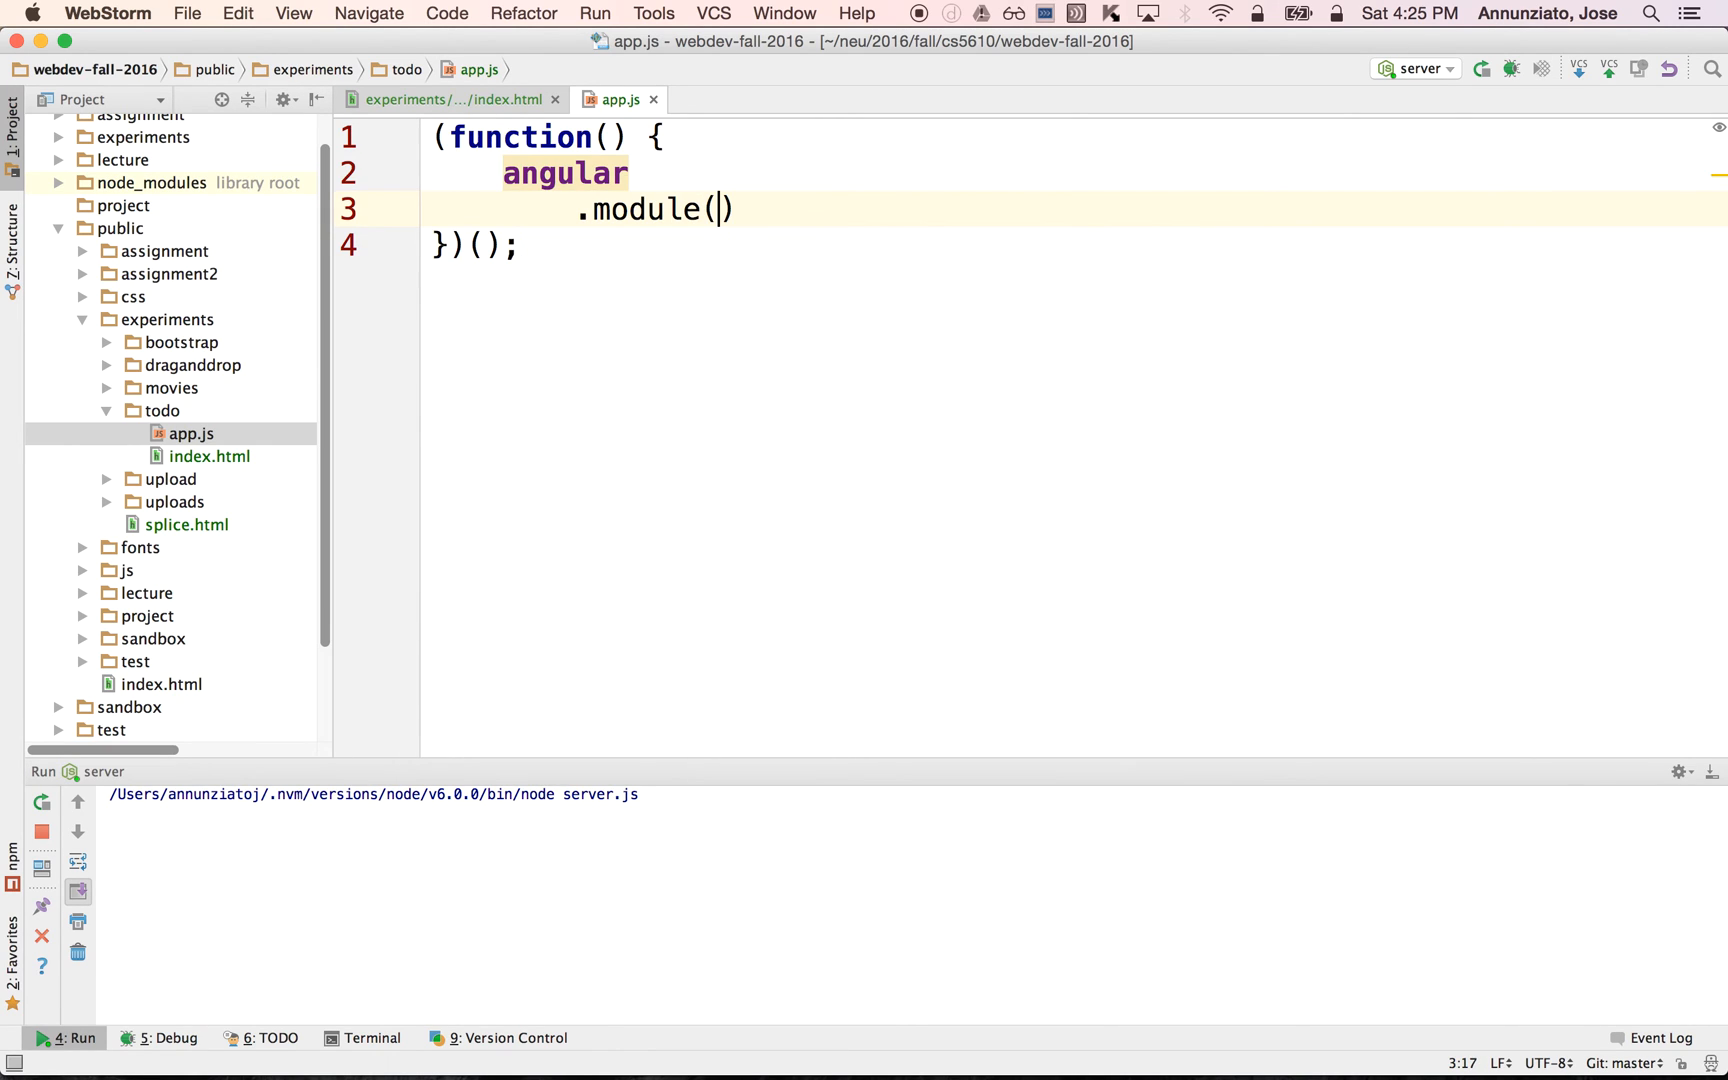
{"action": "type", "text": "\"\""}
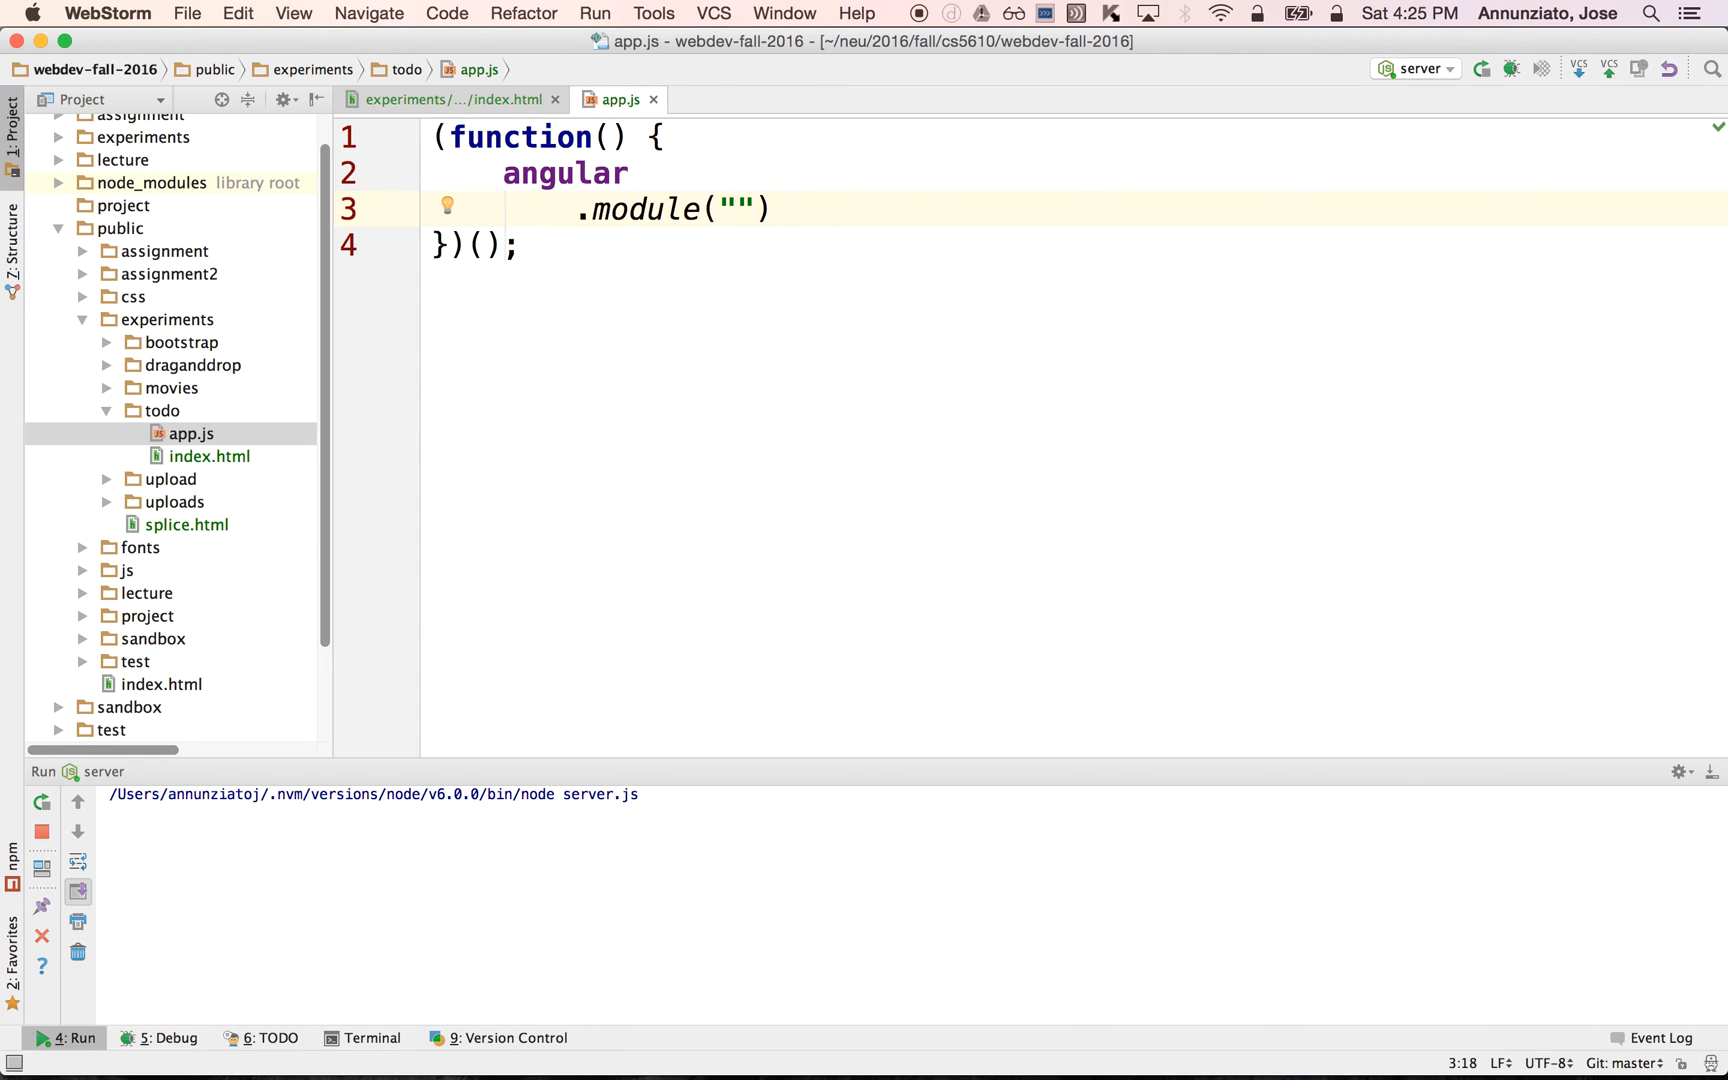
{"action": "type", "text": "TodoApp"}
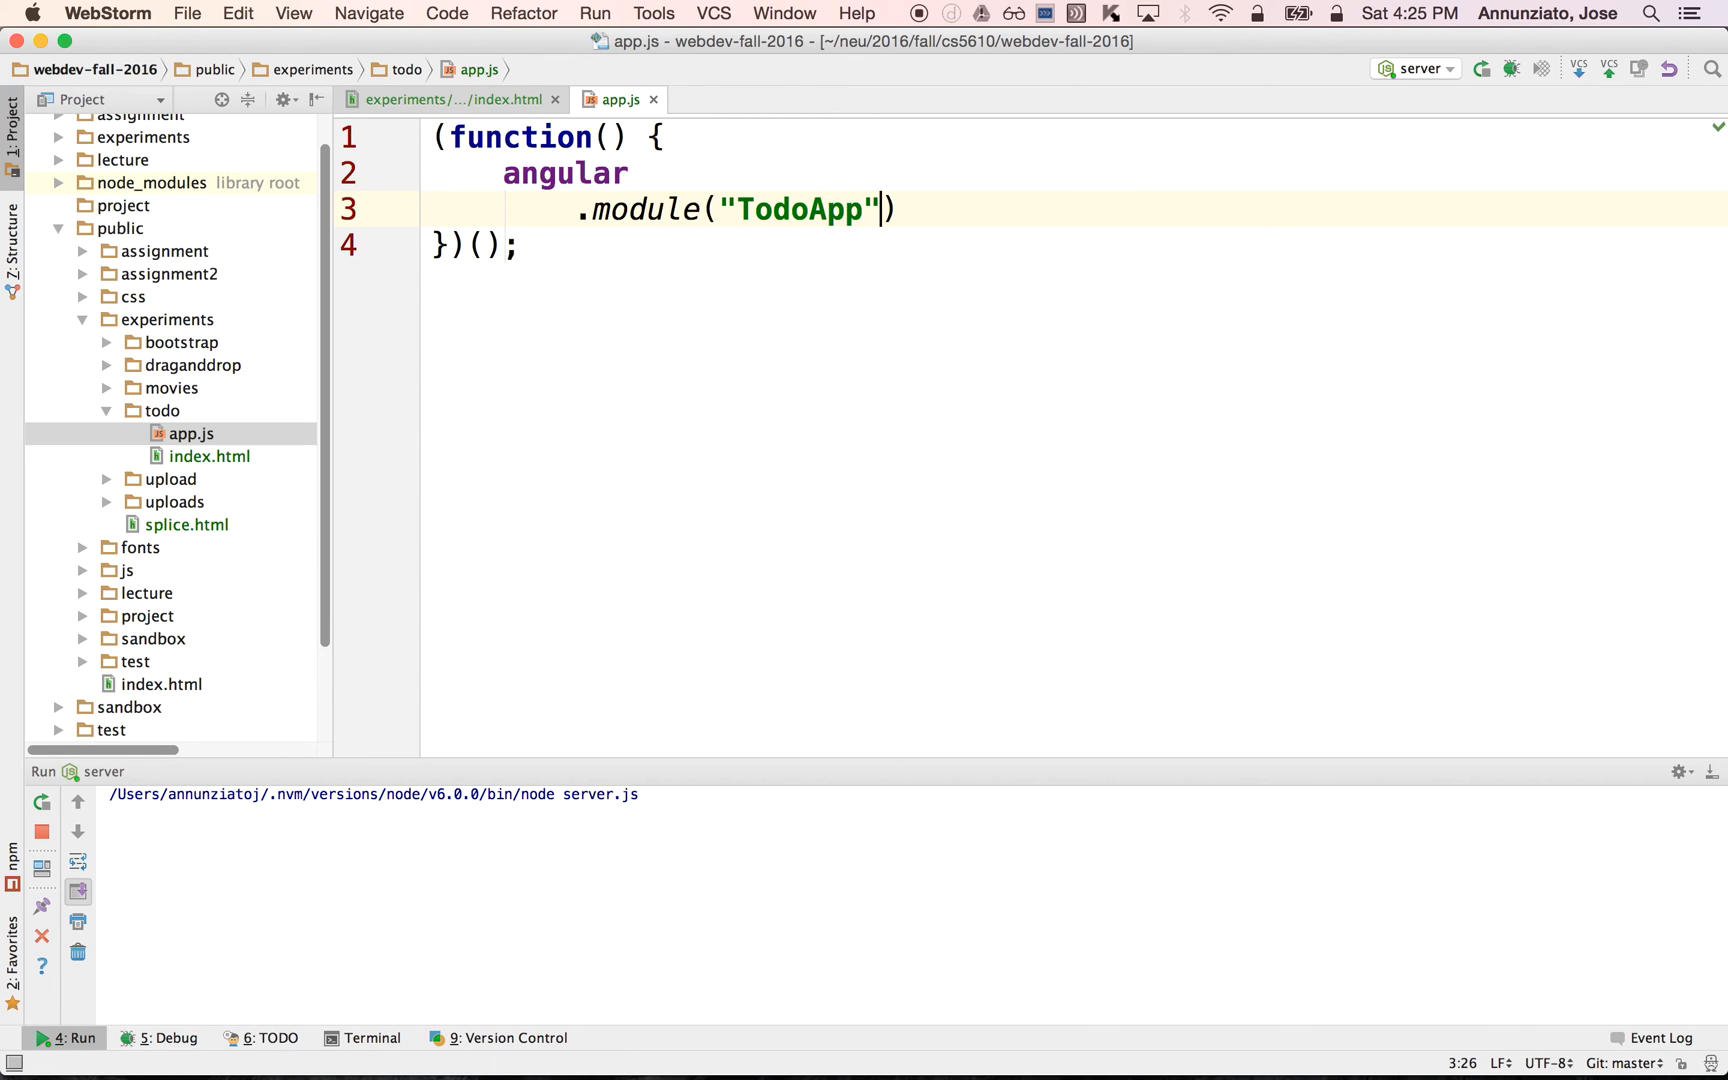
{"action": "type", "text": ", []"}
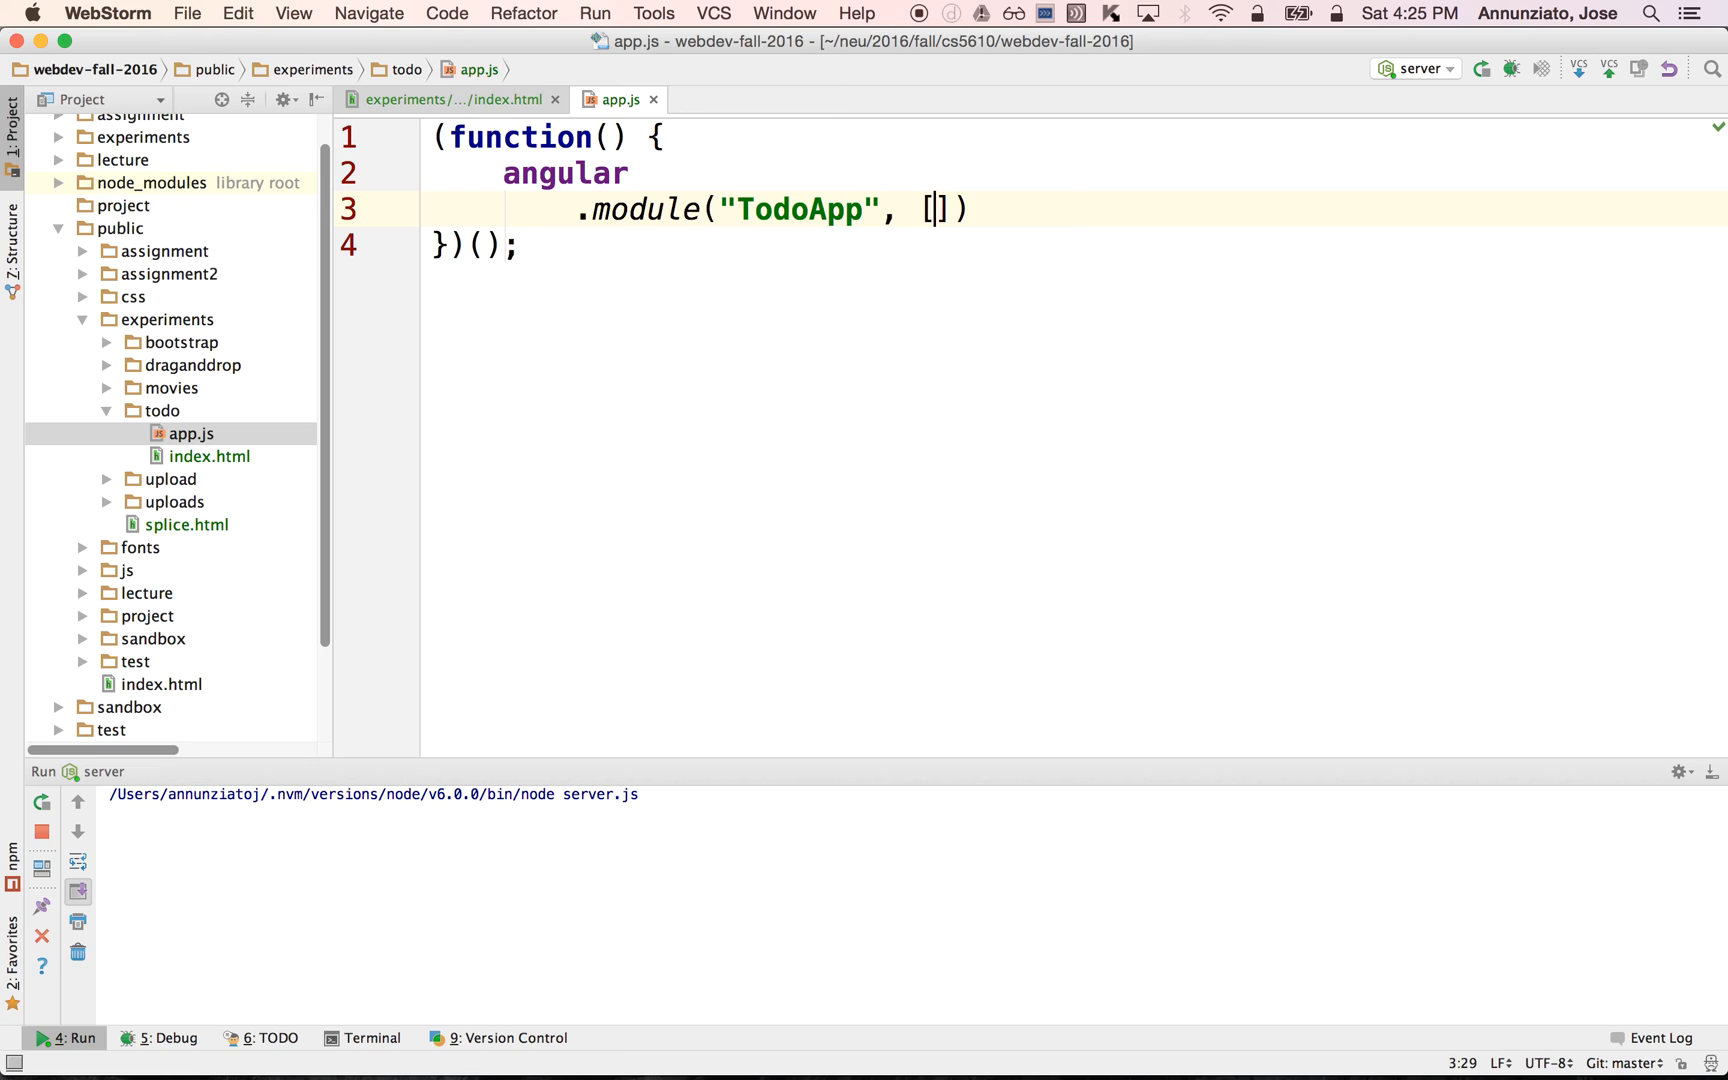
{"action": "type", "text": "\"\""}
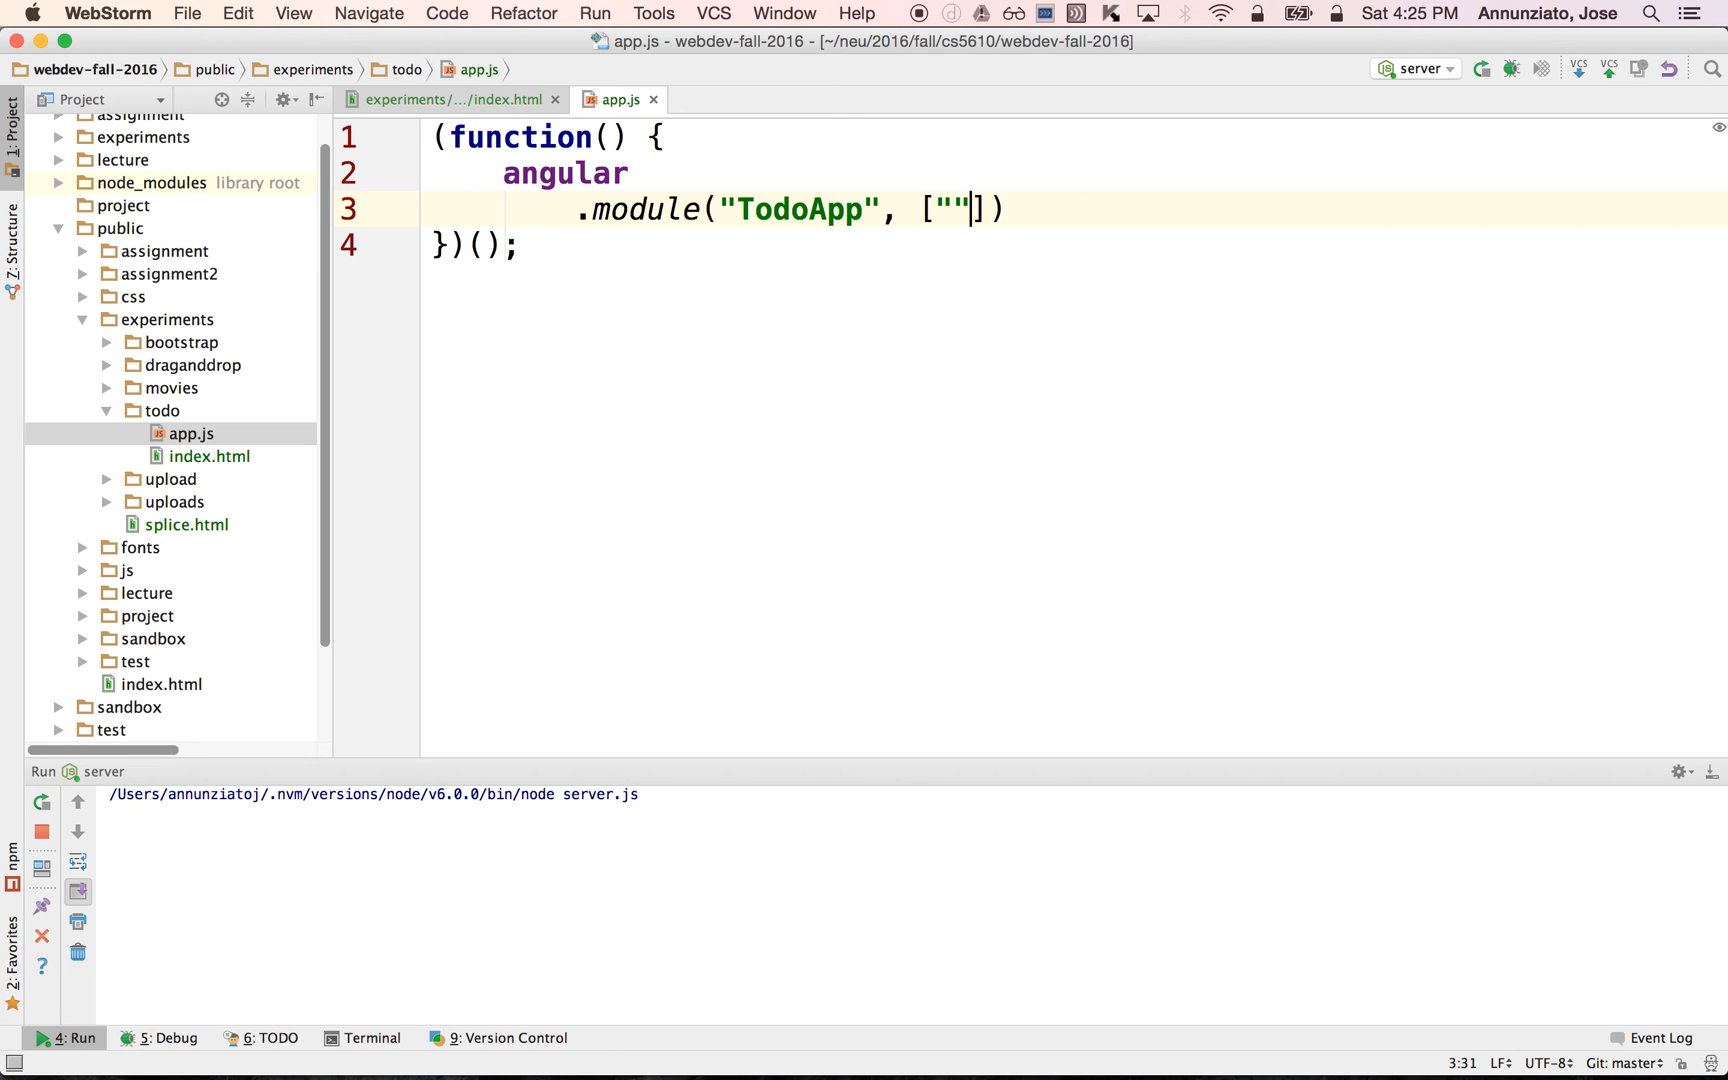
{"action": "type", "text": "n"}
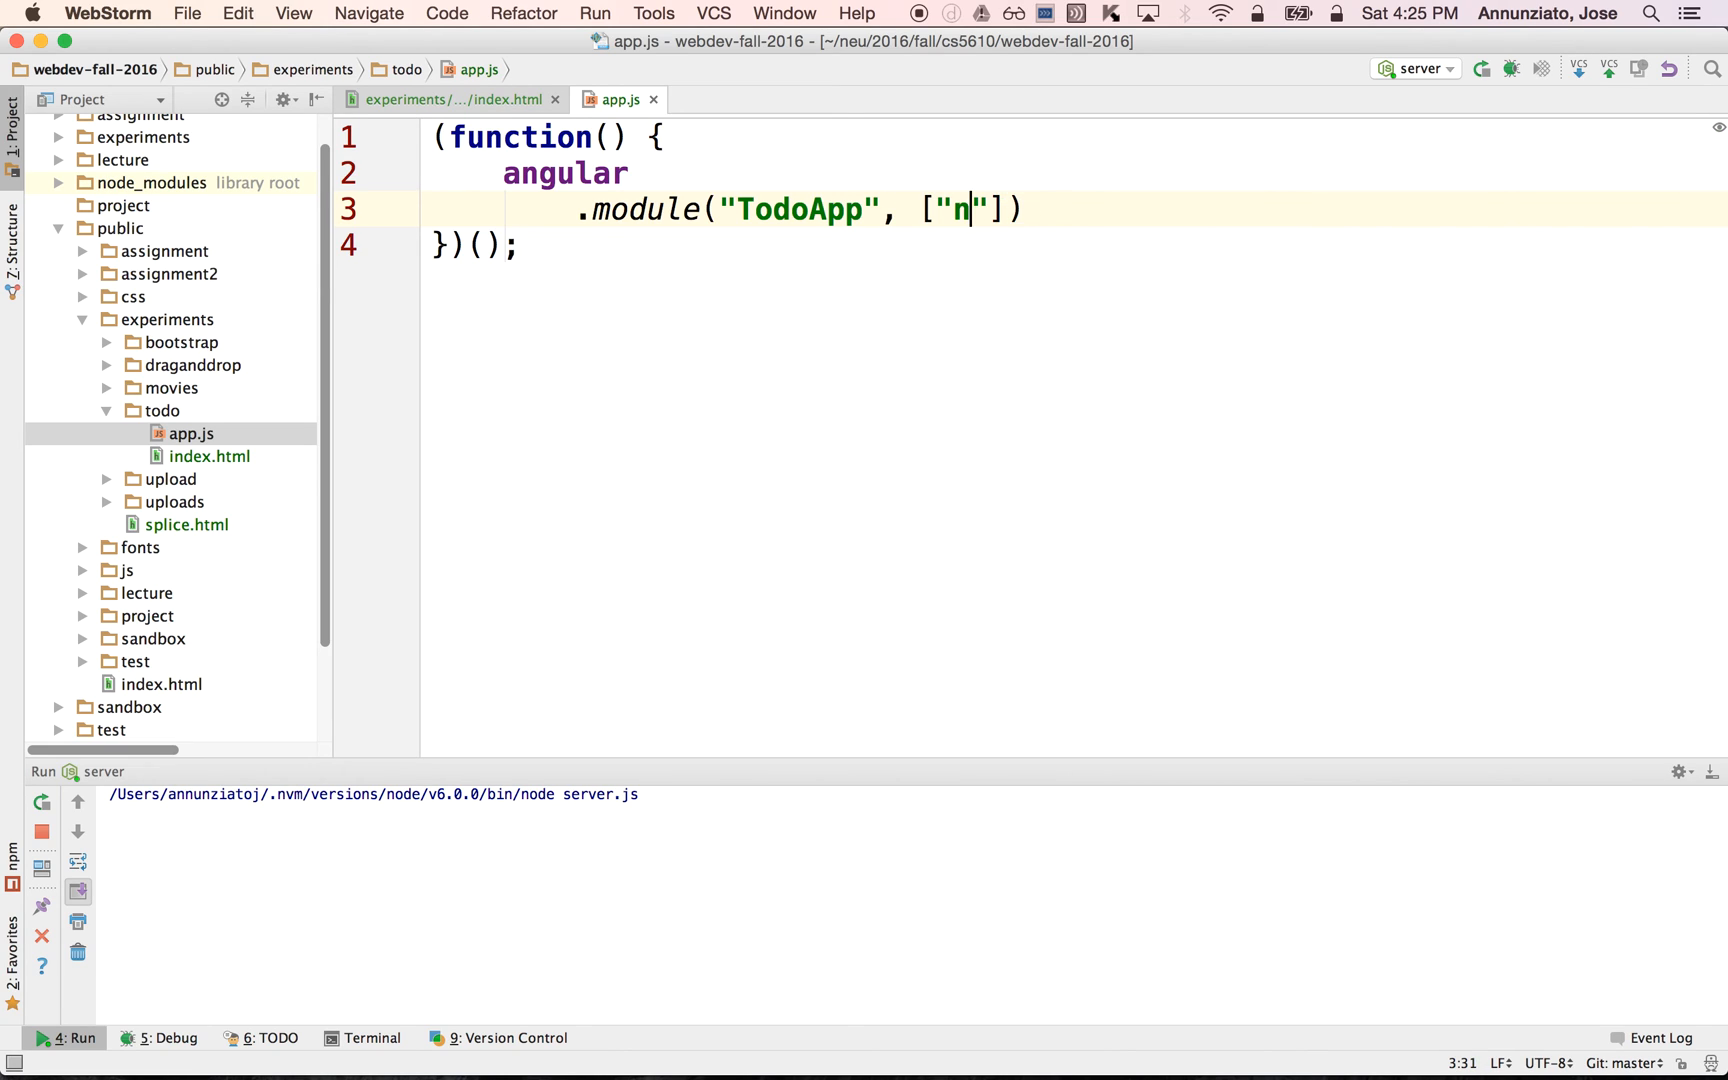
{"action": "type", "text": "gRoute"}
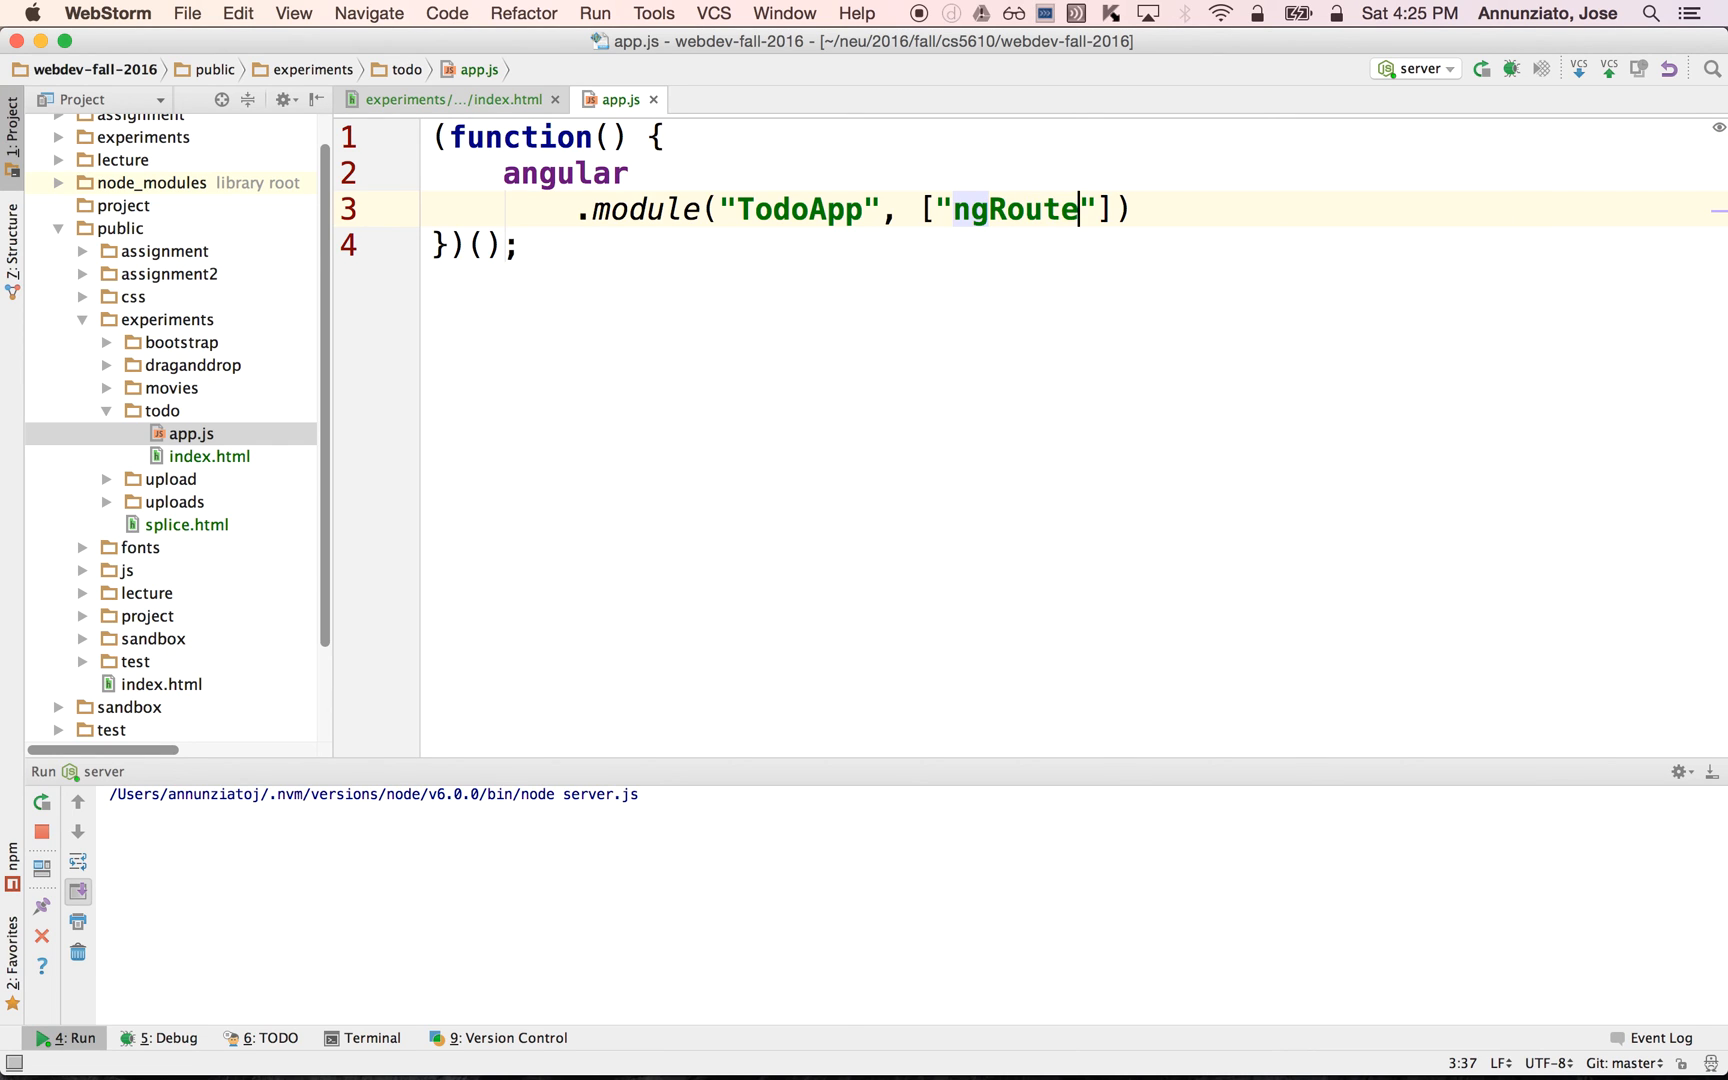
{"action": "left_click", "coordinate": [452, 99]}
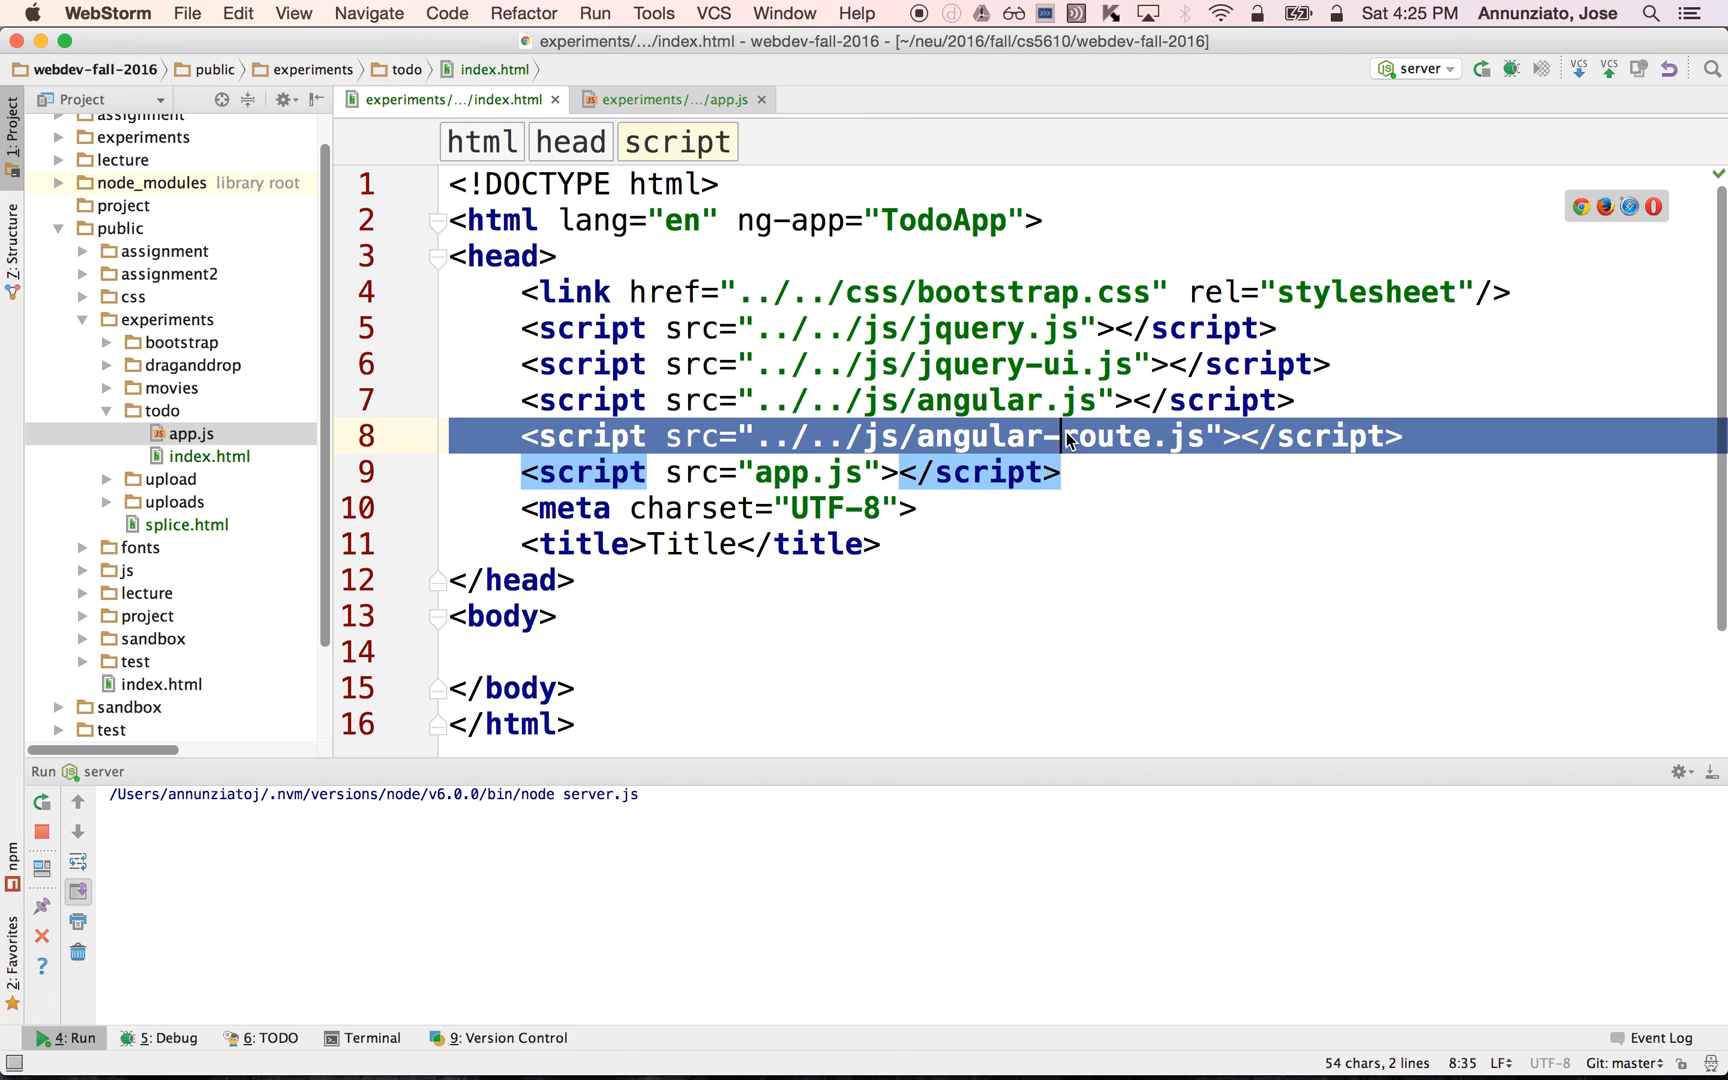
Switch back to the app.js editor tab.
{"action": "left_click", "coordinate": [672, 99]}
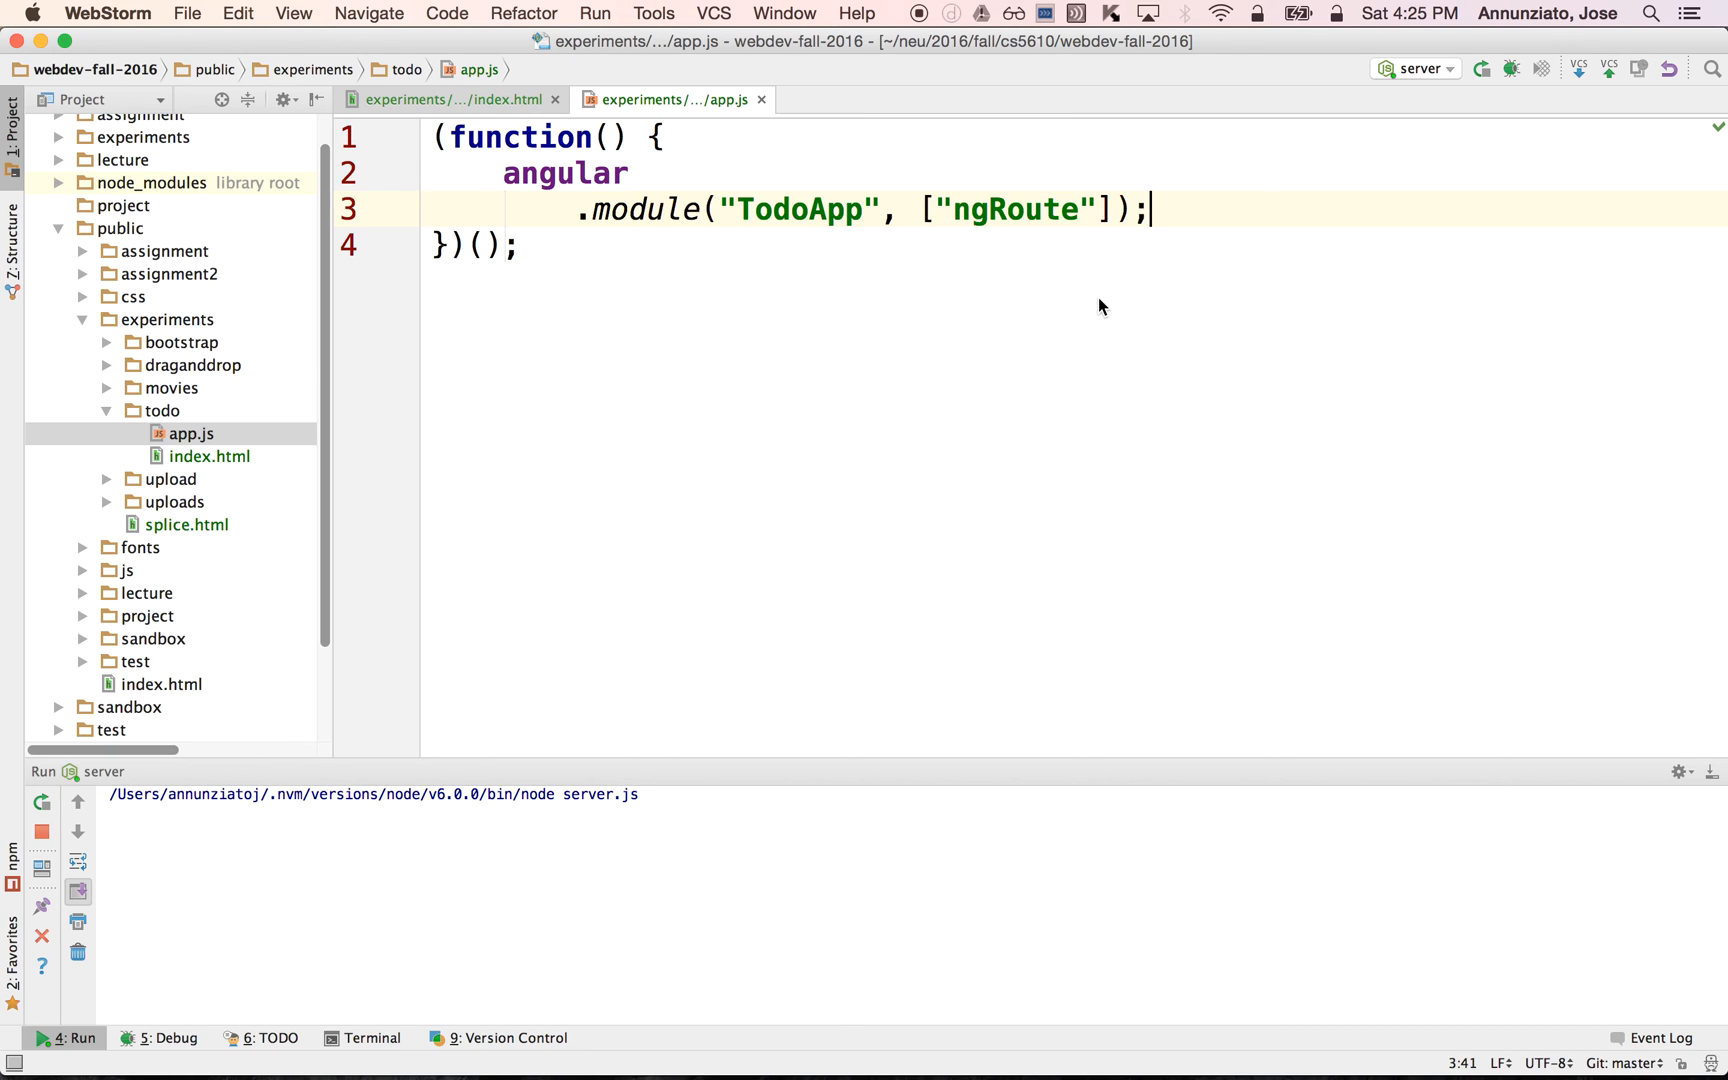
{"action": "mouse_move", "coordinate": [745, 248]}
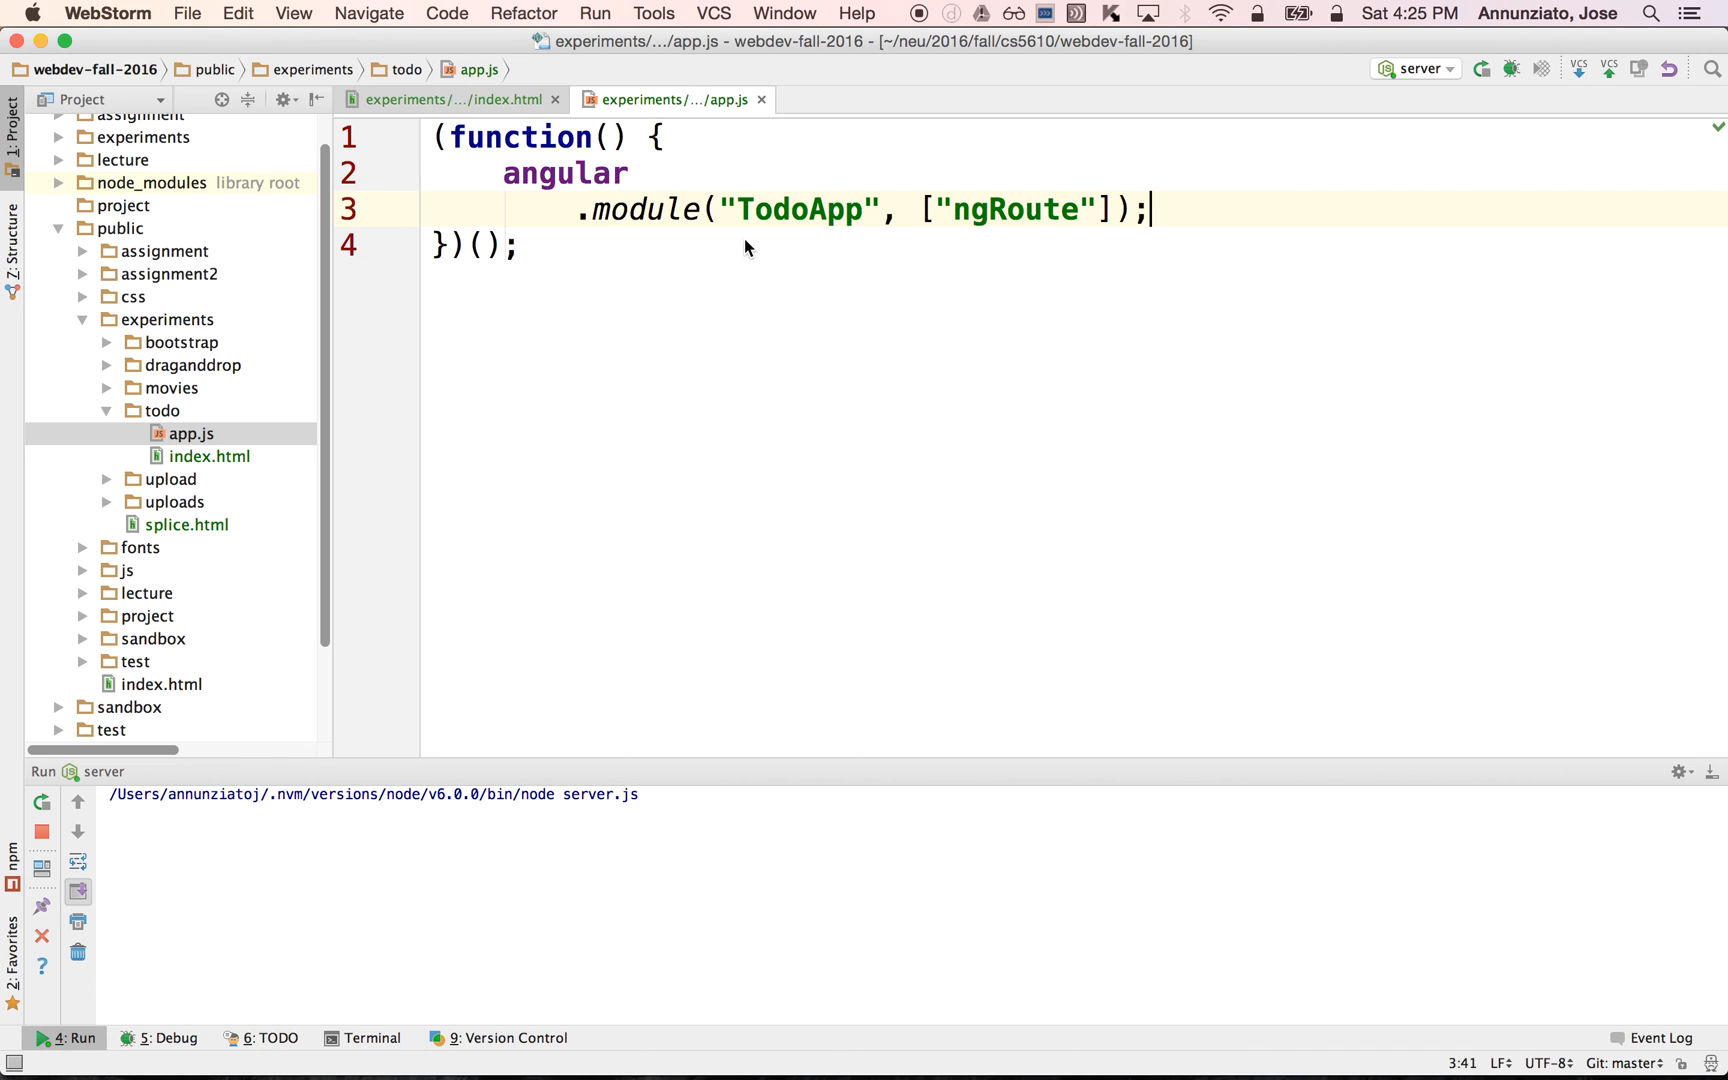